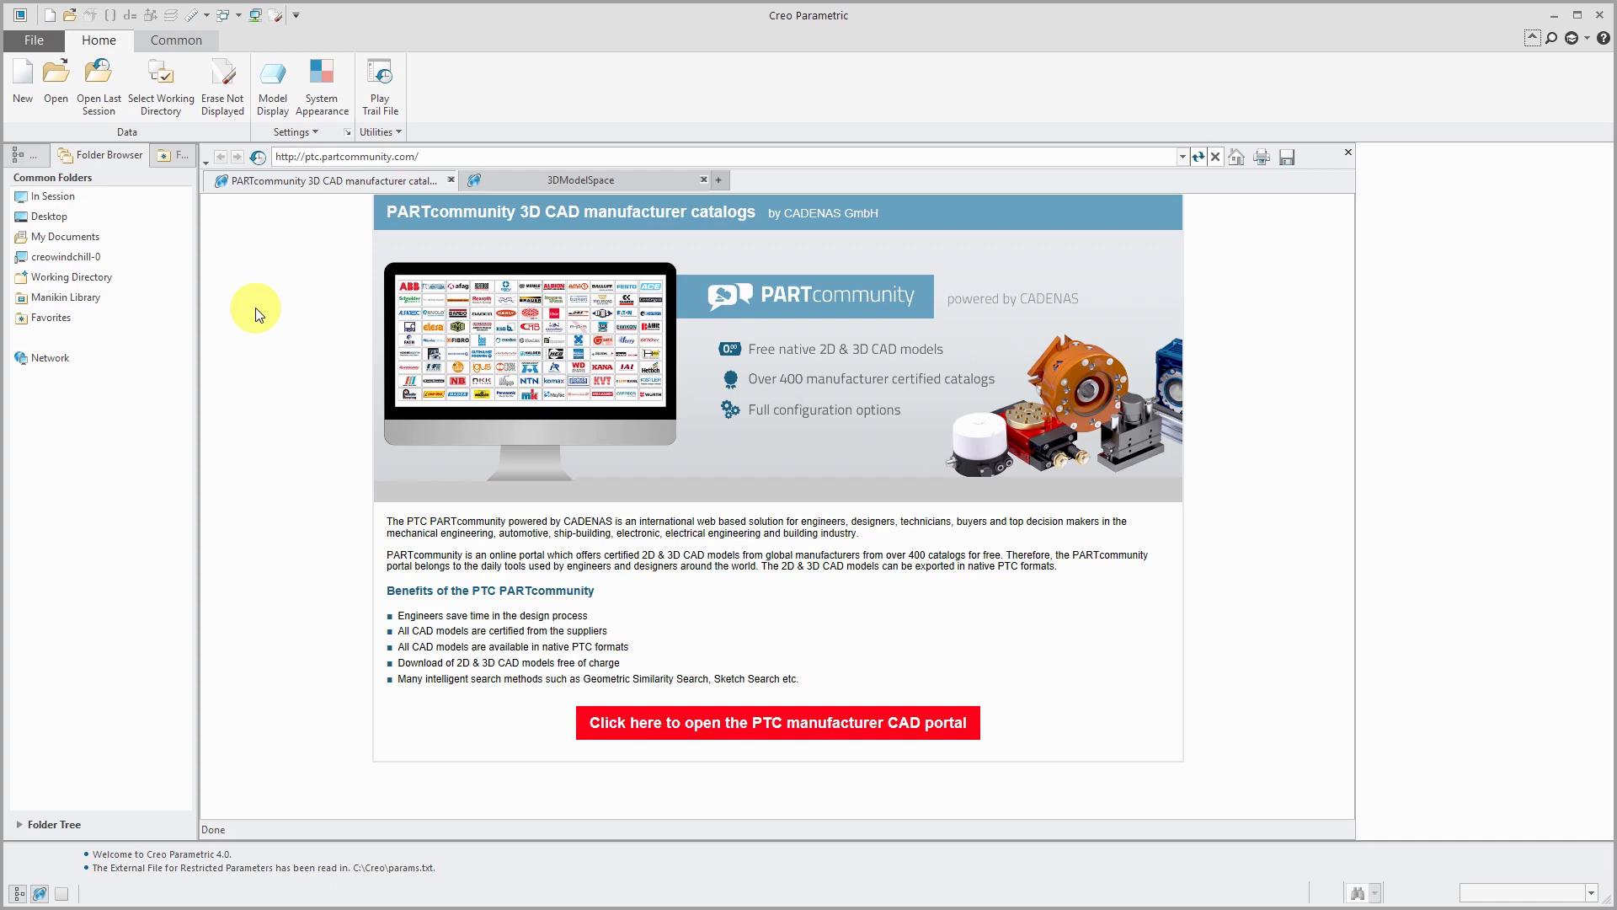
{"action": "mouse_move", "coordinate": [33, 41]}
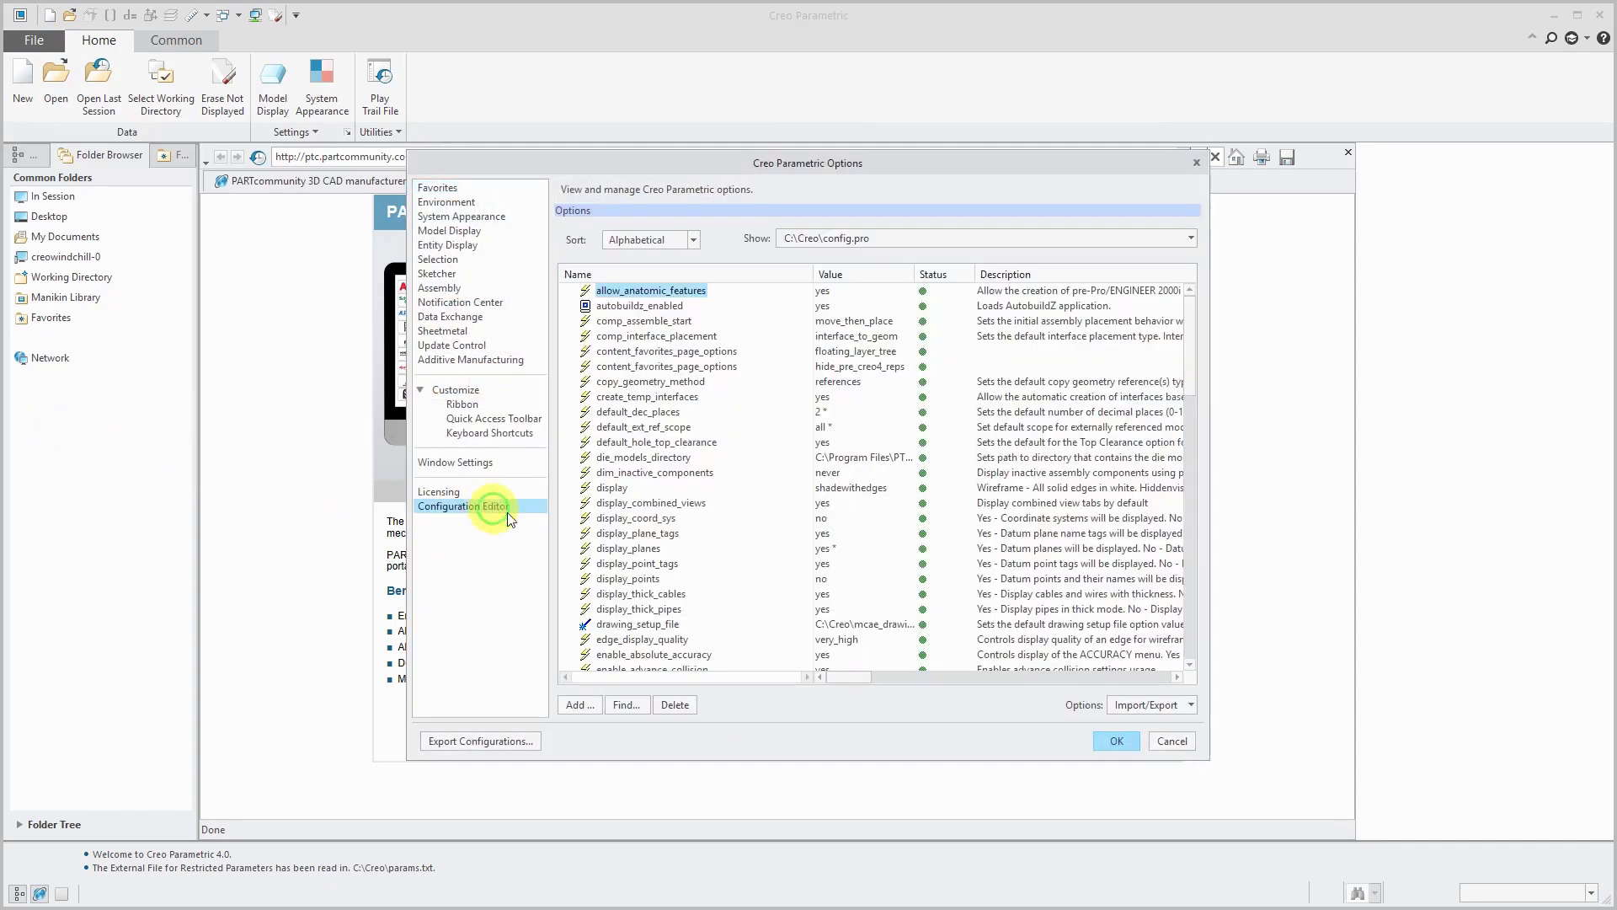
Close the options without saving and bring the Creo trail folder window forward
{"action": "scroll", "scroll_direction": "down", "scroll_amount": 3}
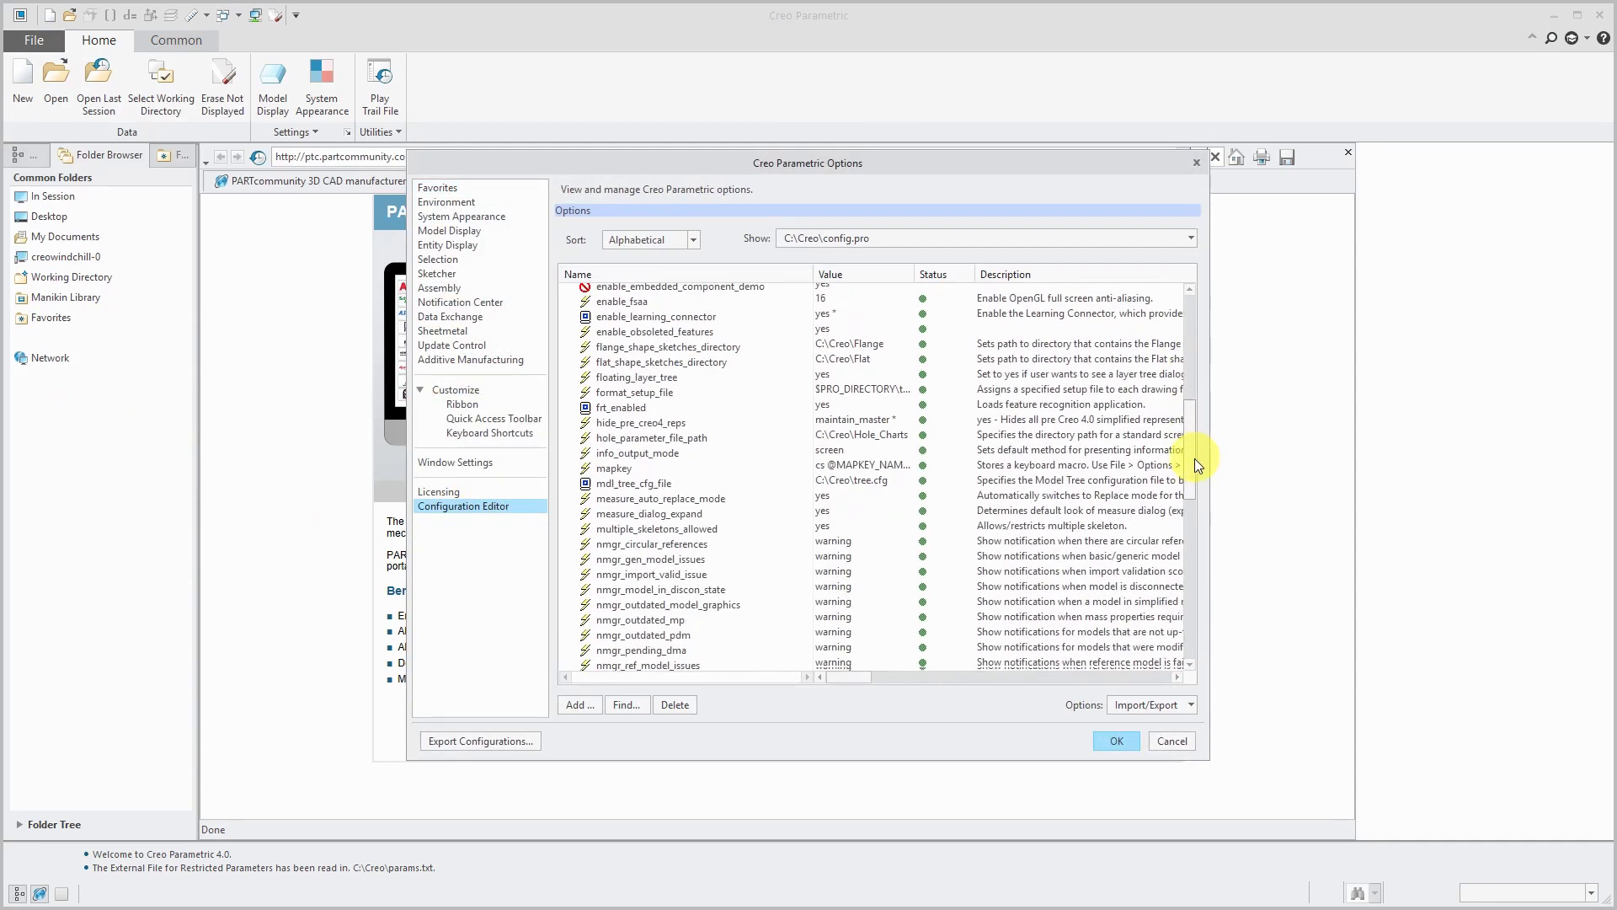
{"action": "scroll", "scroll_direction": "down", "scroll_amount": 3}
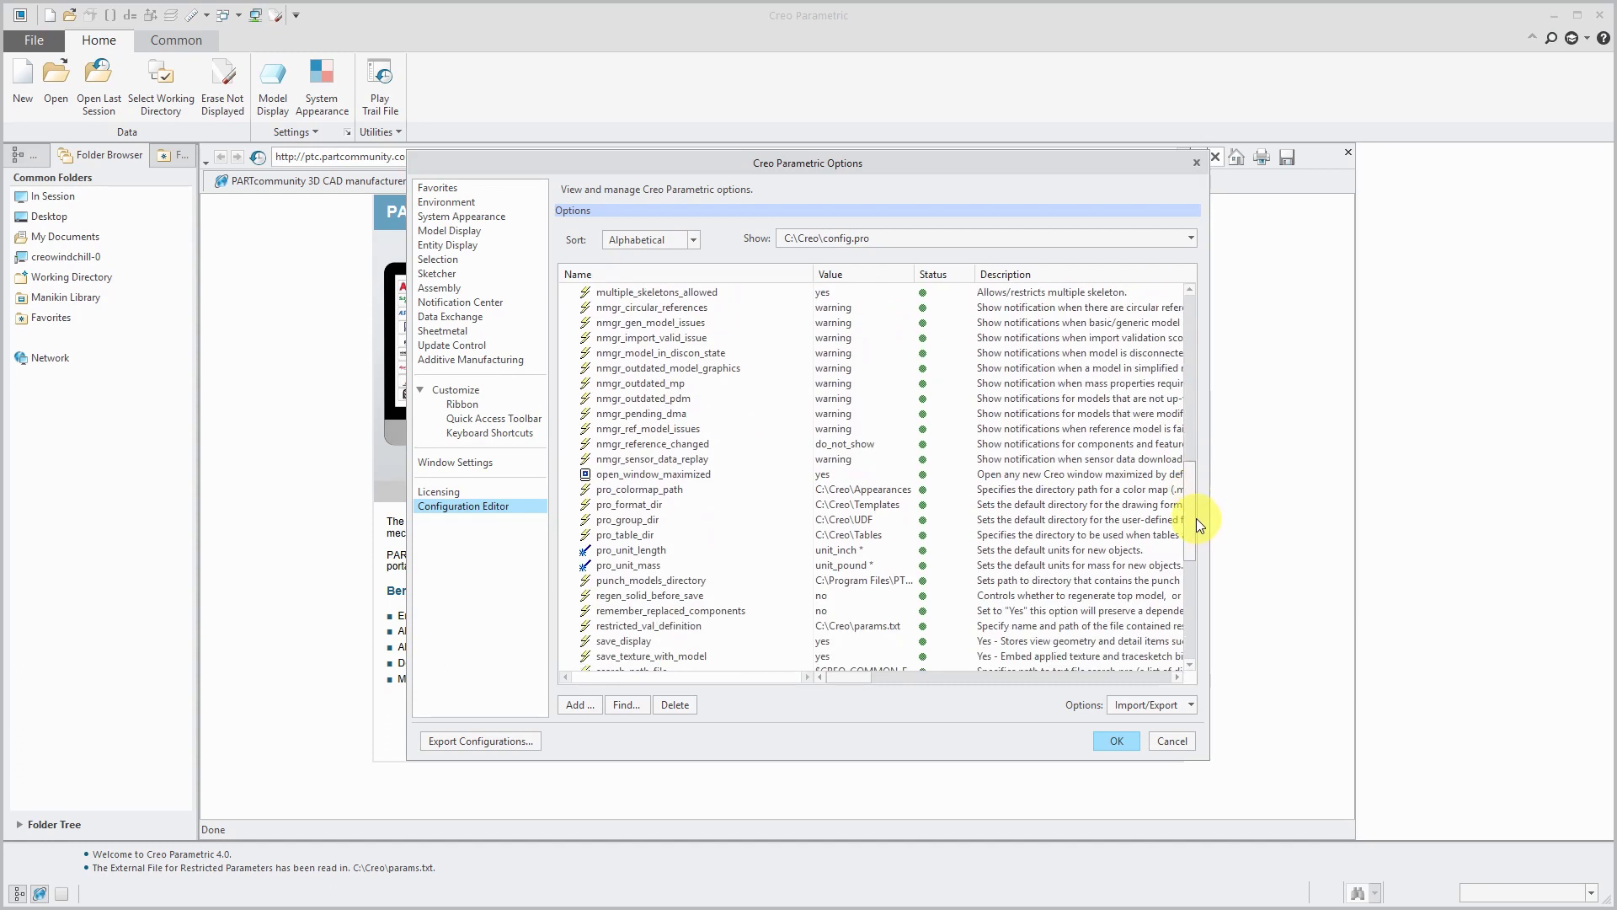
{"action": "scroll", "scroll_direction": "down", "scroll_amount": 3}
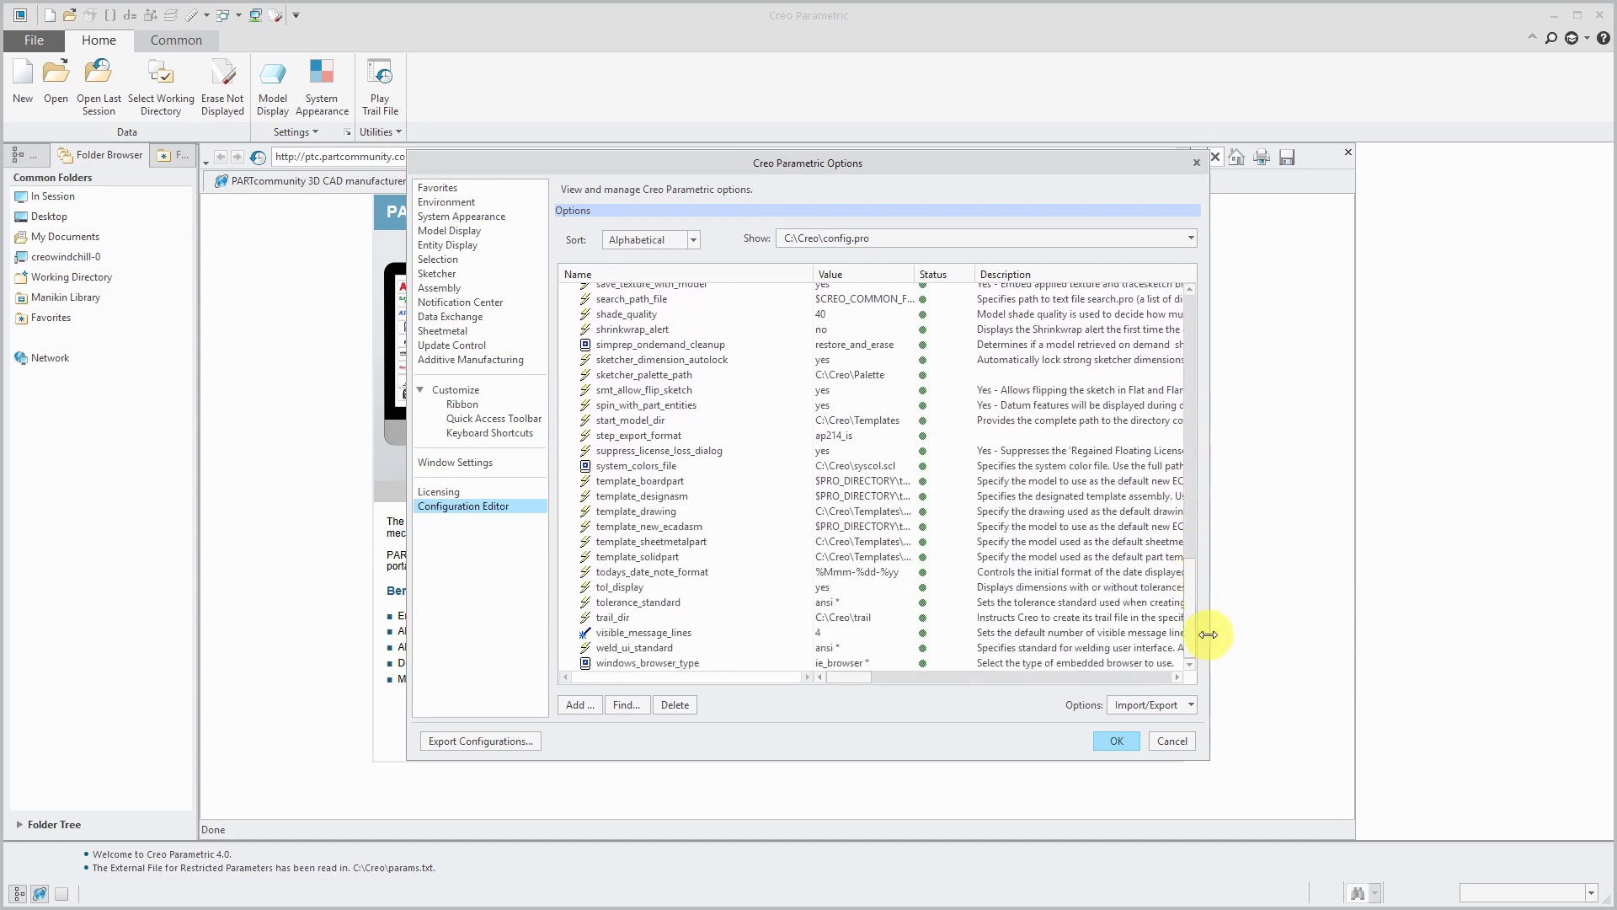
{"action": "left_click", "coordinate": [613, 617]}
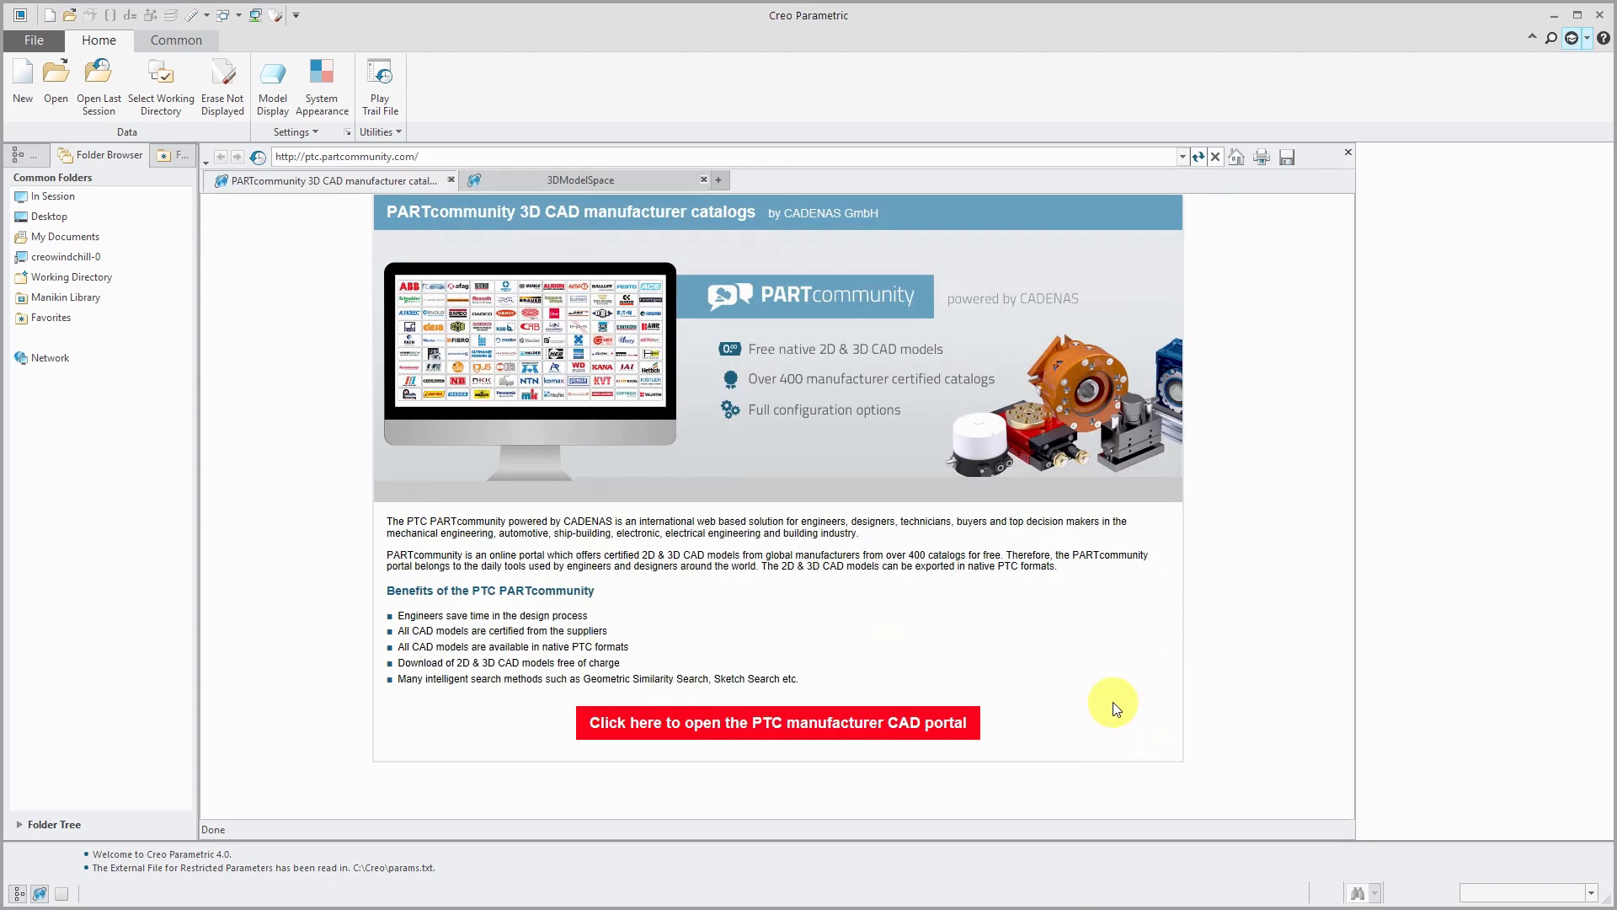
{"action": "key", "text": "alt+tab"}
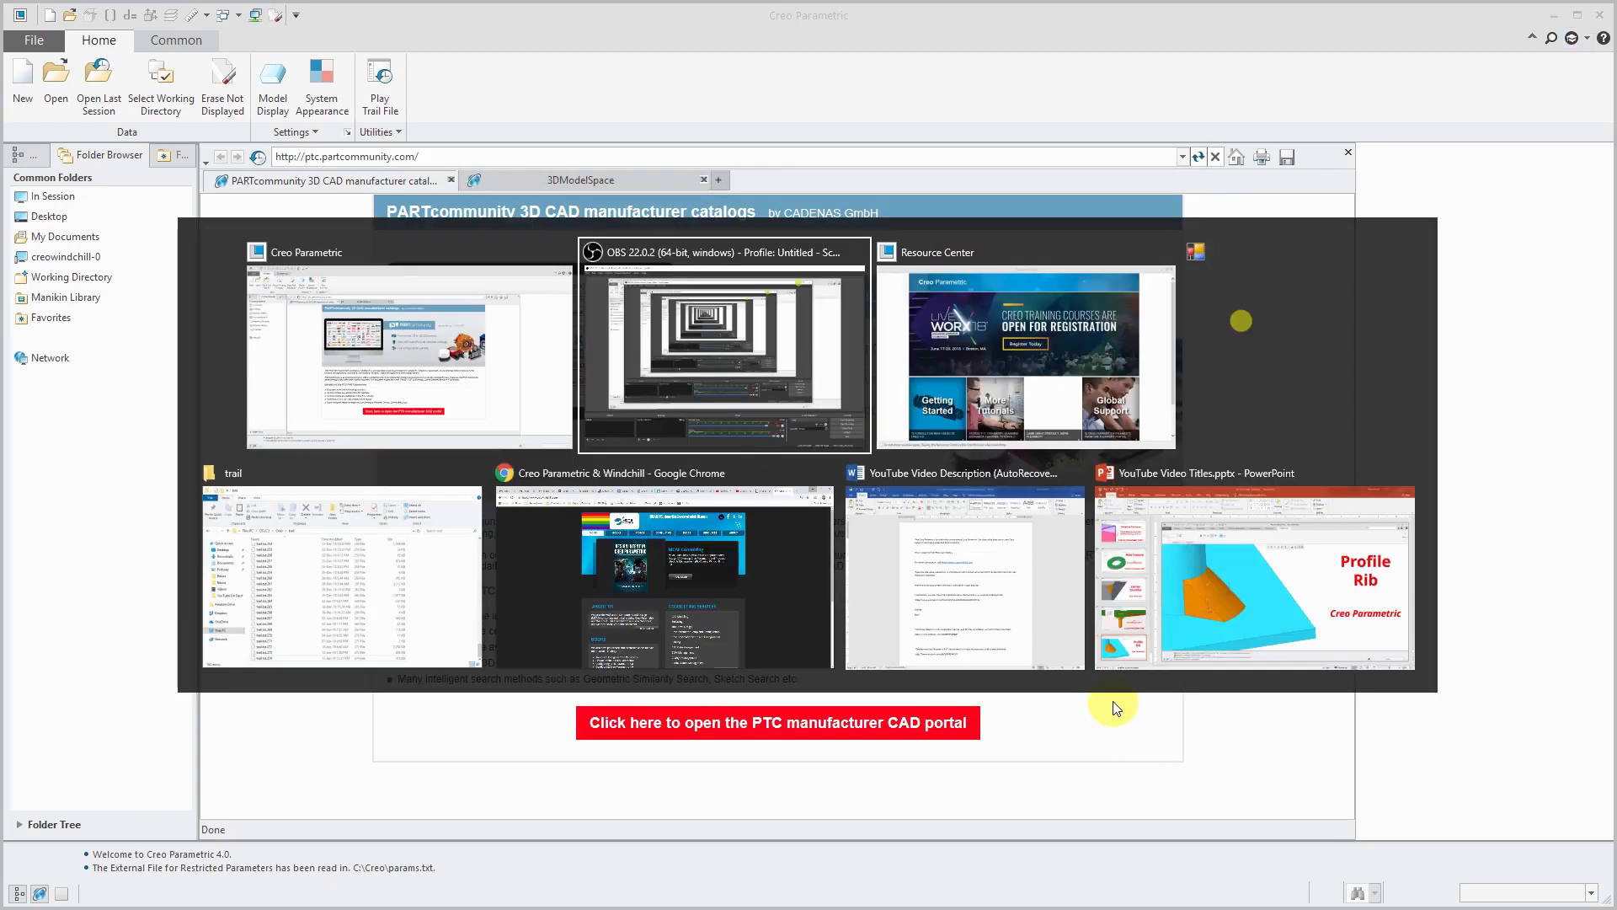
{"action": "left_click", "coordinate": [346, 578]}
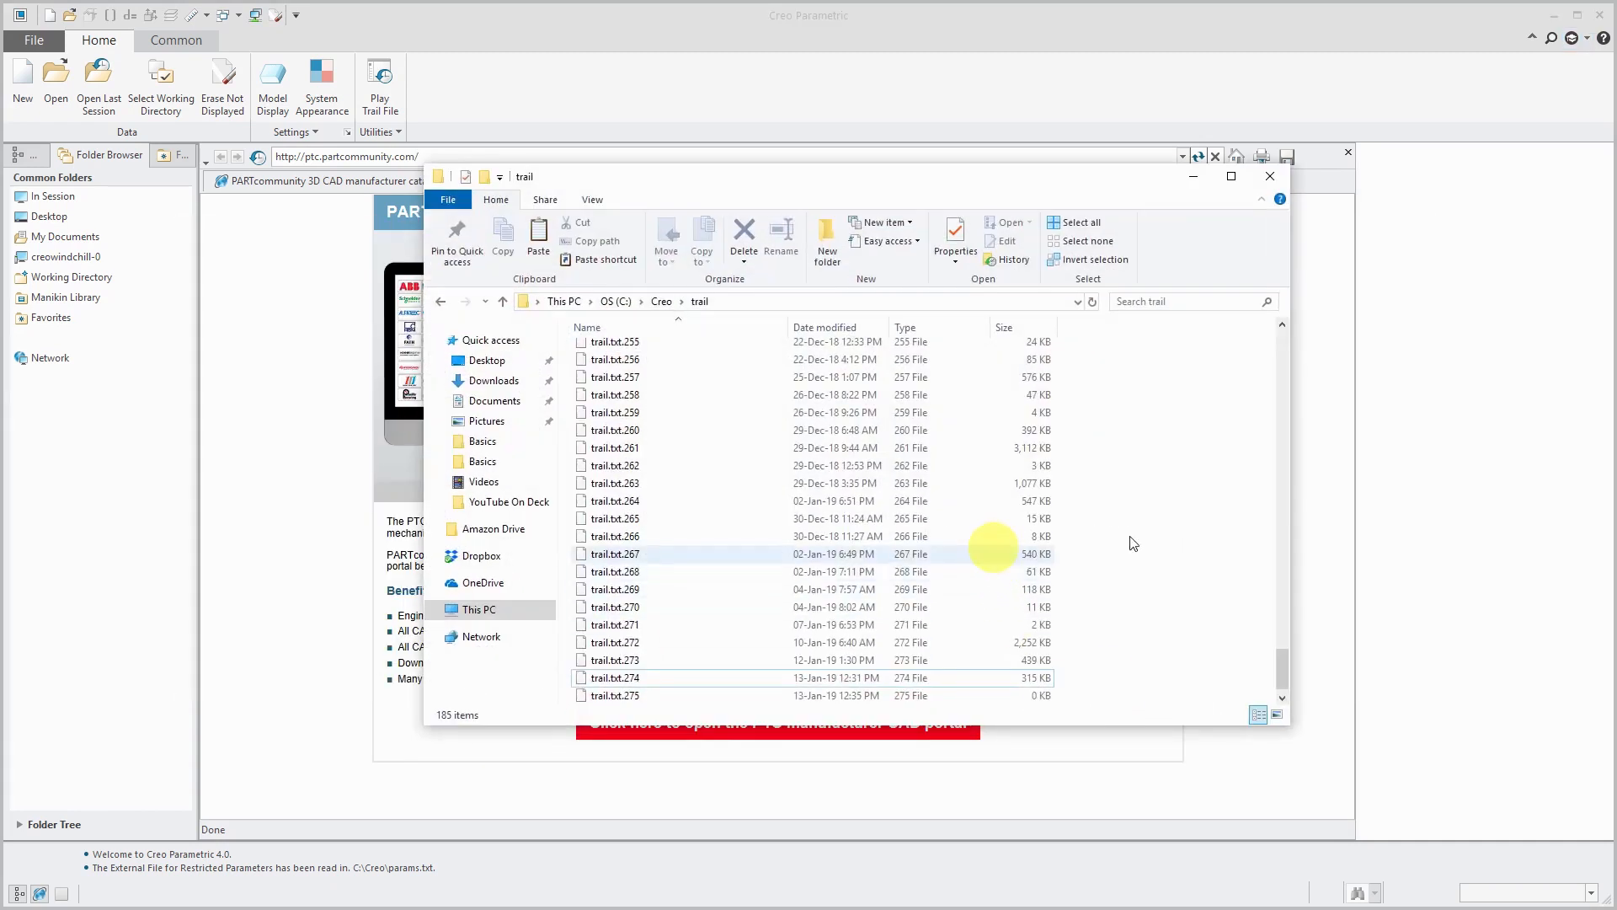
Select the oldest trail file trail.txt.91 and scroll down toward trail.txt.229 for deletion
{"action": "scroll", "scroll_direction": "up", "scroll_amount": 3}
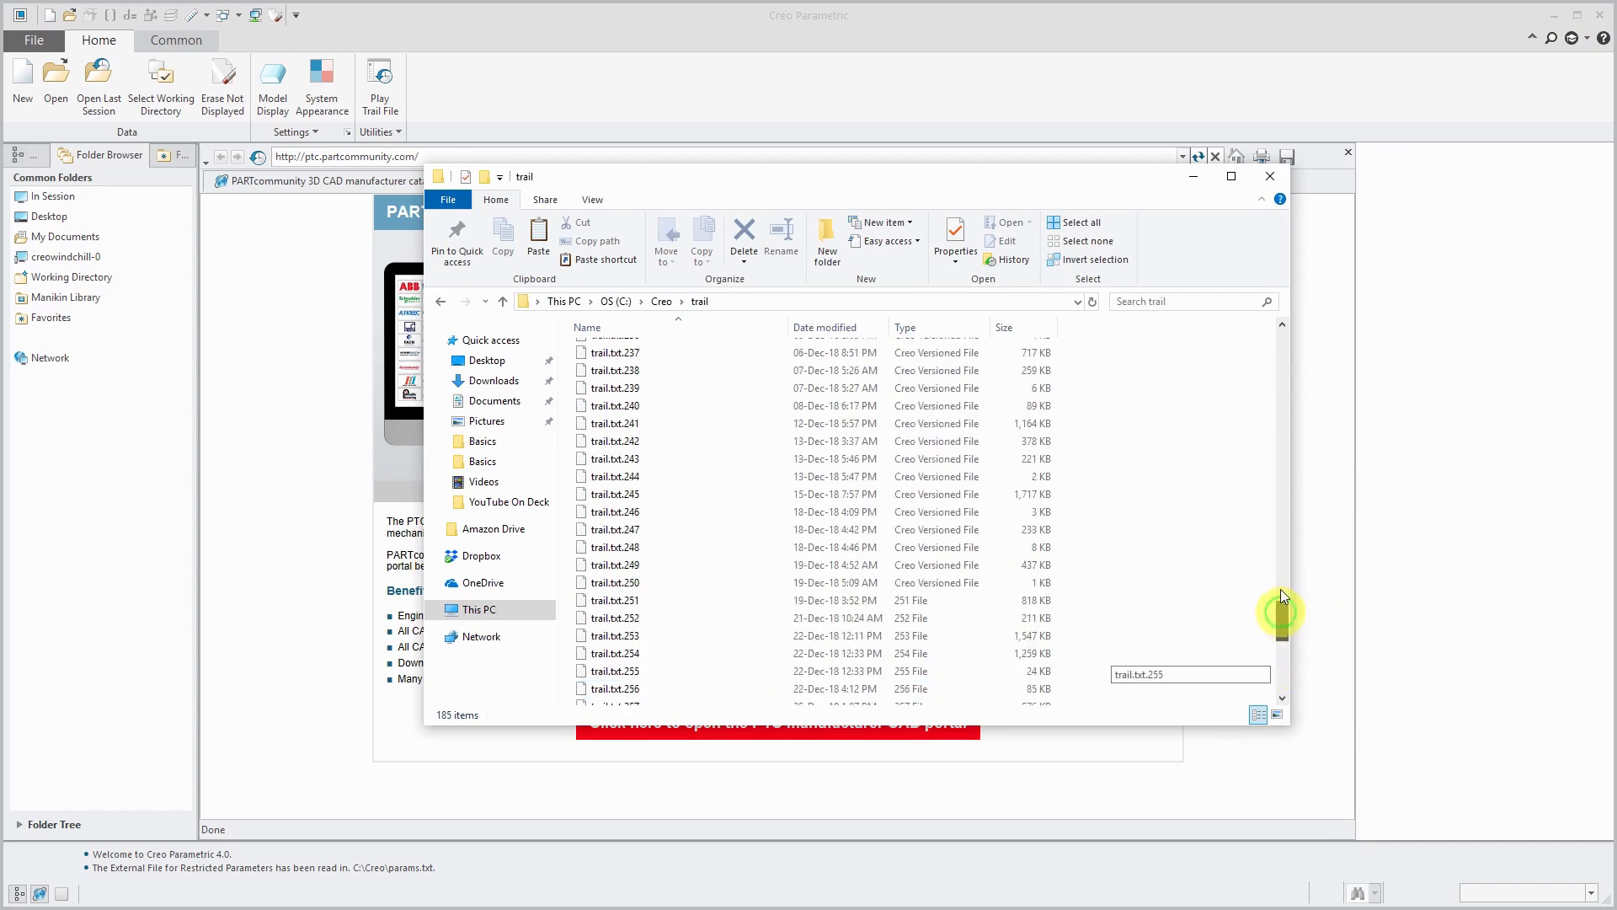
{"action": "scroll", "scroll_direction": "up", "scroll_amount": 3}
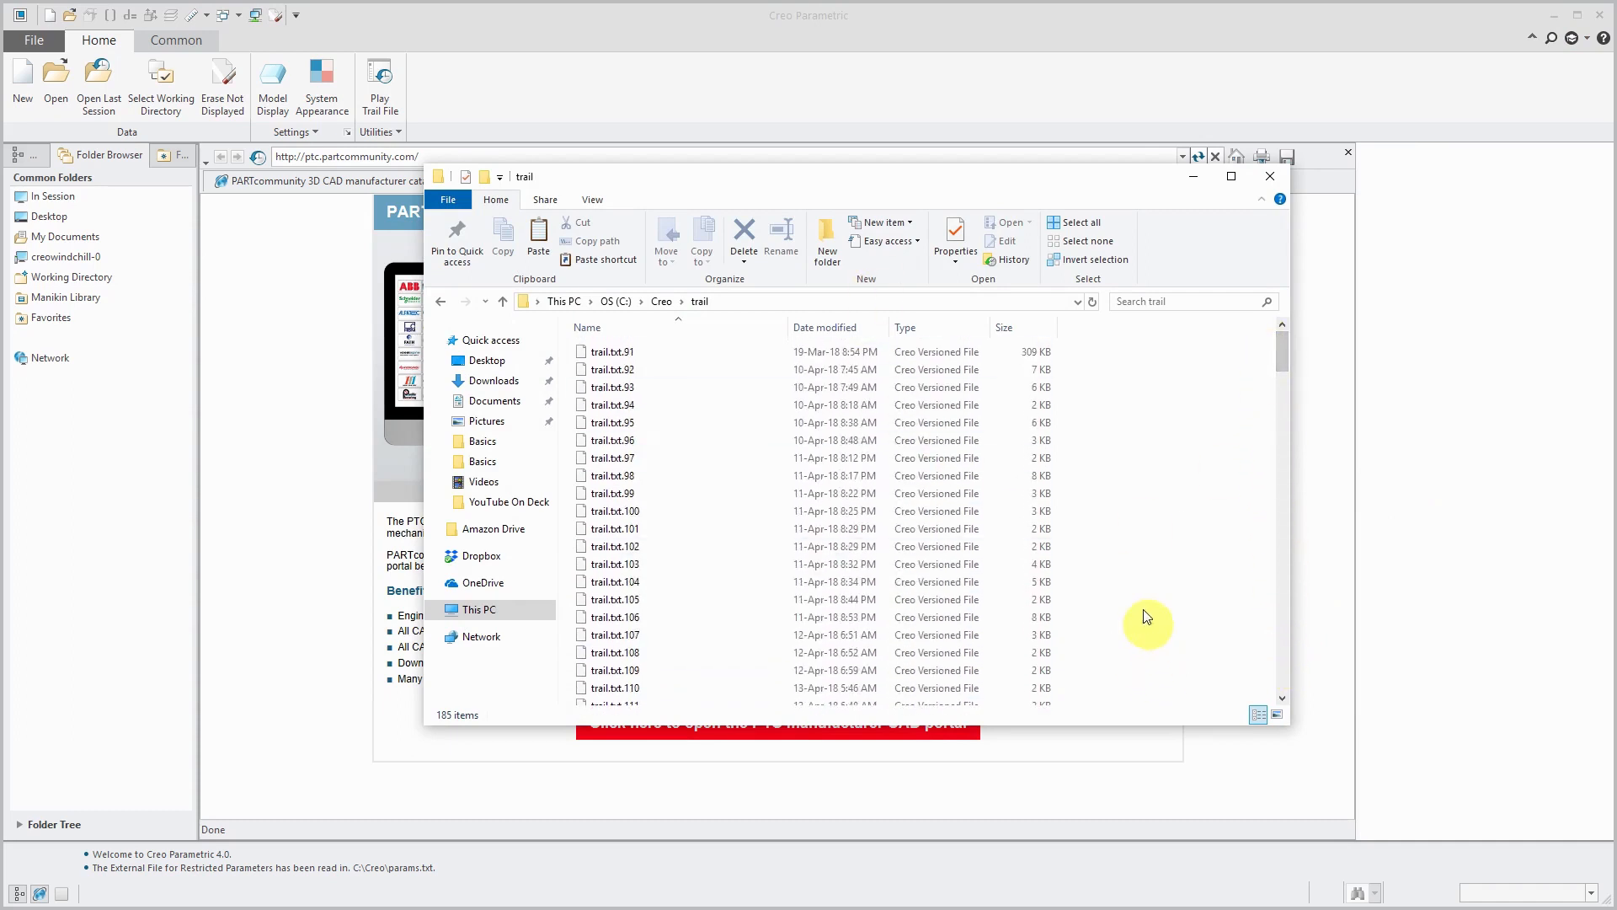
{"action": "left_click", "coordinate": [609, 352]}
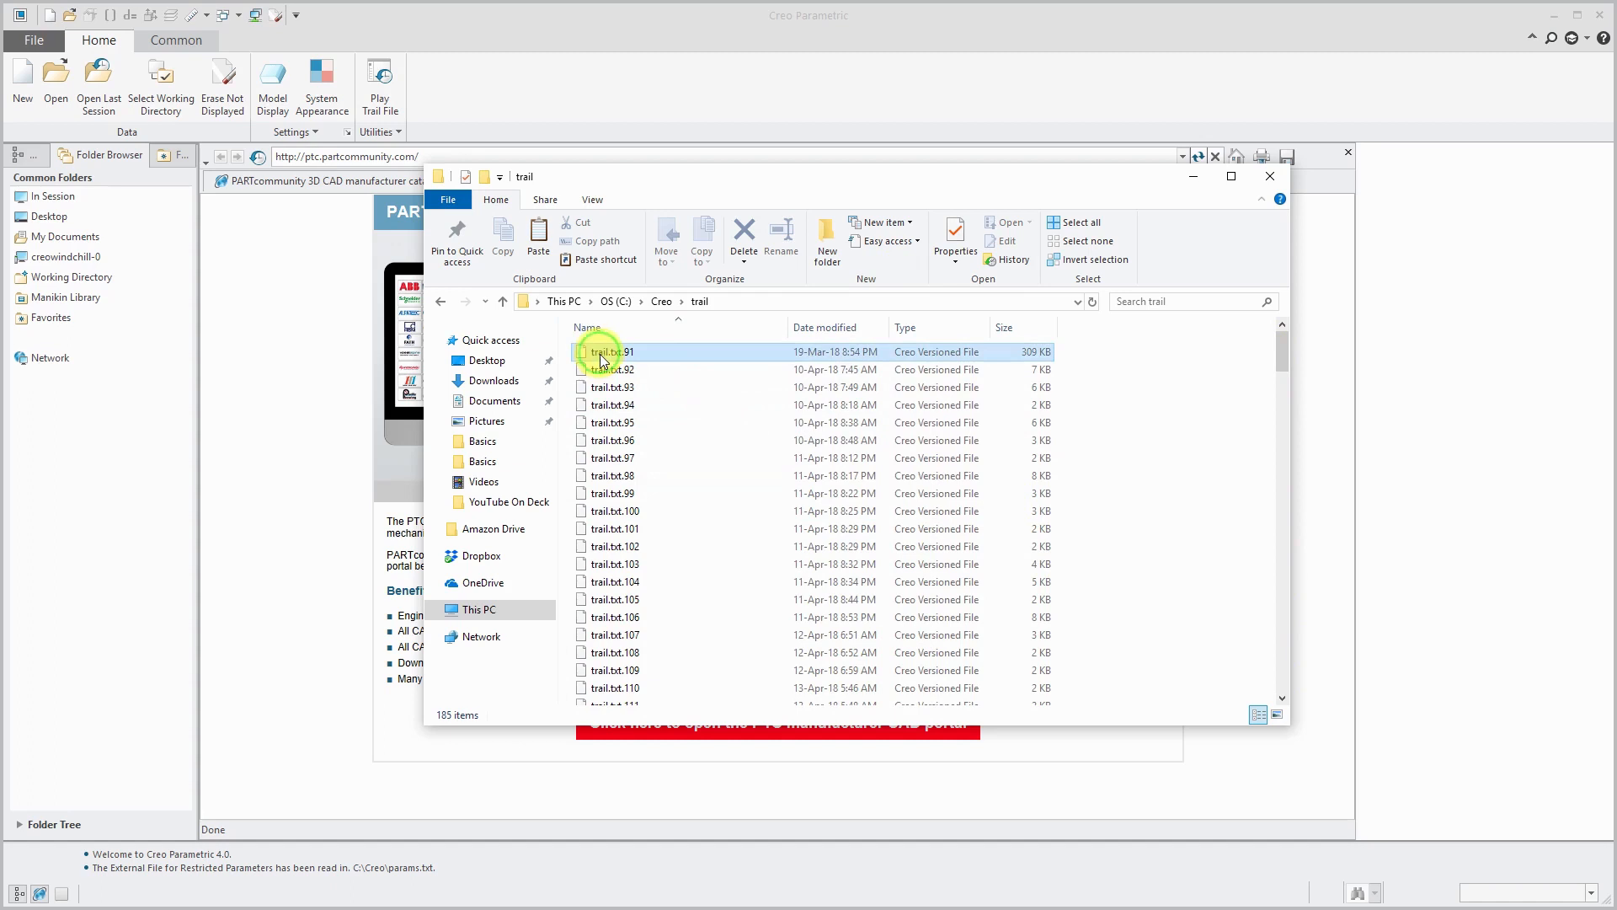
{"action": "scroll", "scroll_direction": "down", "scroll_amount": 3}
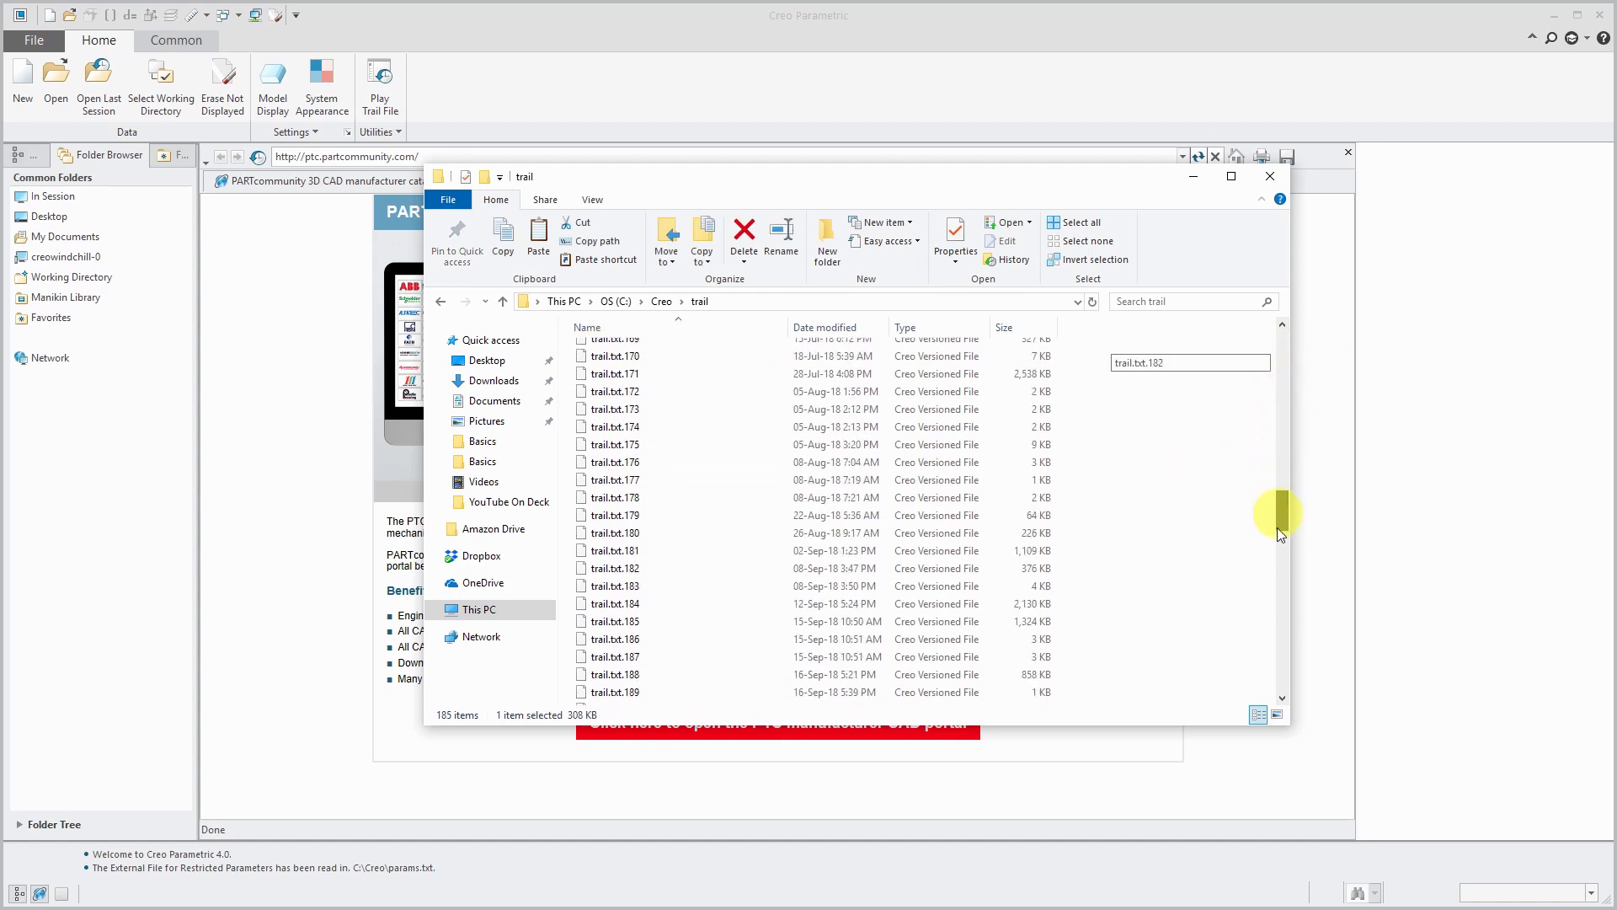
{"action": "scroll", "scroll_direction": "down", "scroll_amount": 3}
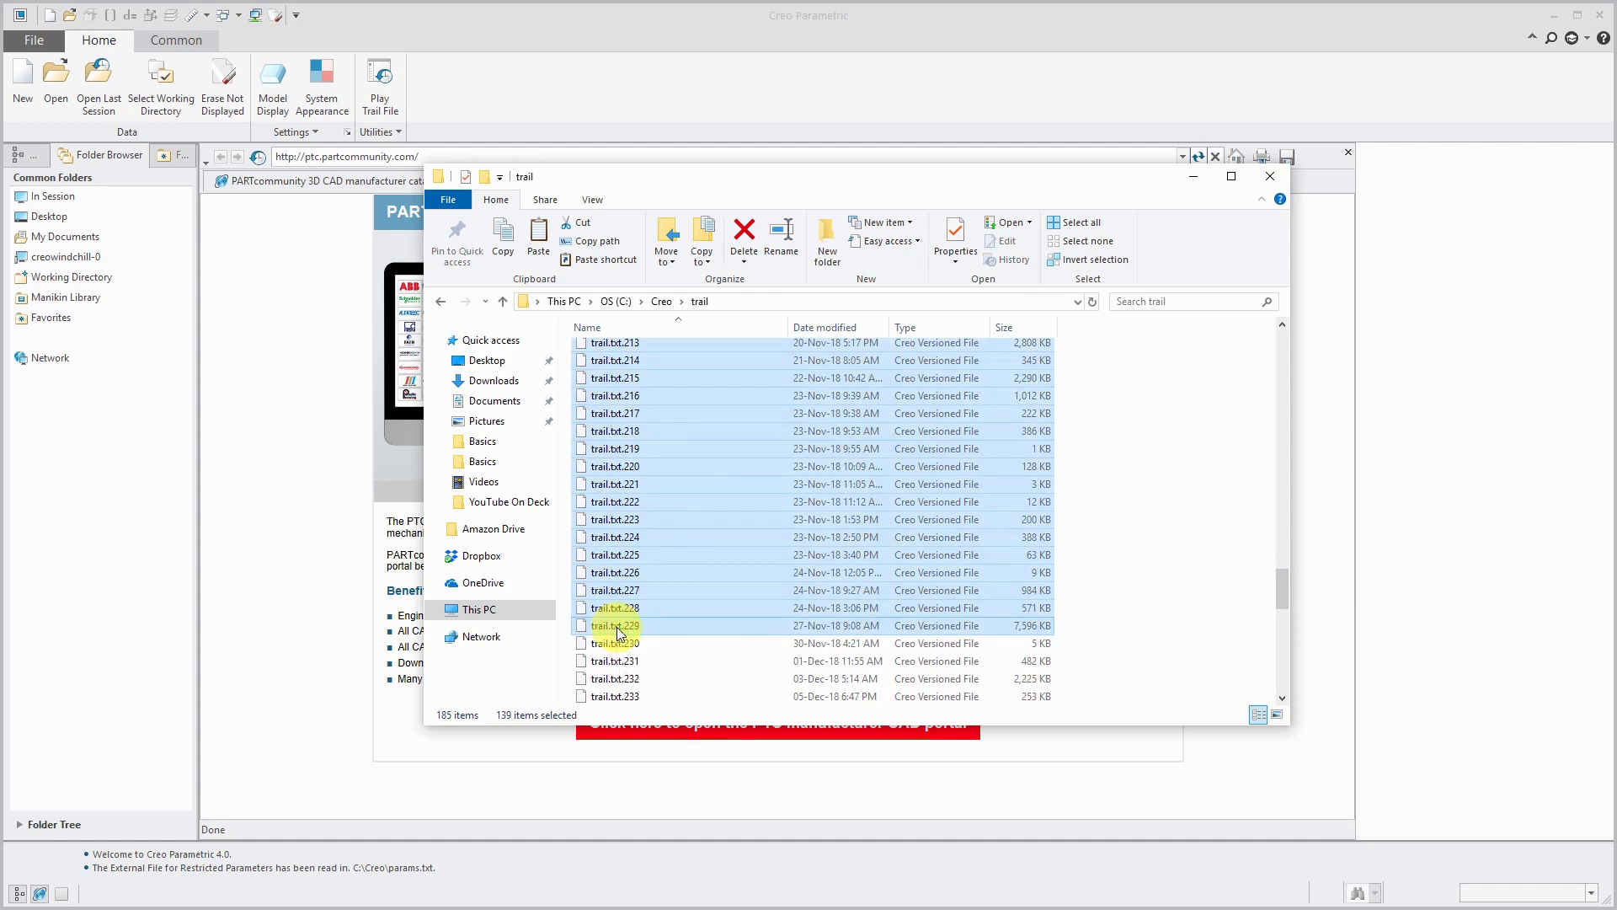
{"action": "scroll", "scroll_direction": "down", "scroll_amount": 3}
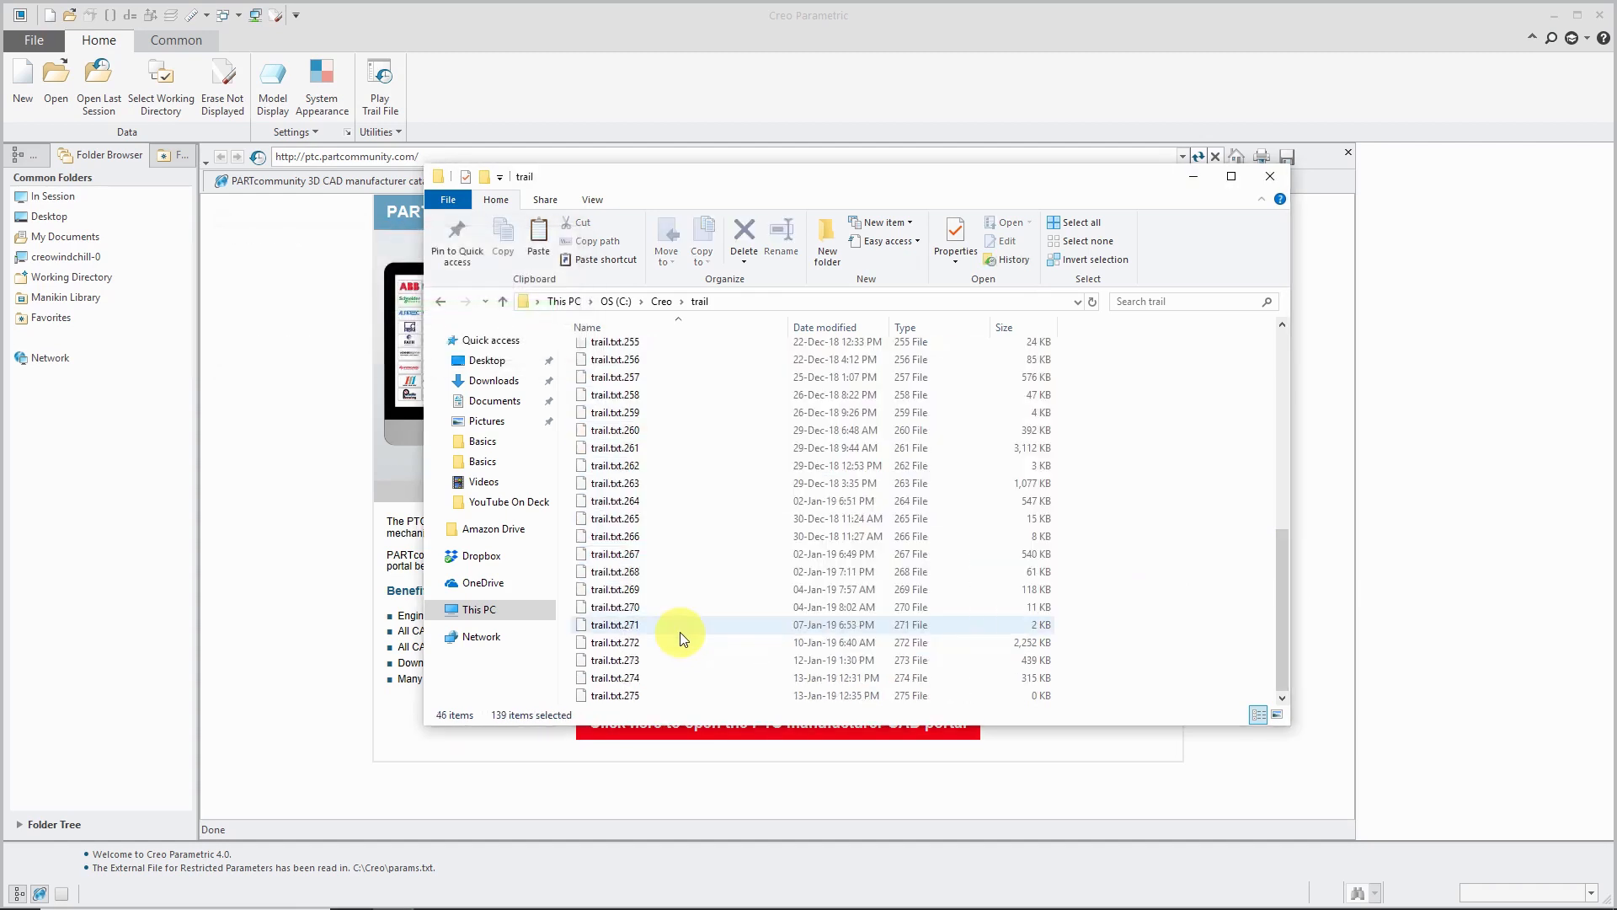
{"action": "mouse_move", "coordinate": [788, 642]}
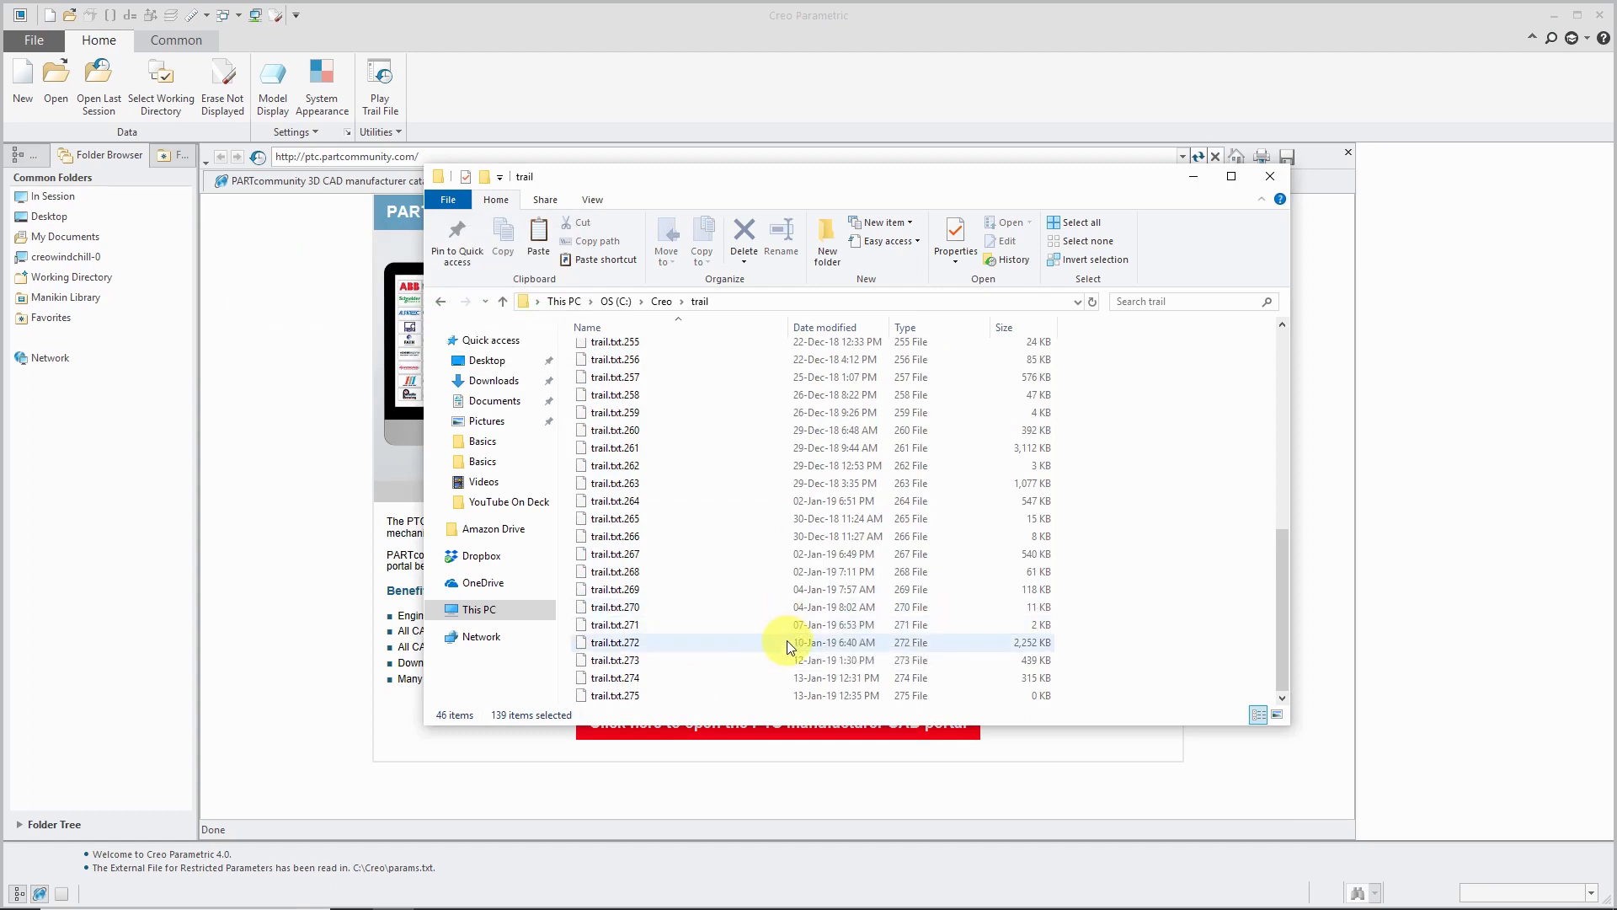
{"action": "mouse_move", "coordinate": [978, 818]}
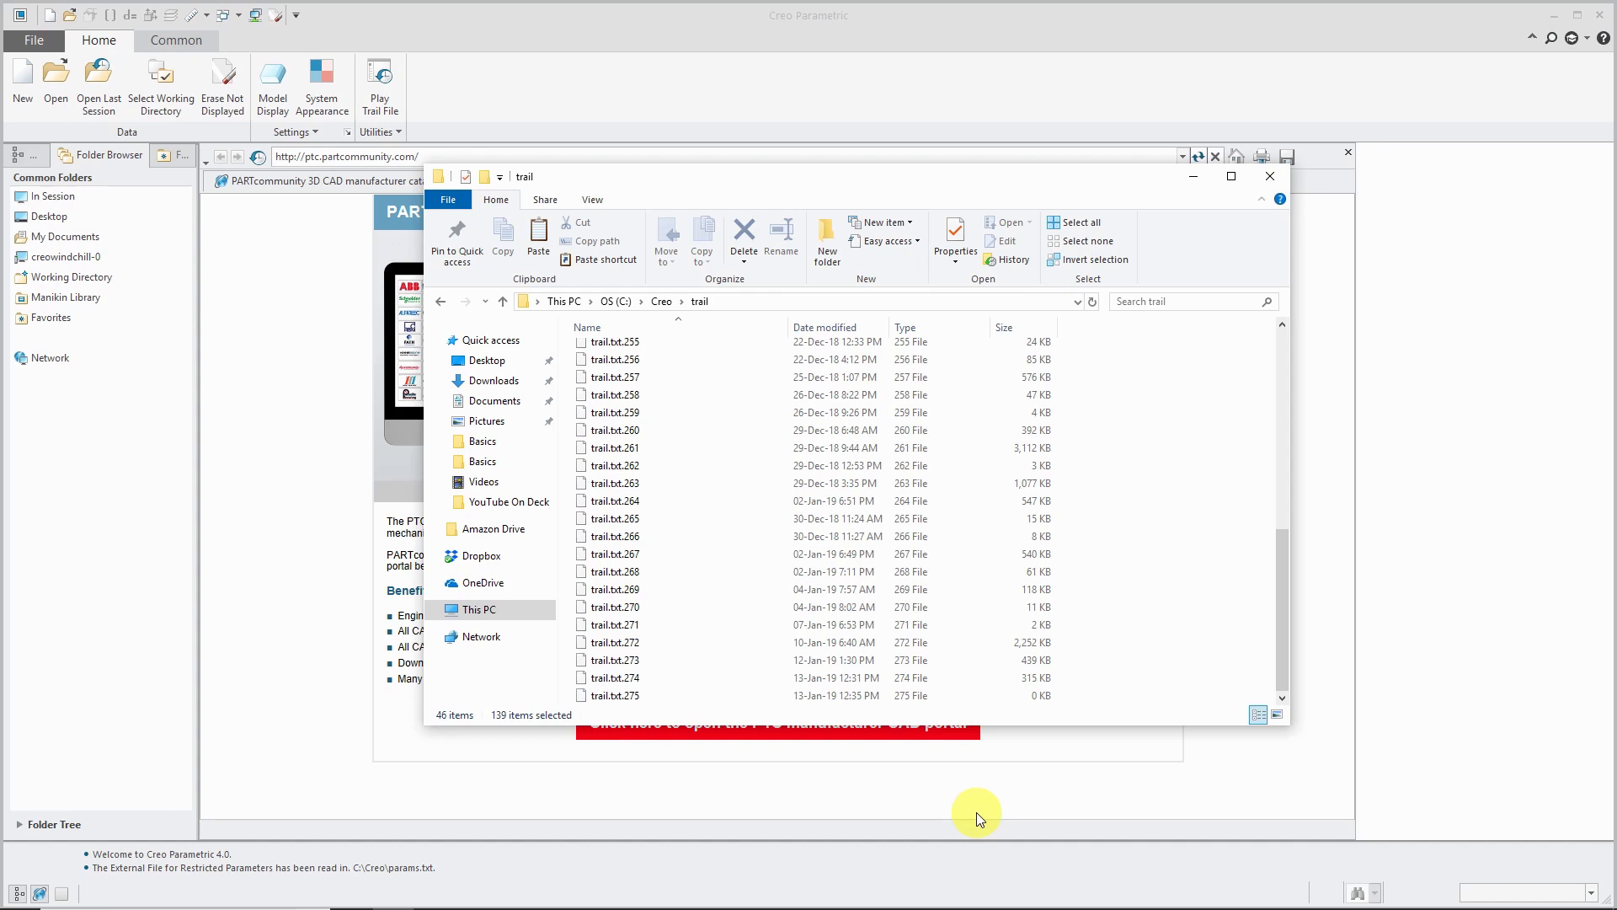
{"action": "mouse_move", "coordinate": [664, 719]}
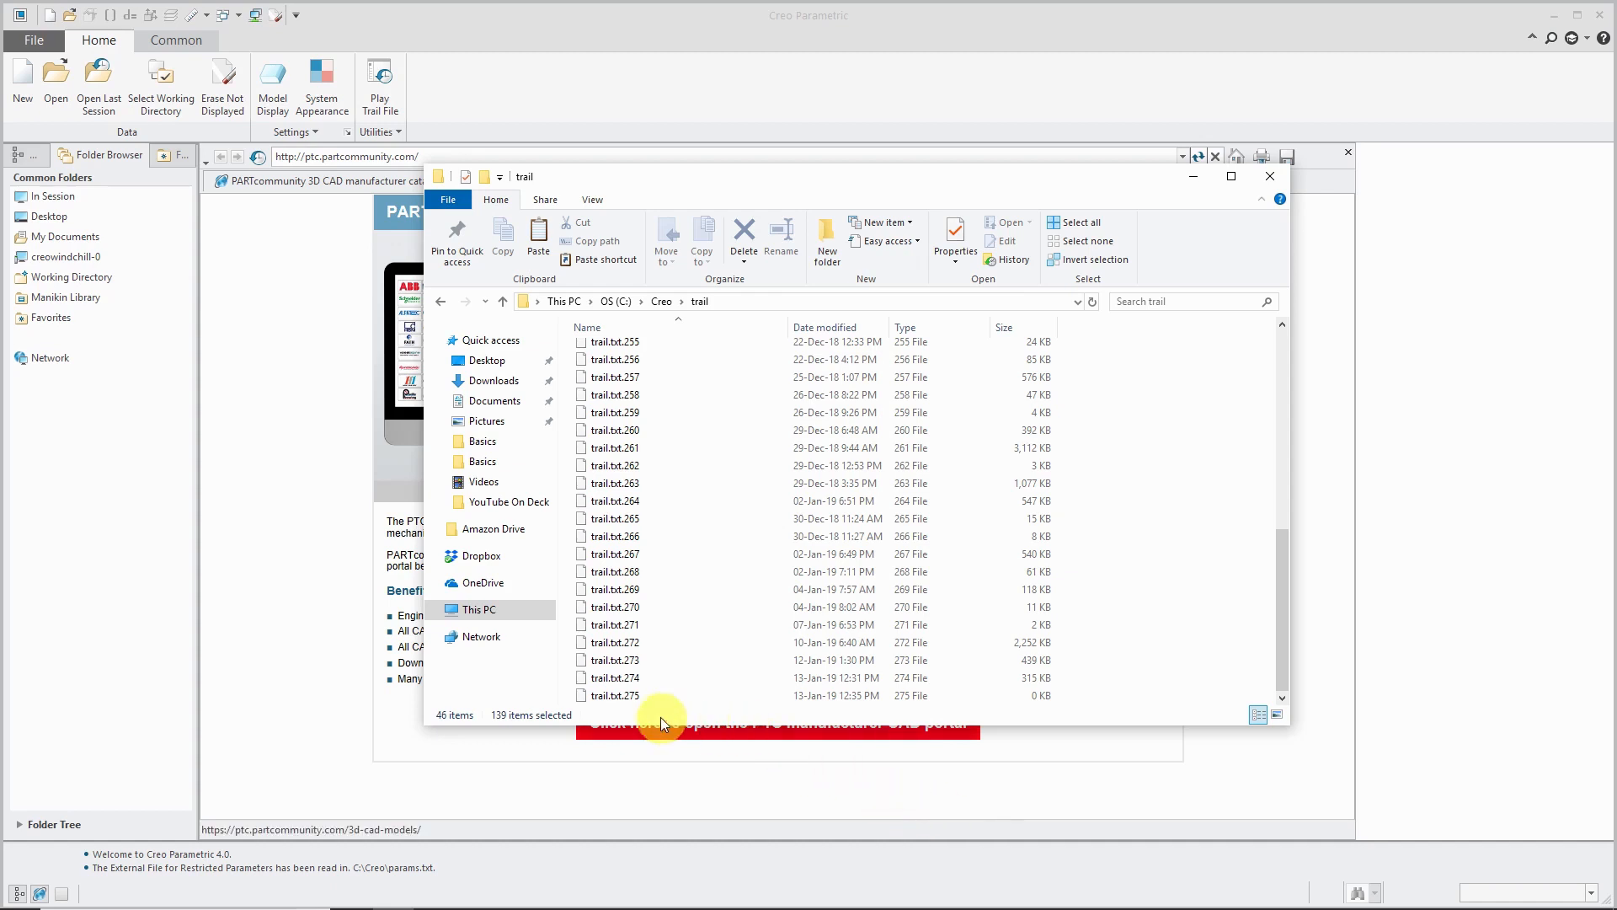
{"action": "mouse_move", "coordinate": [618, 696]}
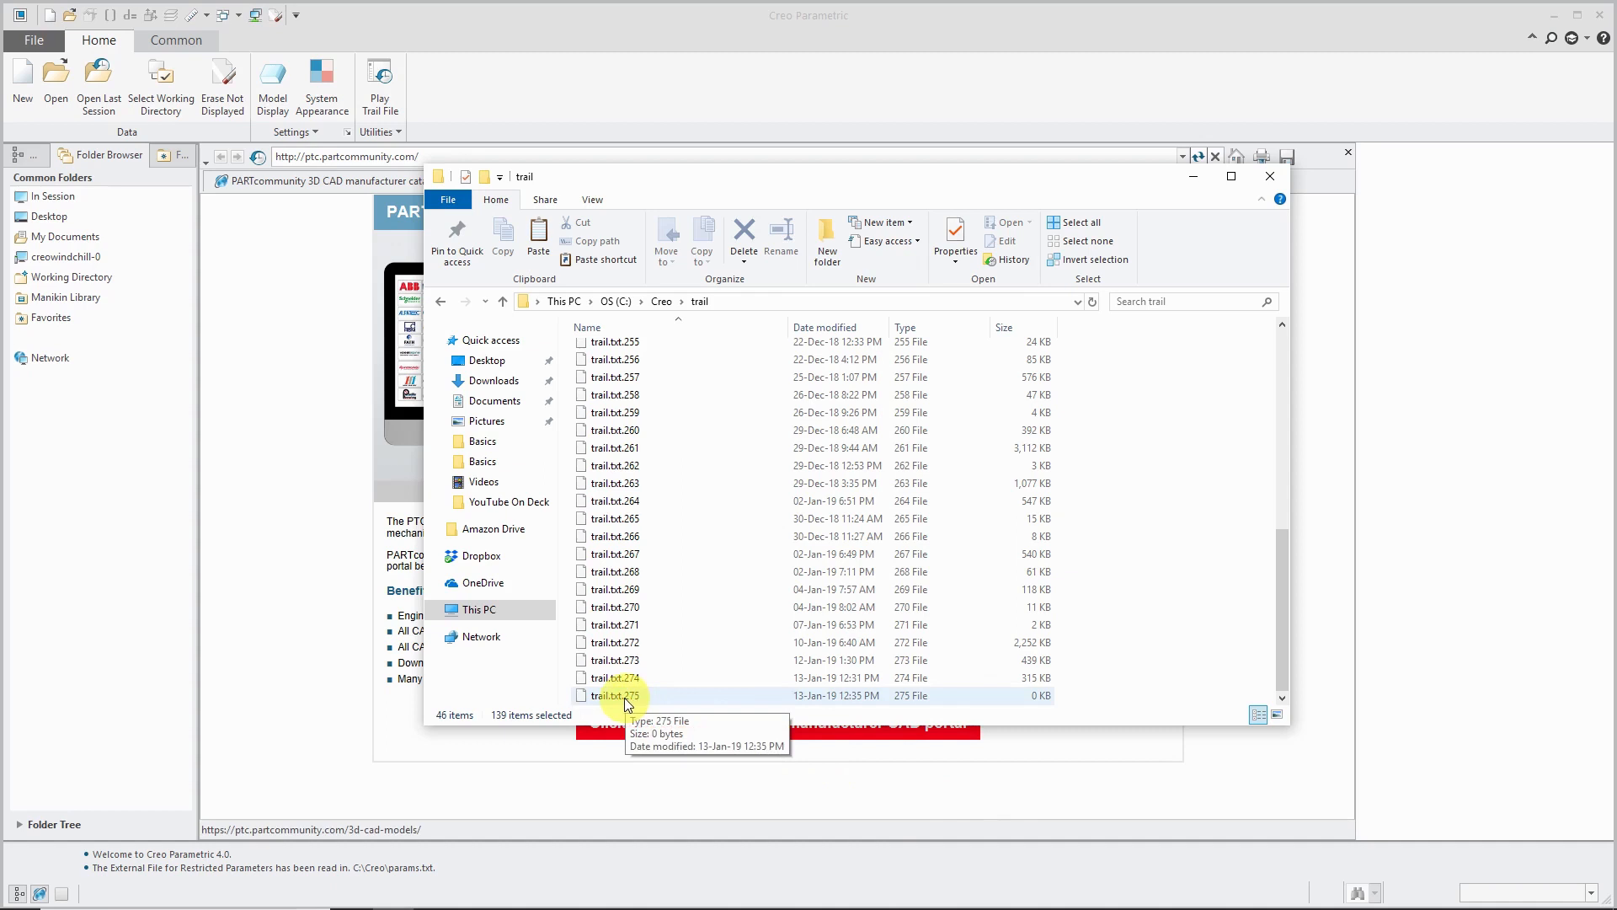
{"action": "mouse_move", "coordinate": [1031, 701]}
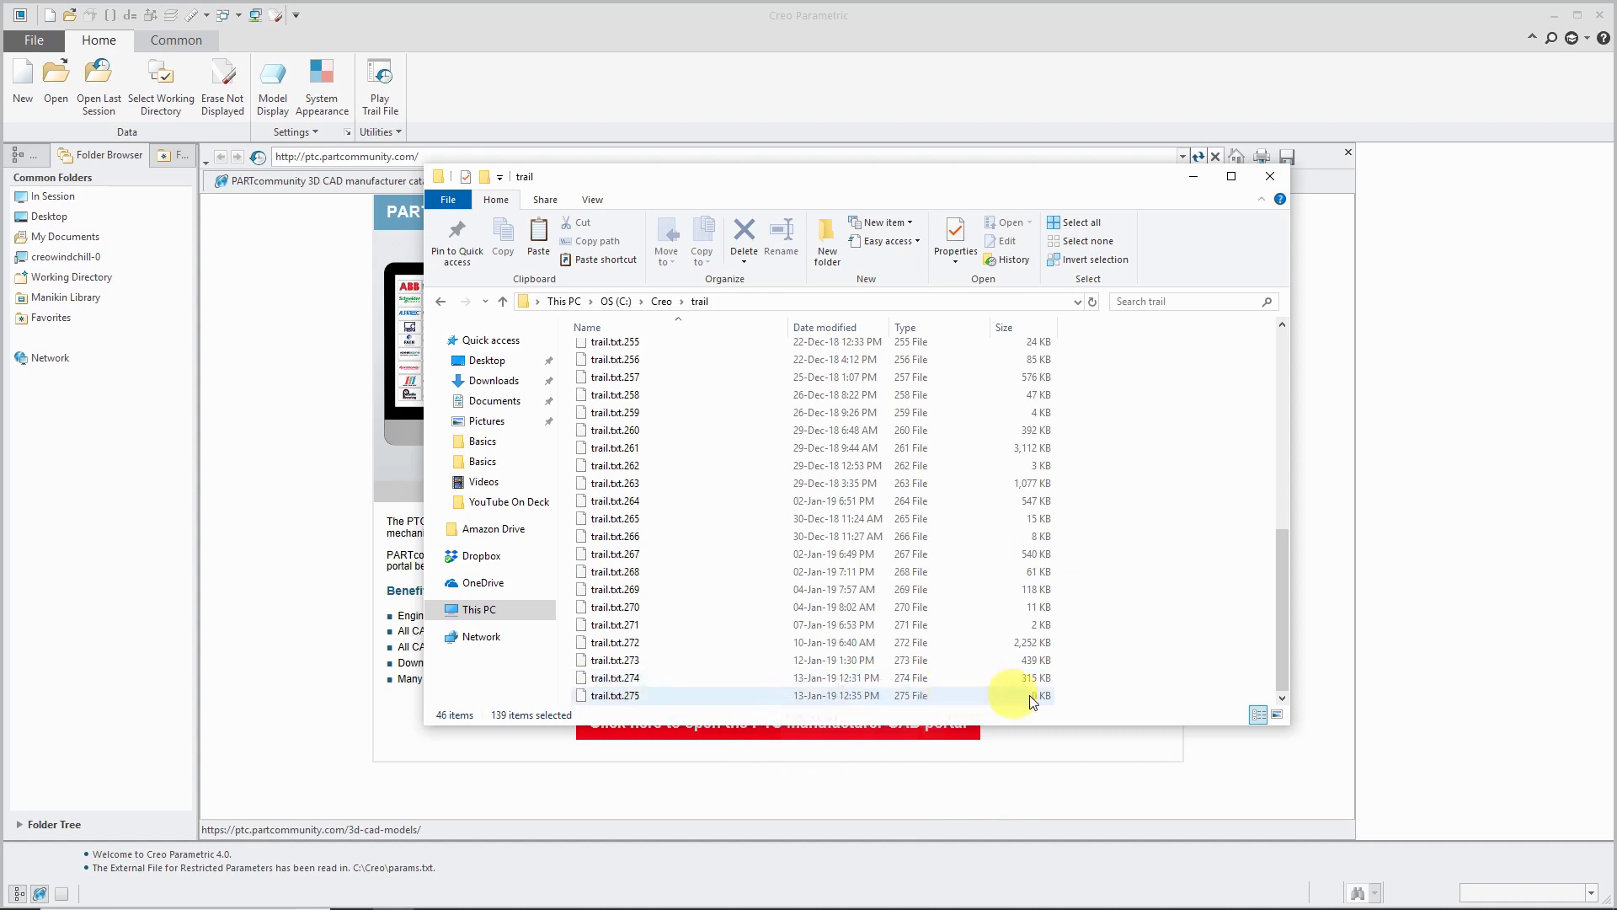
{"action": "mouse_move", "coordinate": [640, 677]}
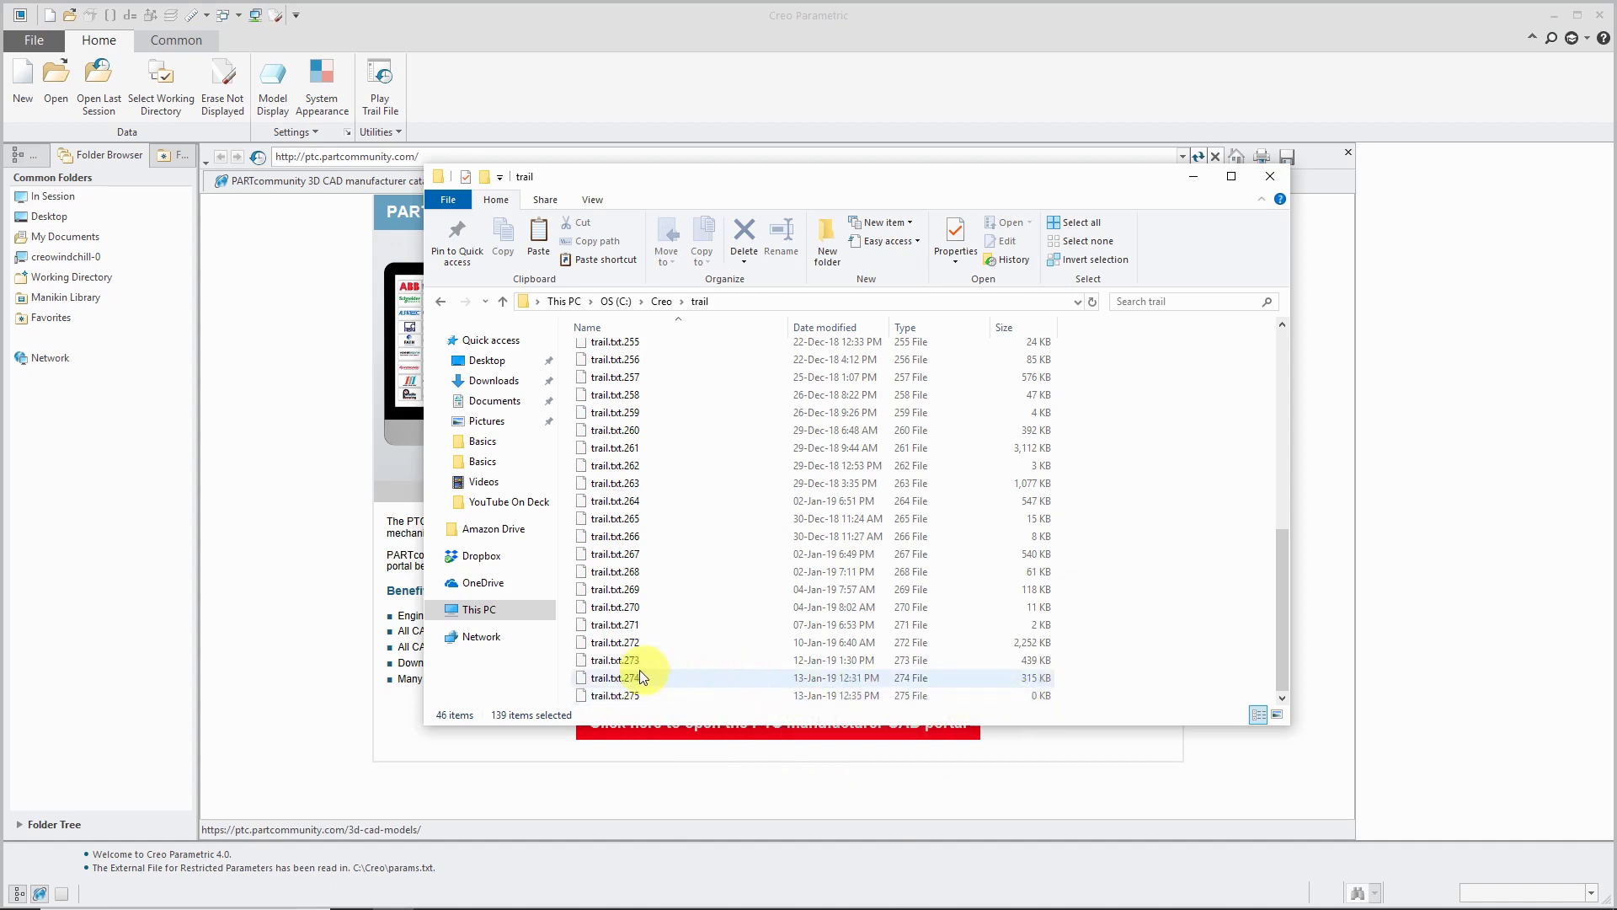
{"action": "mouse_move", "coordinate": [618, 680]}
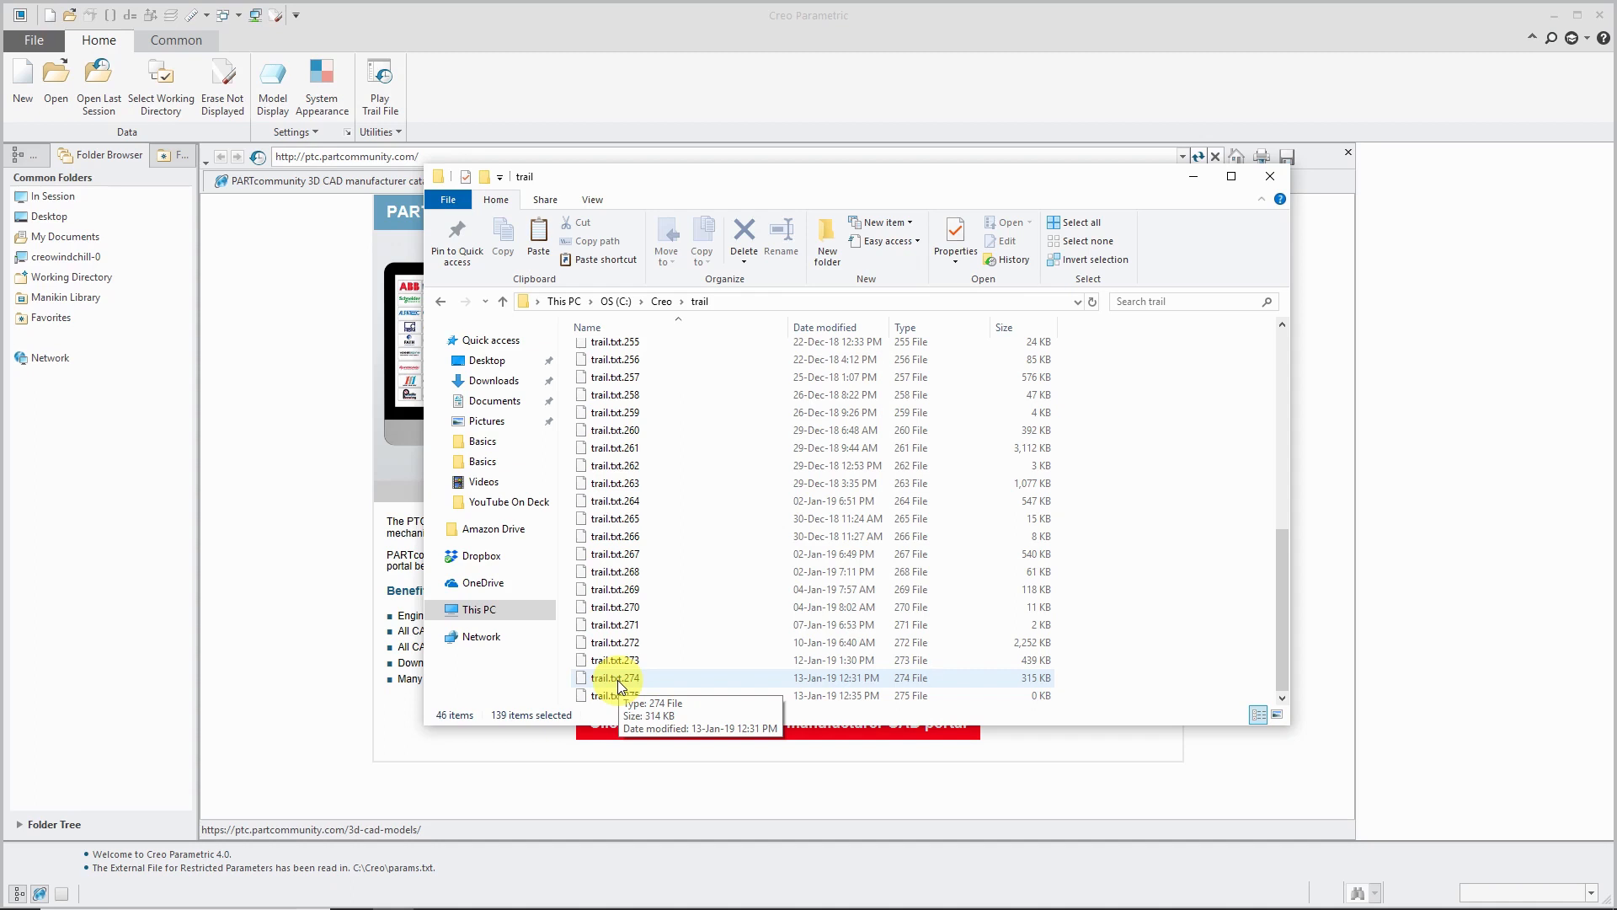
Select trail.txt.274, the latest non-empty trail file (314 KB)
{"action": "left_click", "coordinate": [618, 677]}
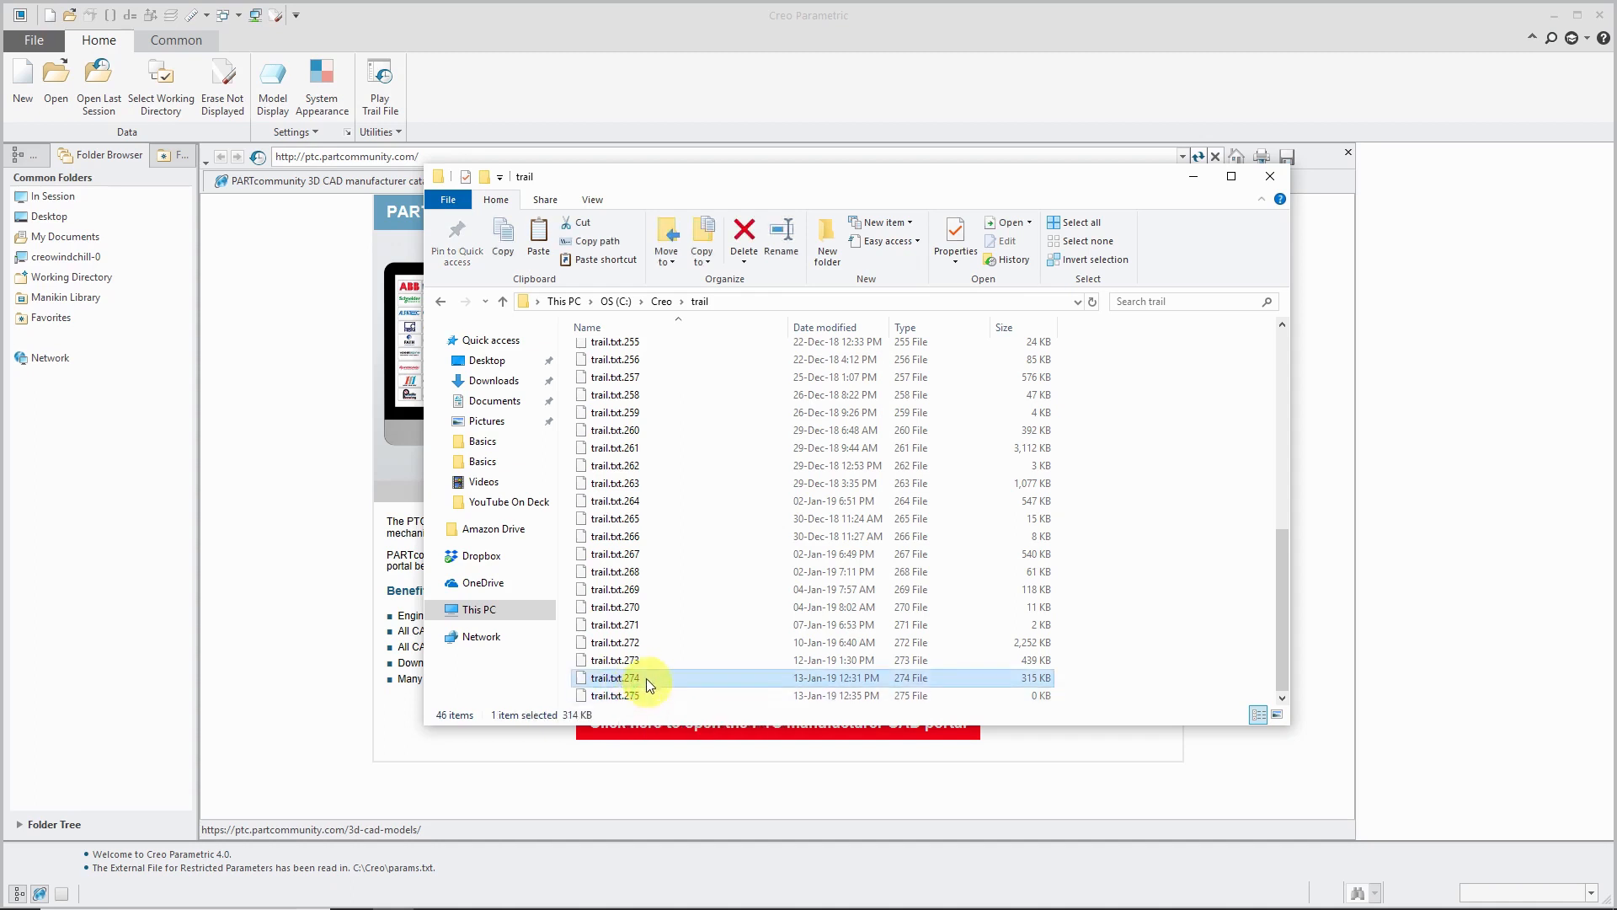
Rename trail.txt.274 to crash.txt and accept the file extension change
{"action": "double_click", "coordinate": [608, 677]}
{"action": "type", "text": "crash.txt"}
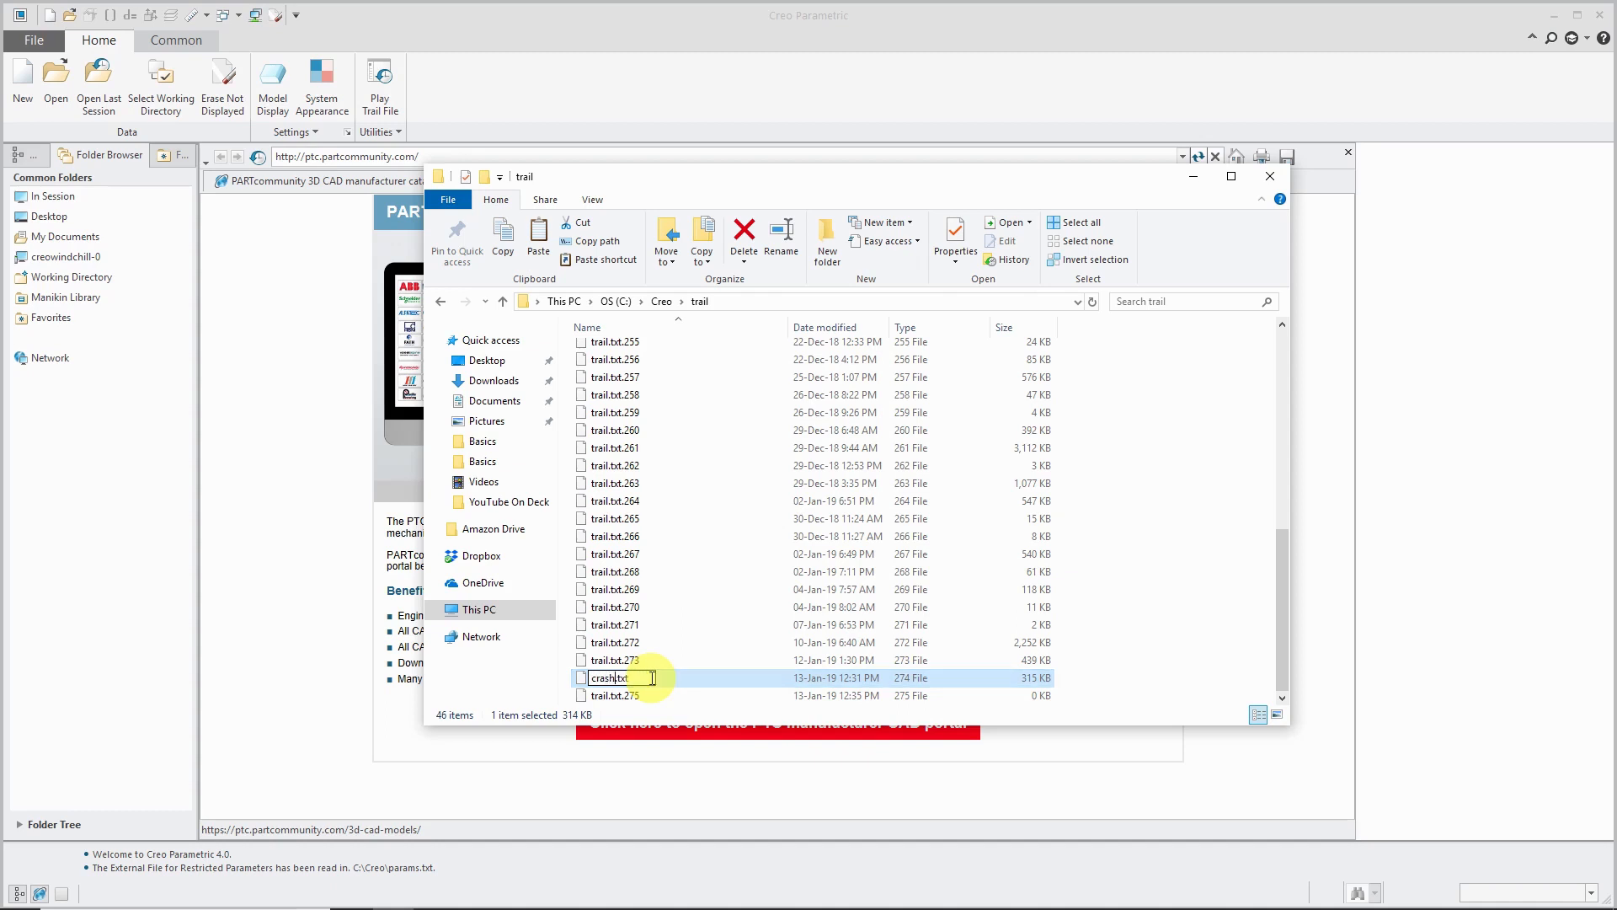
{"action": "key", "text": "Return"}
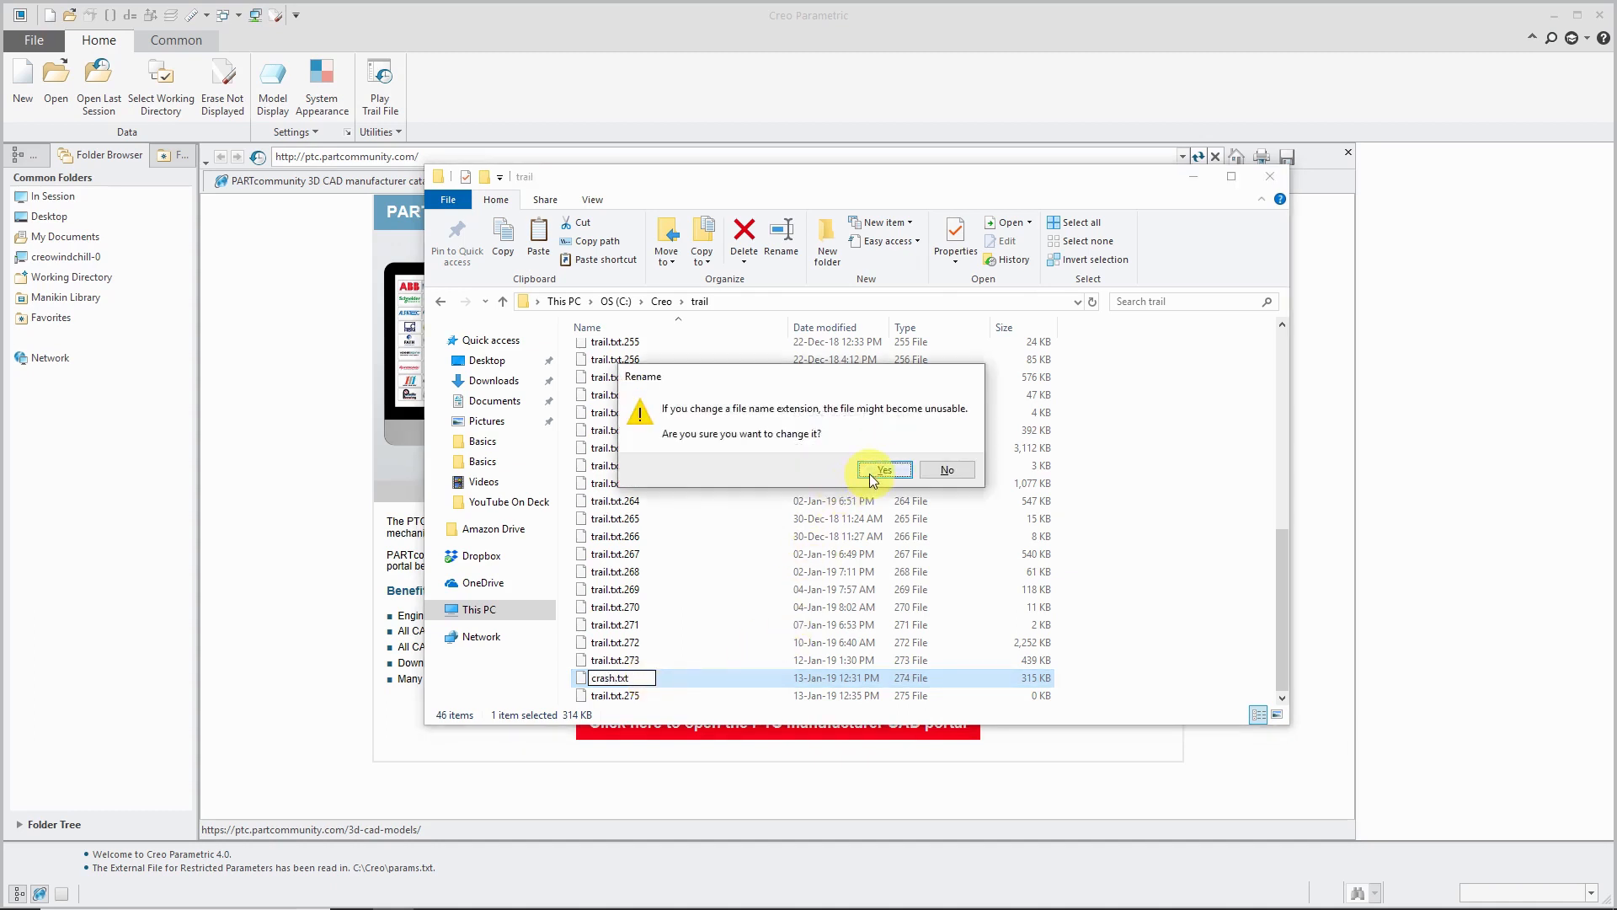
{"action": "left_click", "coordinate": [881, 470]}
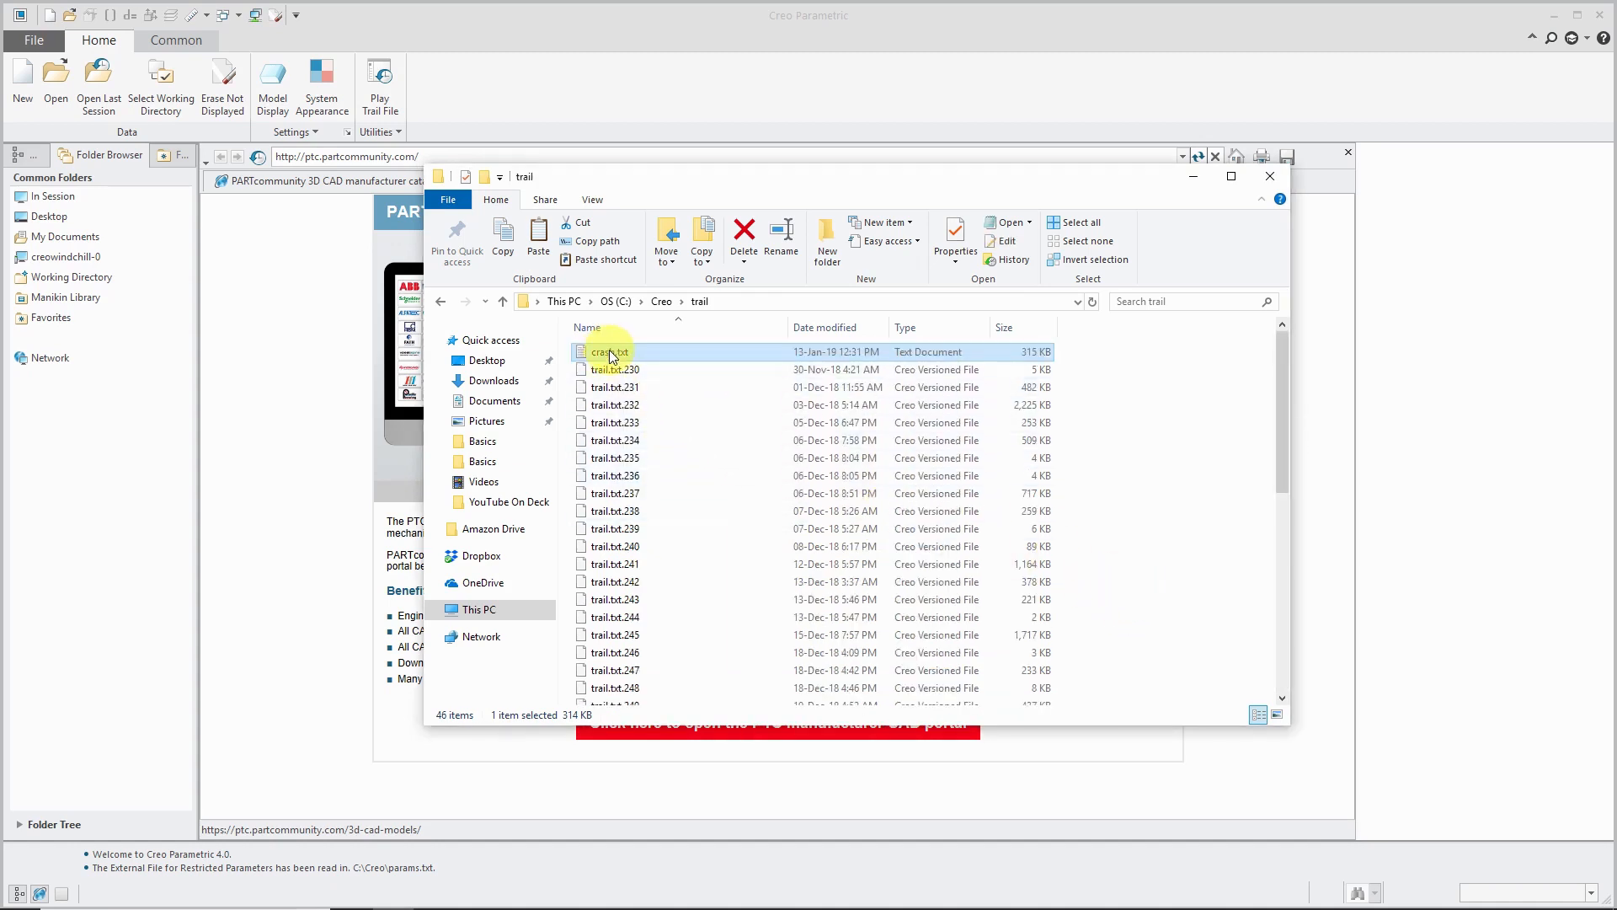
{"action": "mouse_move", "coordinate": [609, 352]}
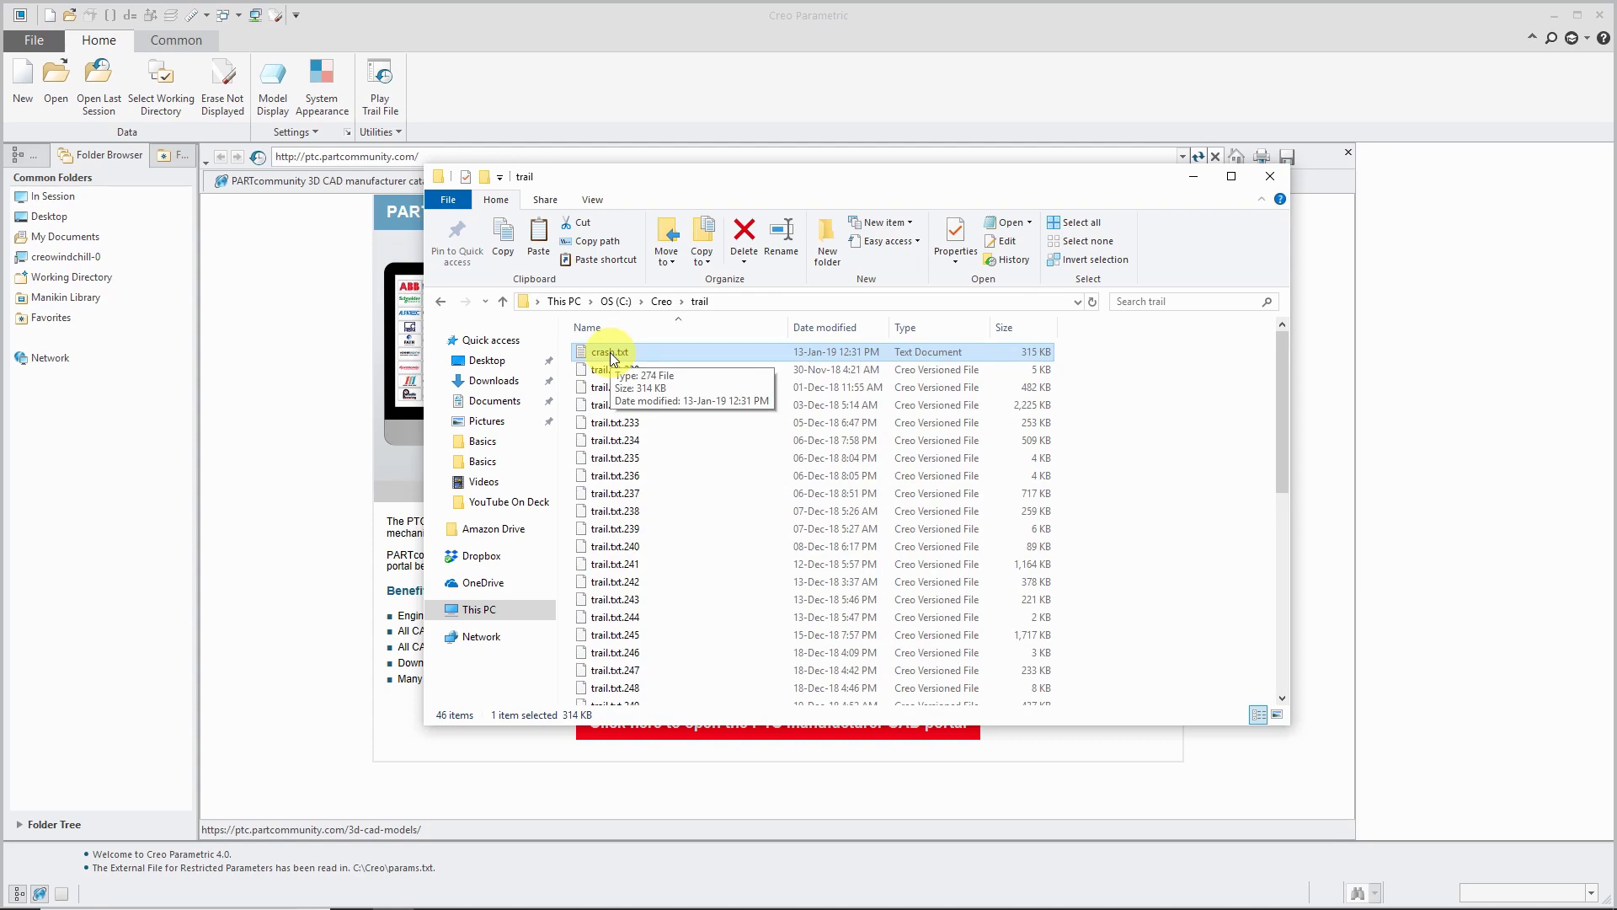
Open crash.txt in Notepad and scroll toward the end of the recorded commands
{"action": "double_click", "coordinate": [608, 353]}
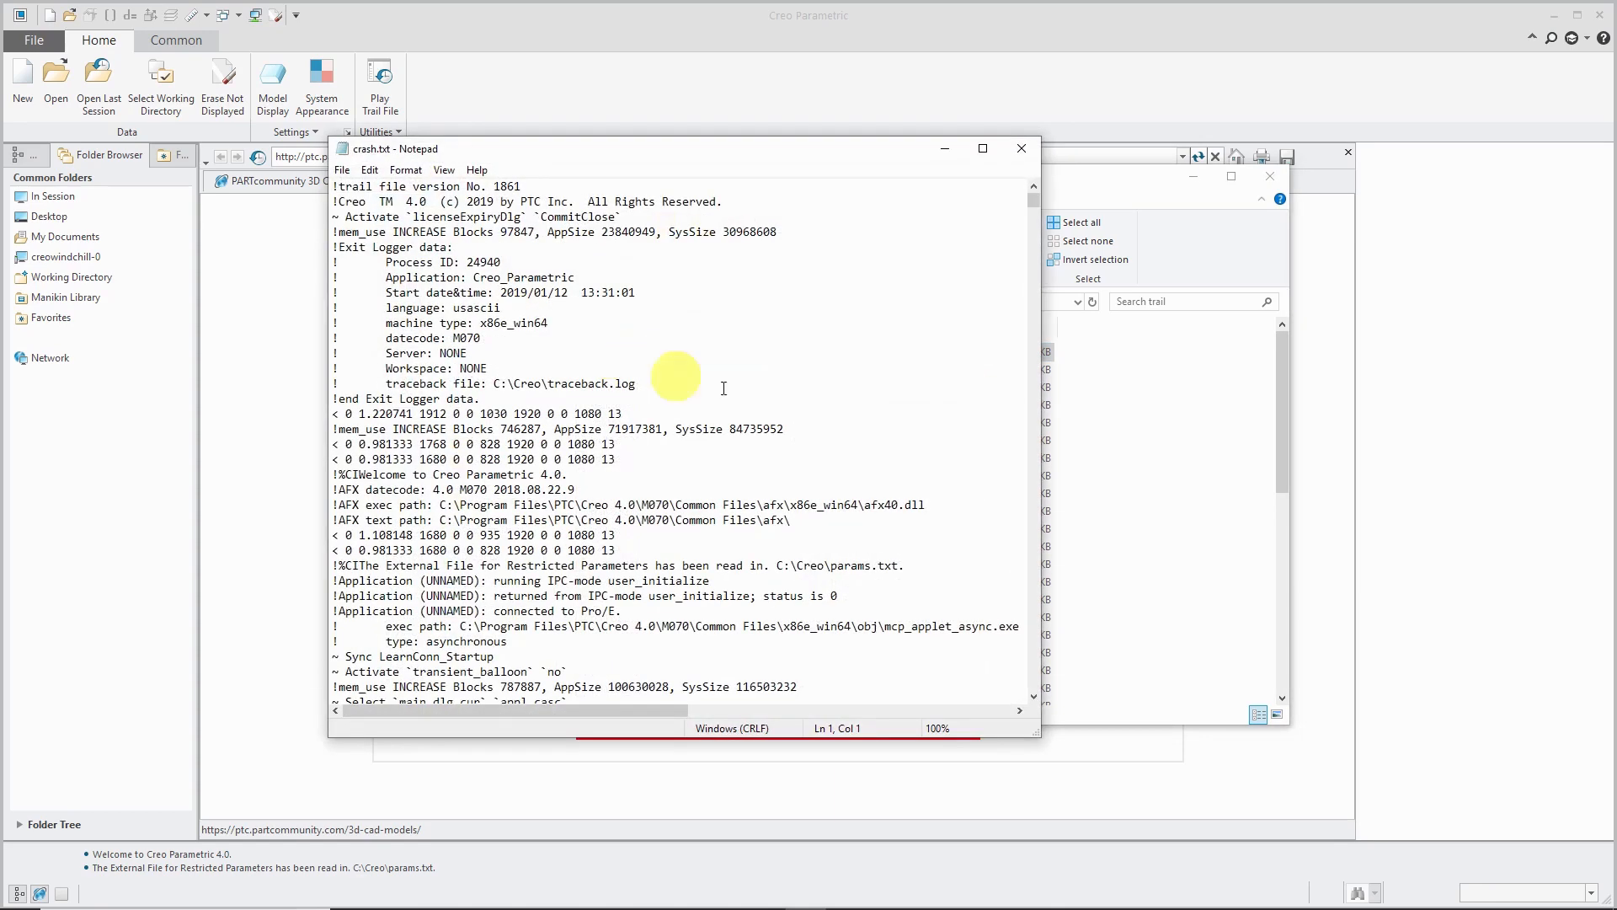
{"action": "scroll", "scroll_direction": "down", "scroll_amount": 3}
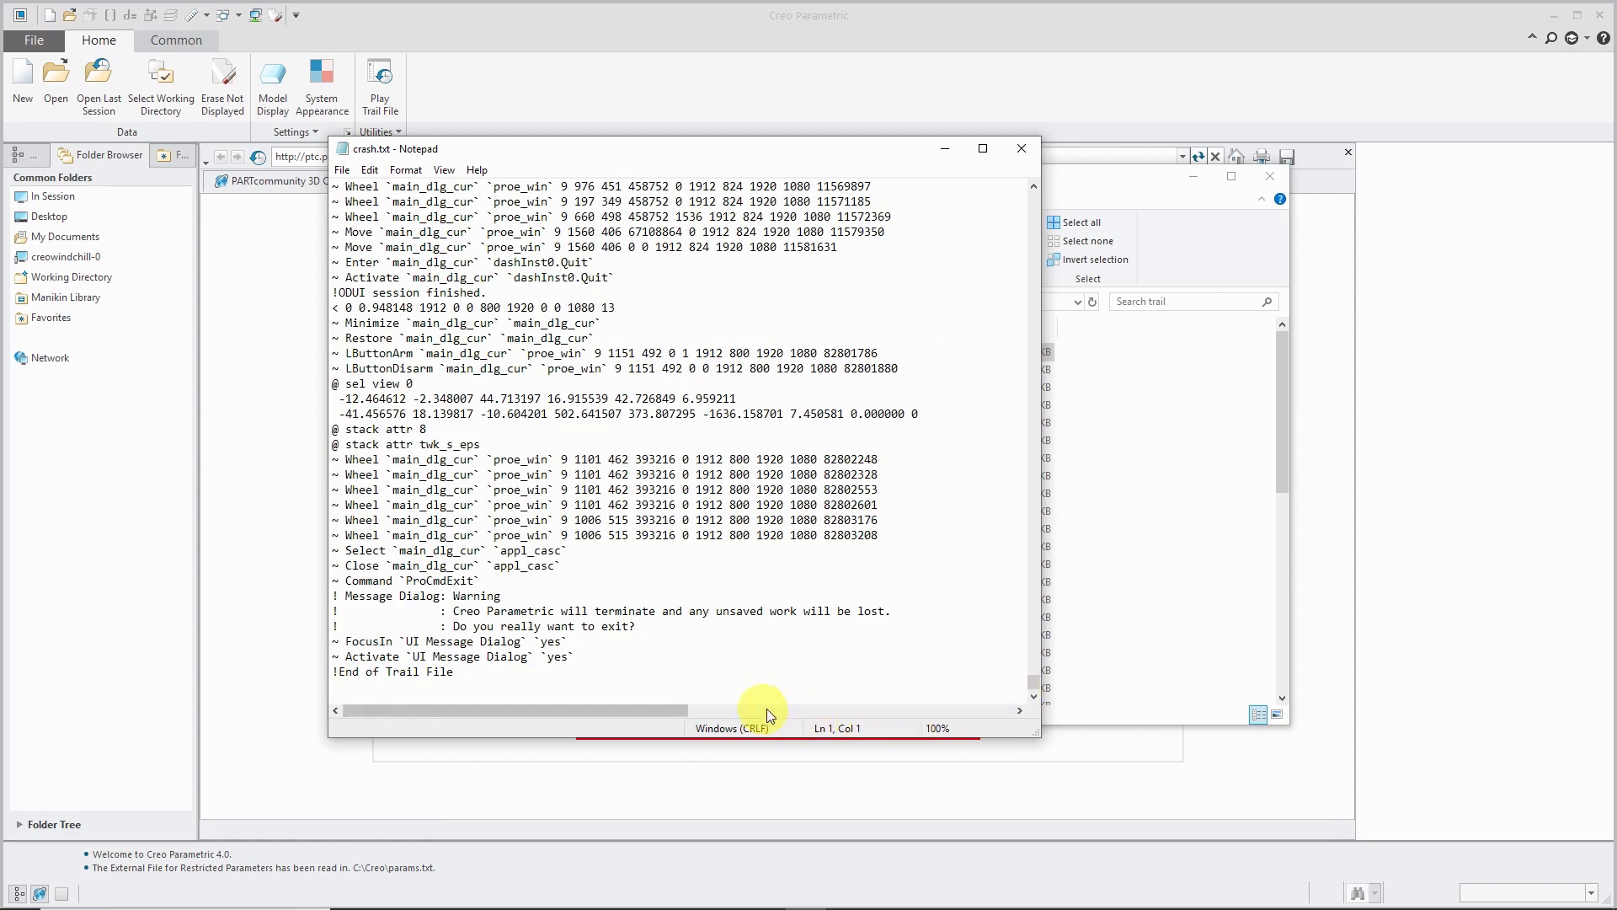
{"action": "mouse_move", "coordinate": [681, 719]}
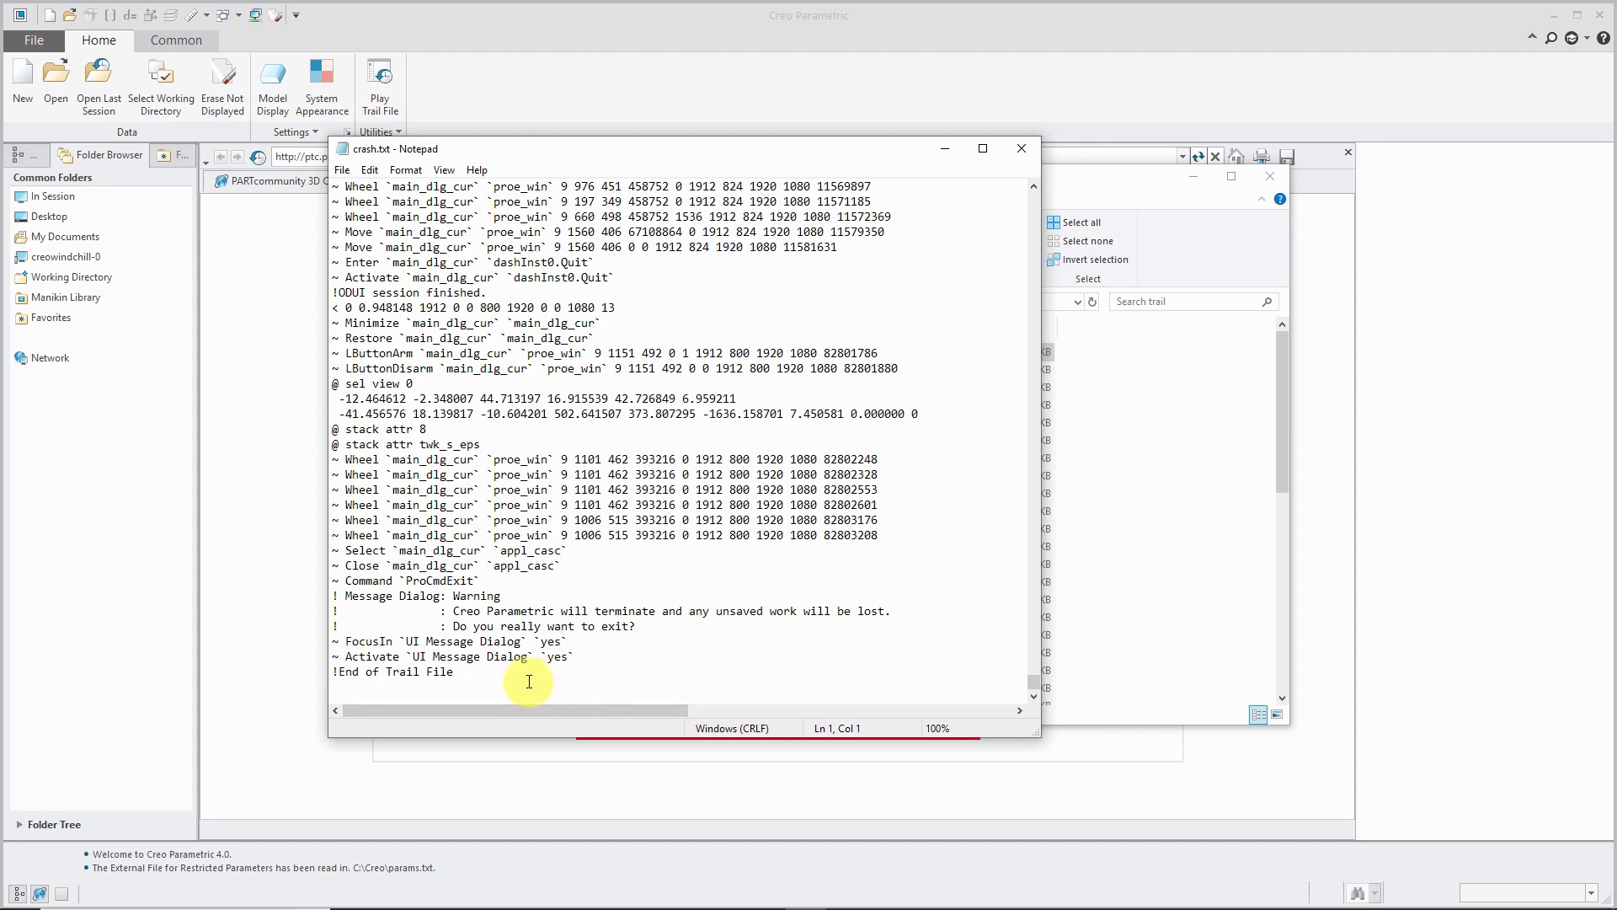
{"action": "mouse_move", "coordinate": [492, 674]}
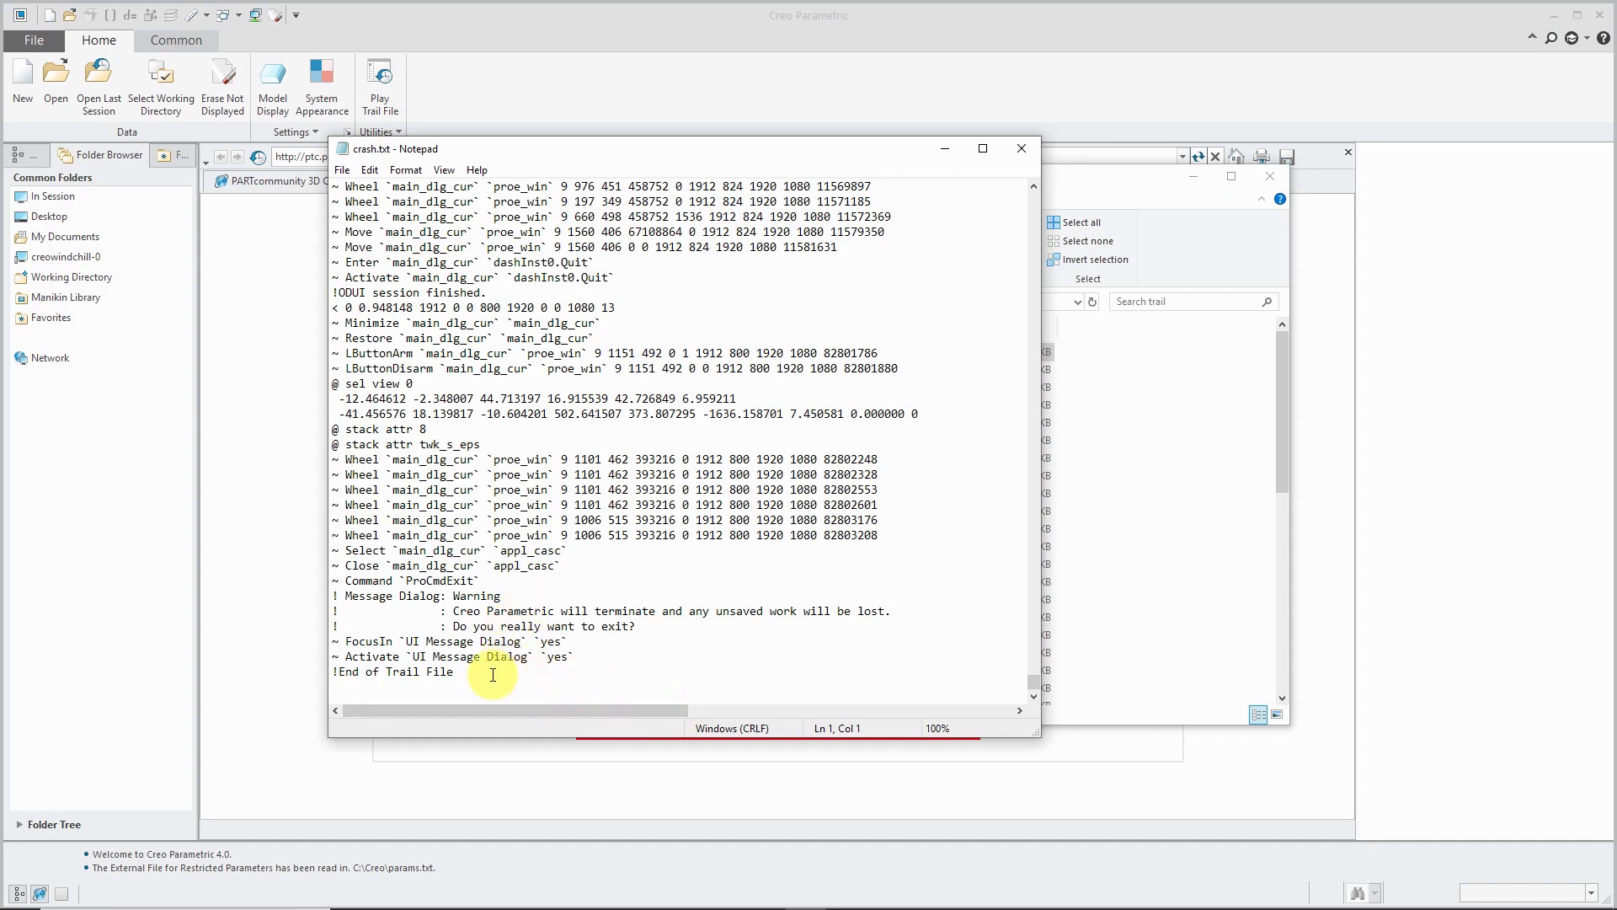
{"action": "mouse_move", "coordinate": [480, 665]}
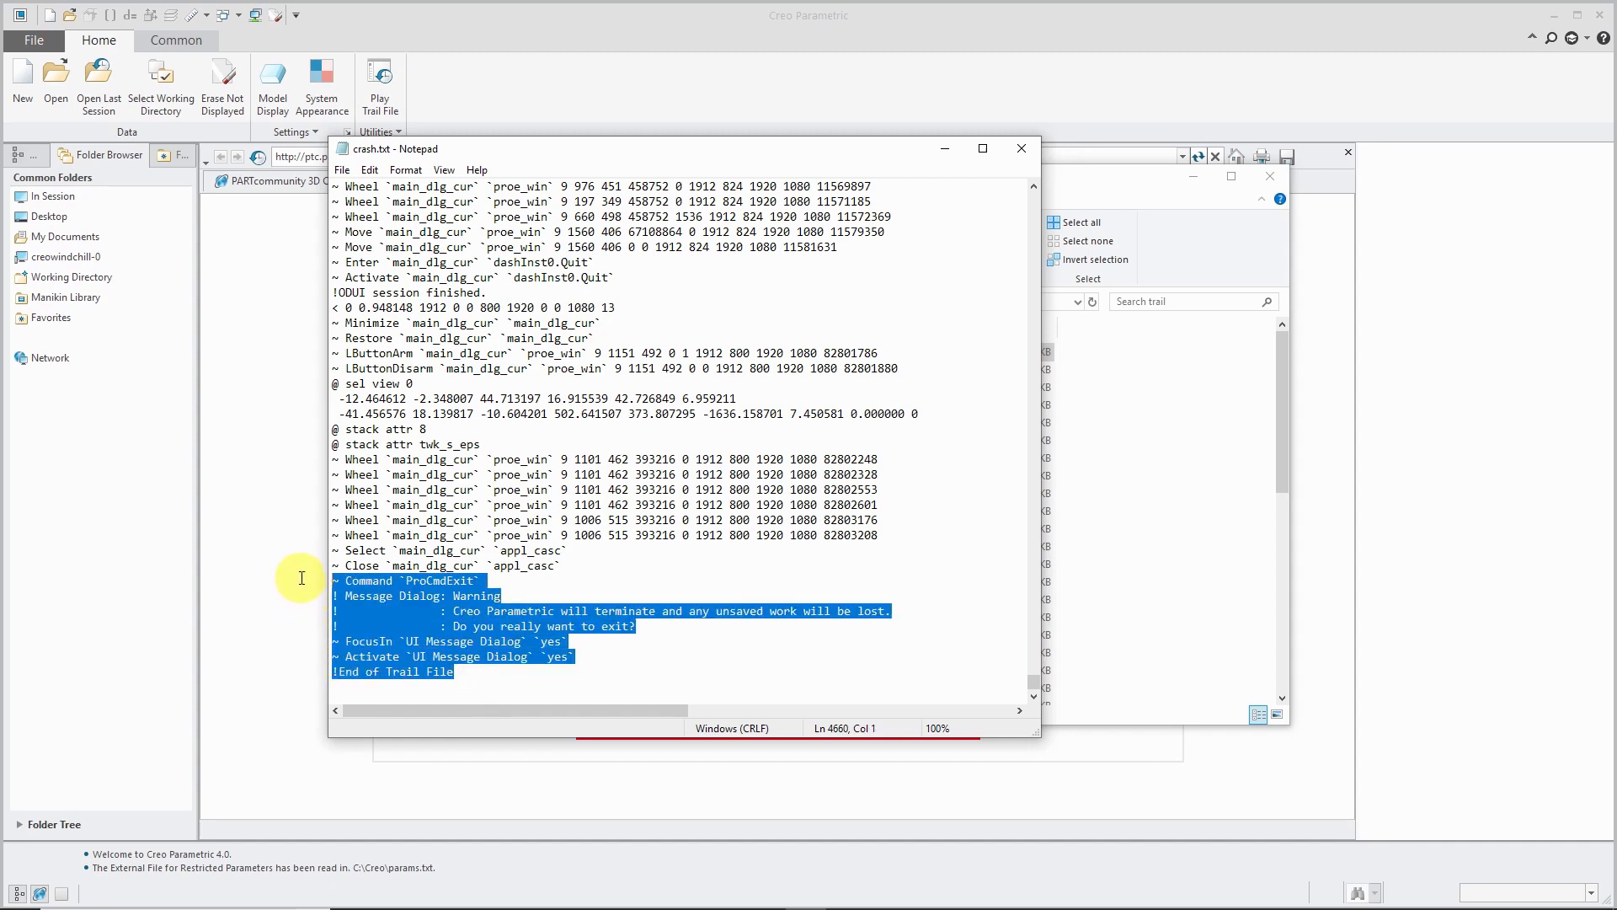
{"action": "mouse_move", "coordinate": [684, 681]}
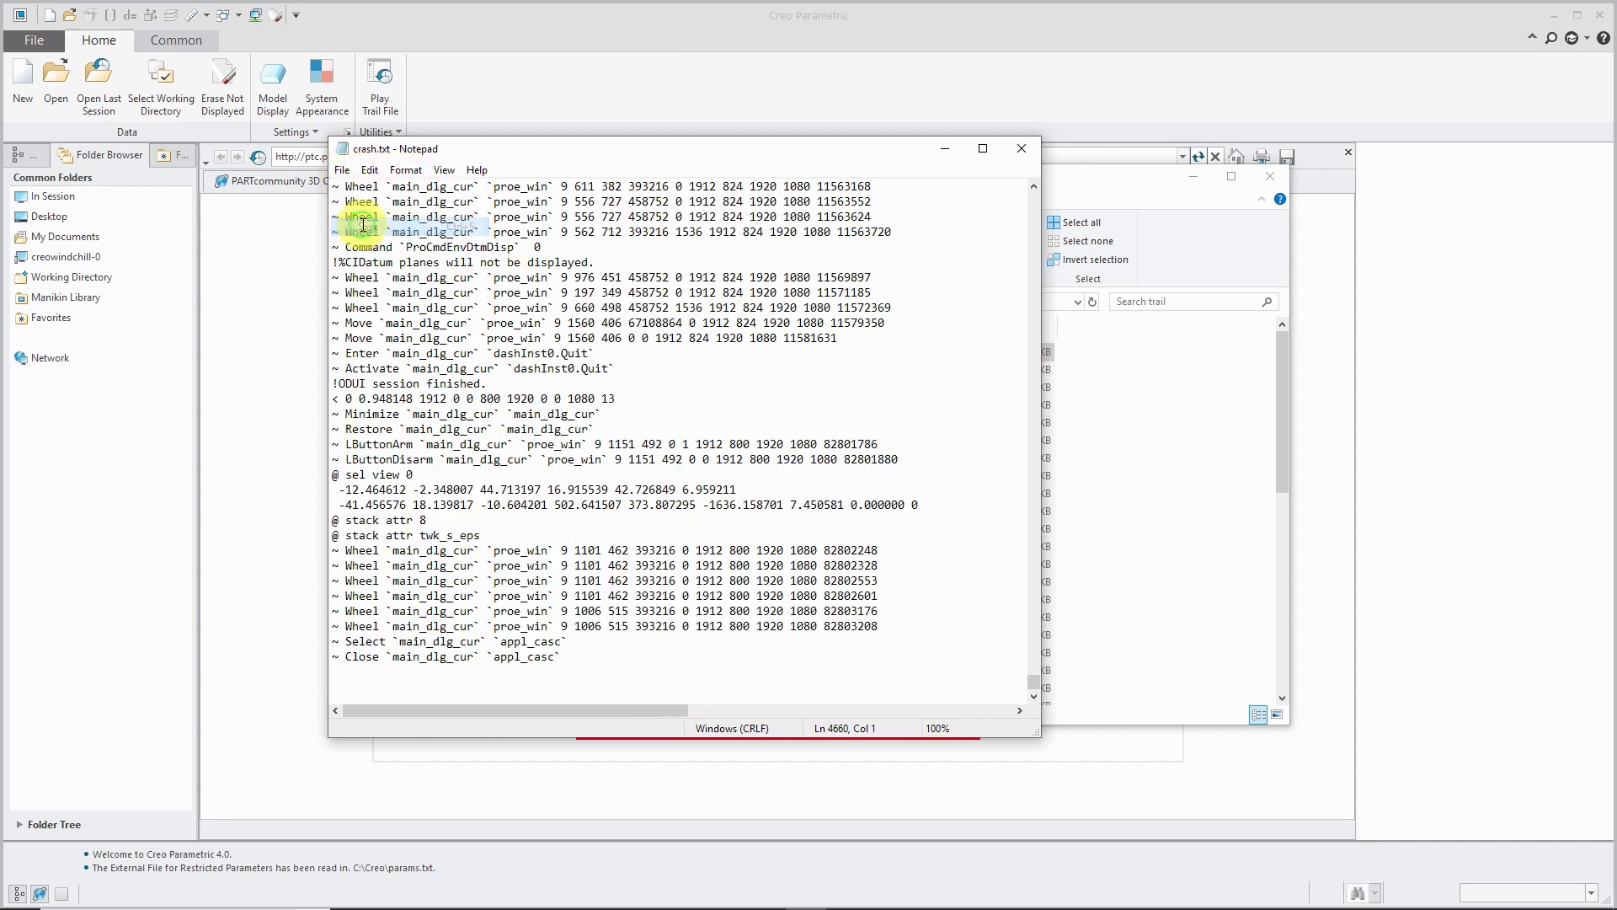
Close Notepad and the folder window, then search Creo's commands for 'trai' to find Play Trail File
{"action": "left_click", "coordinate": [1021, 148]}
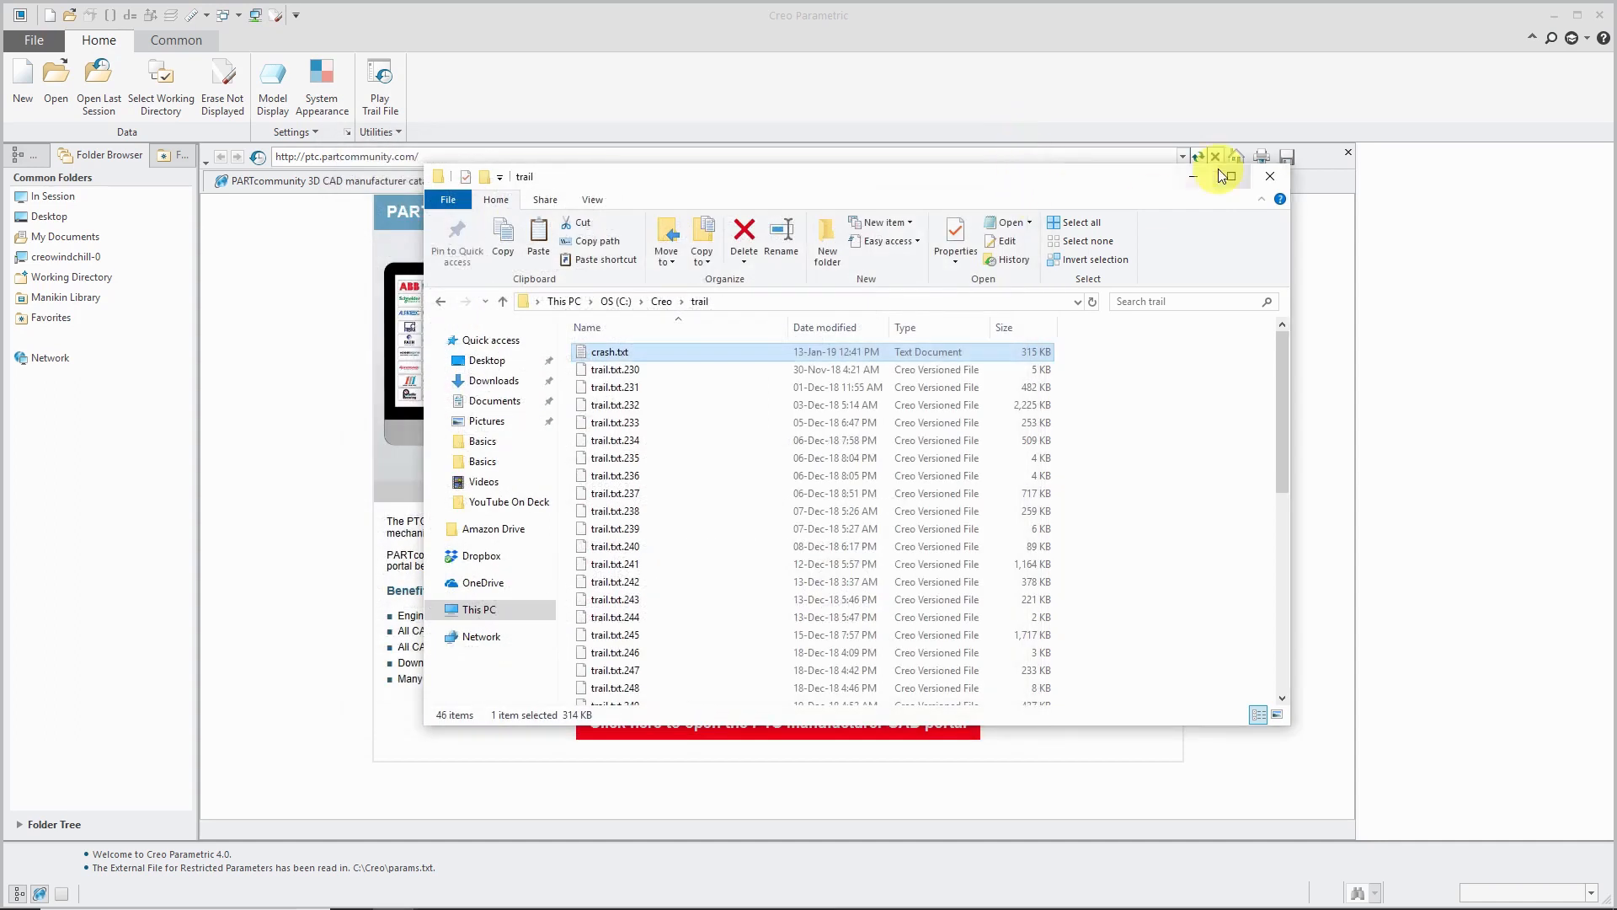
{"action": "left_click", "coordinate": [1270, 175]}
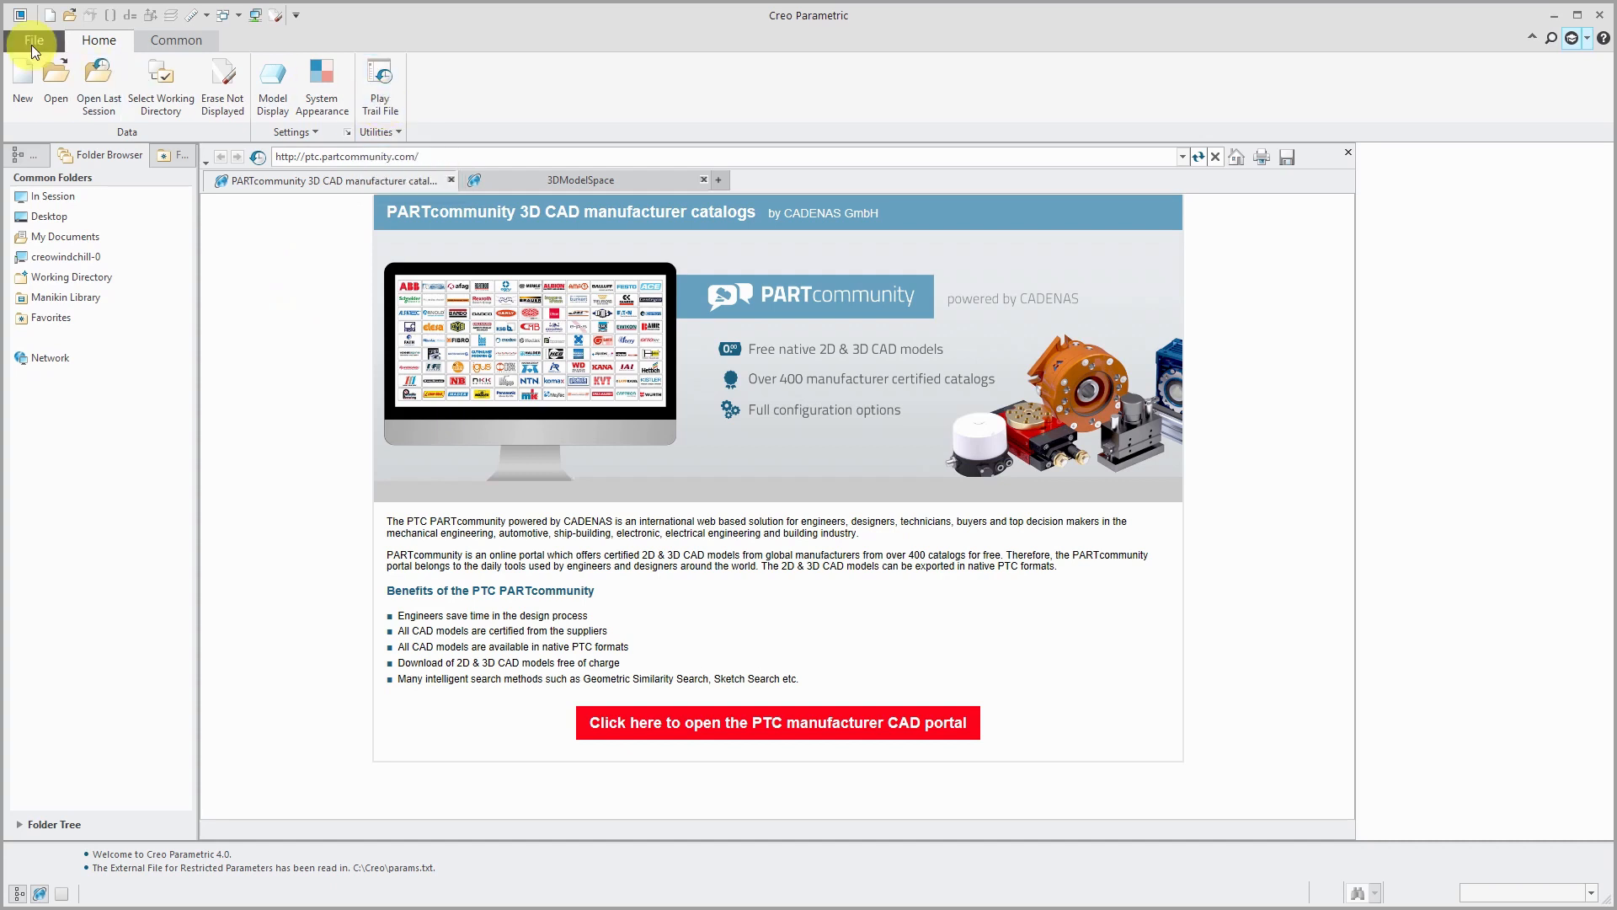
{"action": "left_click", "coordinate": [34, 40]}
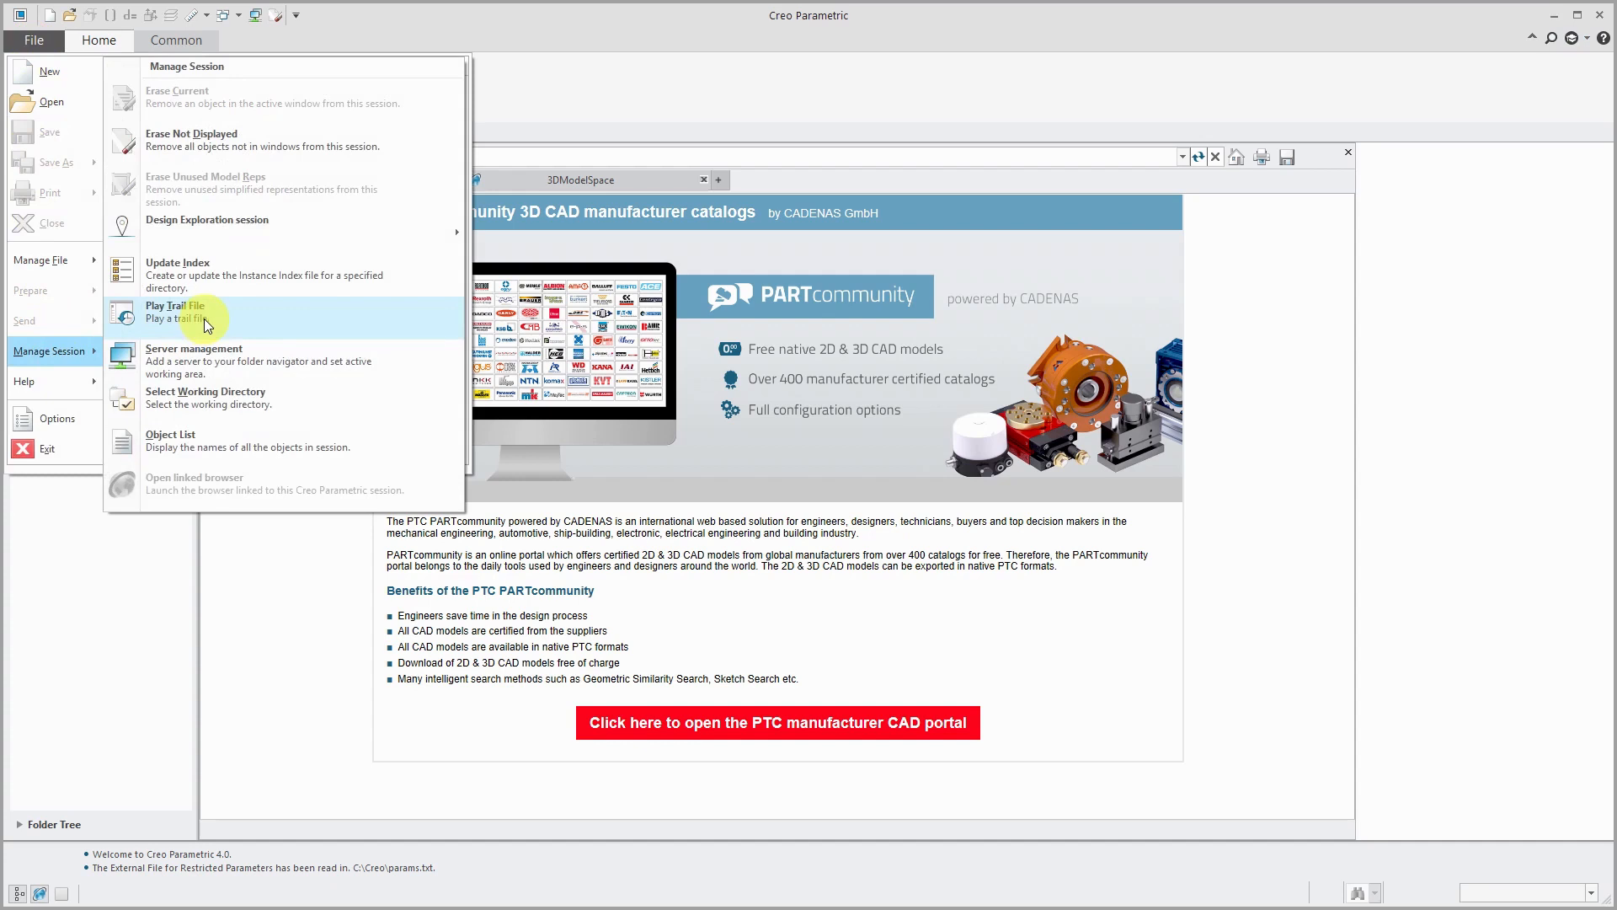
{"action": "mouse_move", "coordinate": [1550, 52]}
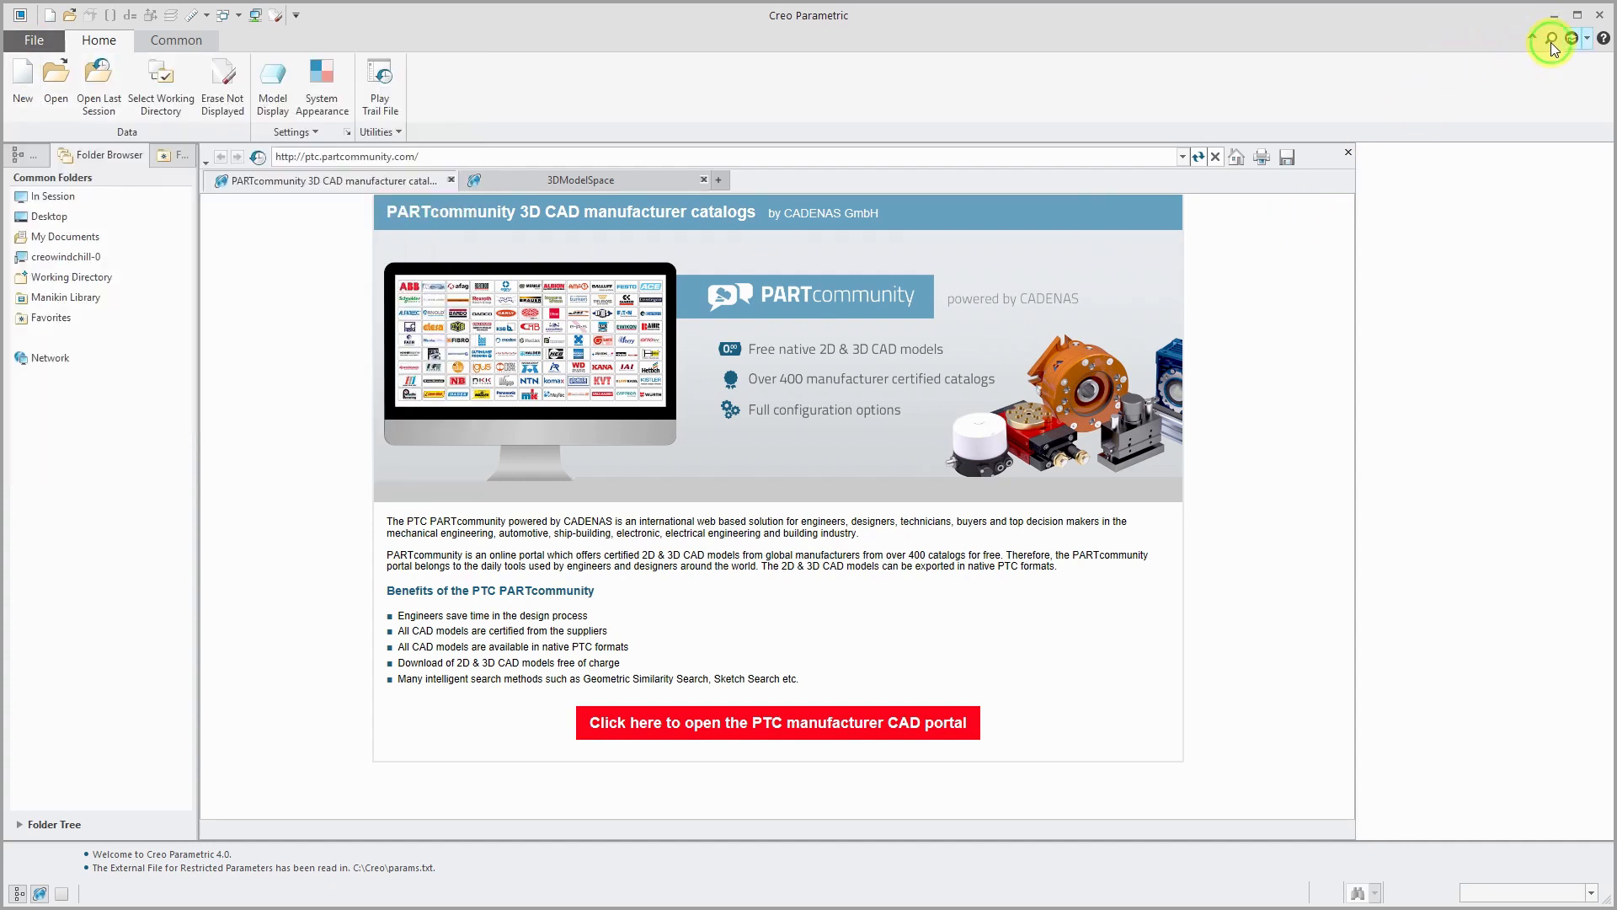
{"action": "left_click", "coordinate": [1550, 39]}
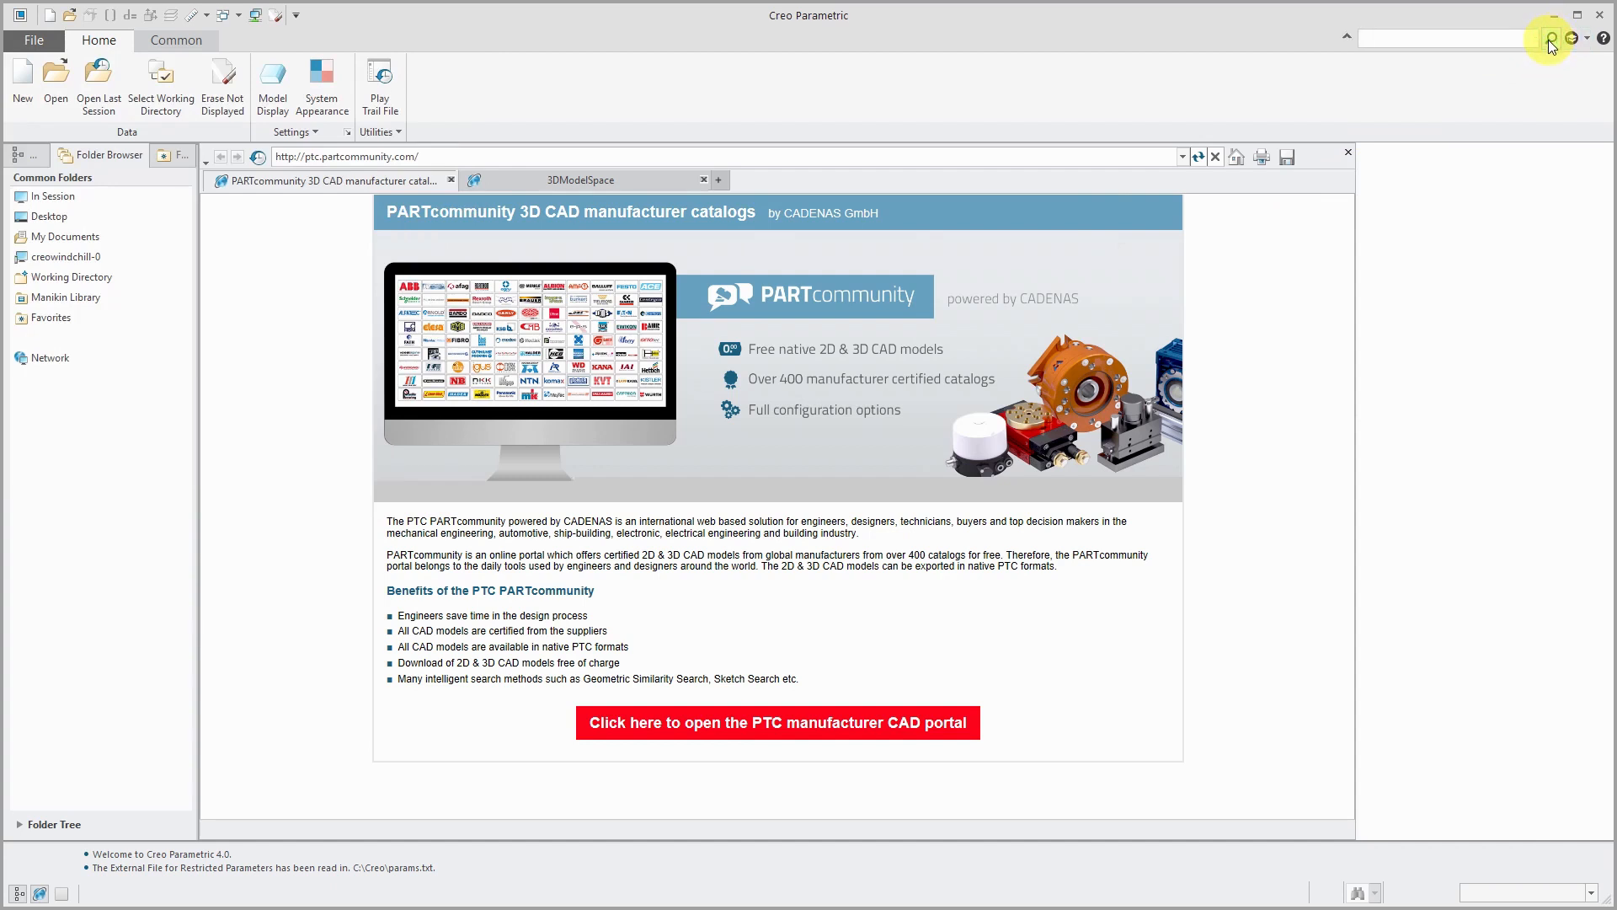
{"action": "type", "text": "trai"}
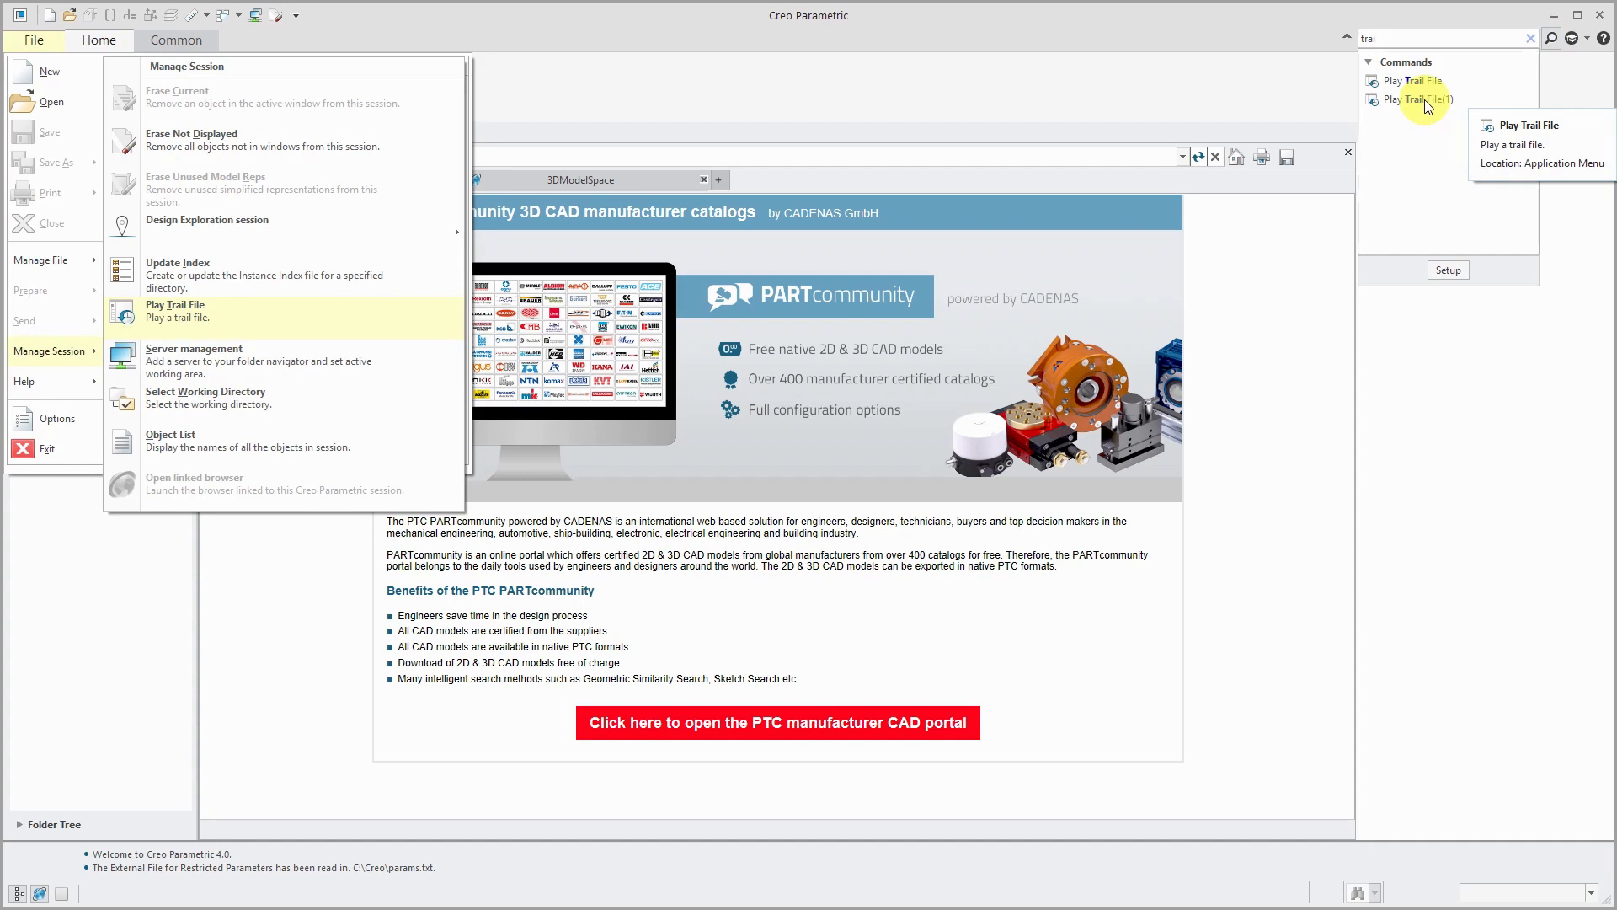
Start Play Trail File and browse to C: > Creo > trail where crash.txt sits
{"action": "left_click", "coordinate": [175, 310]}
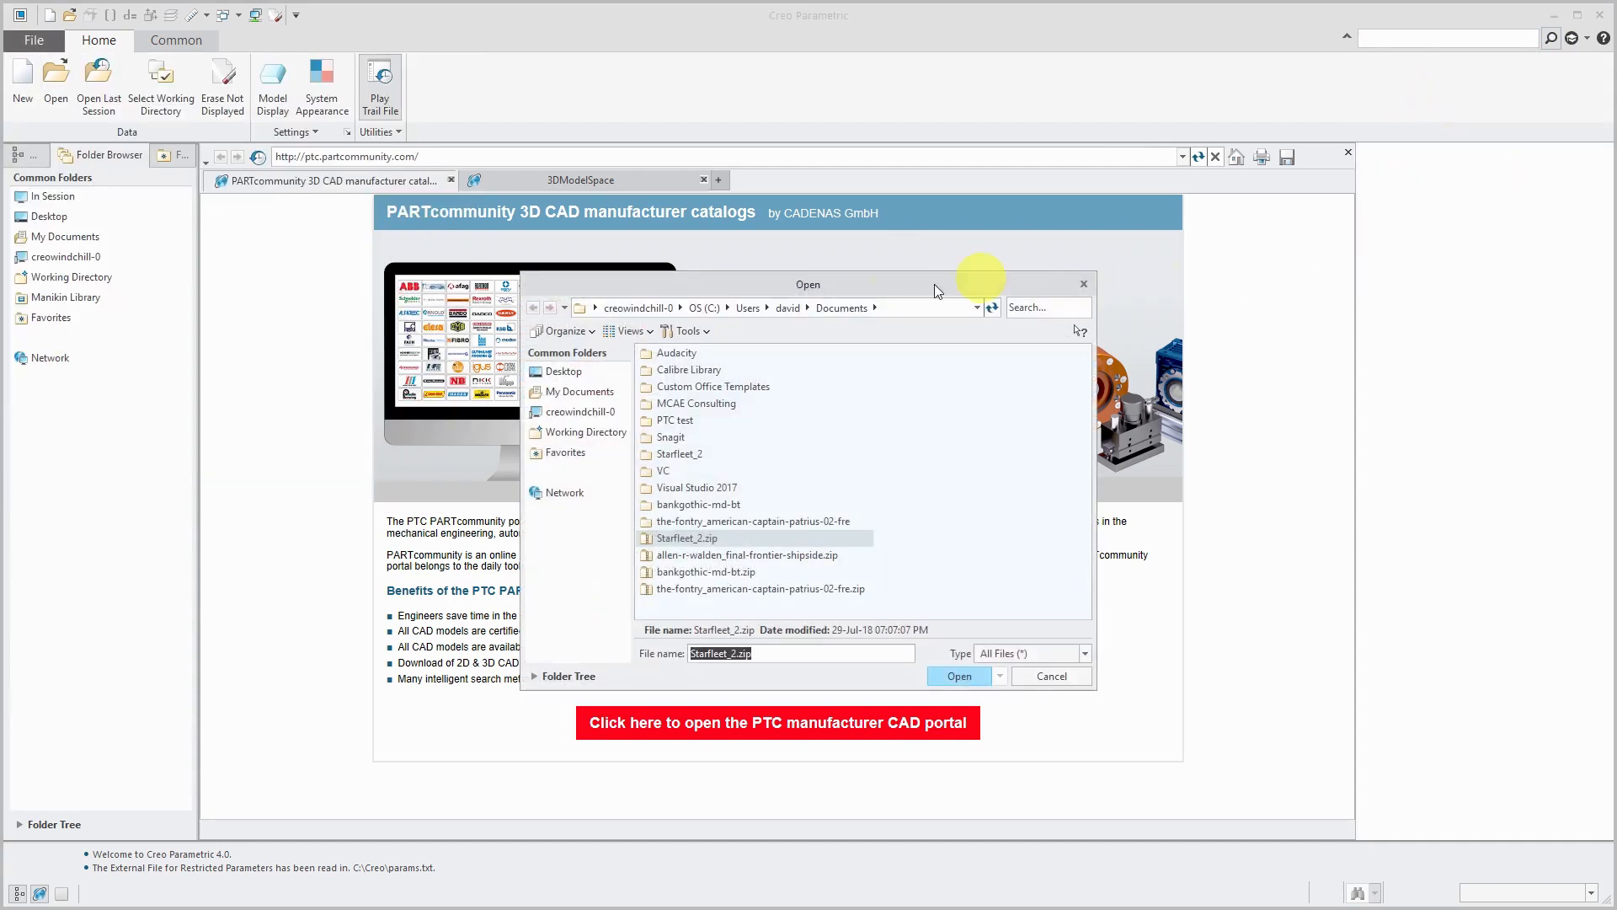
{"action": "left_click", "coordinate": [702, 306]}
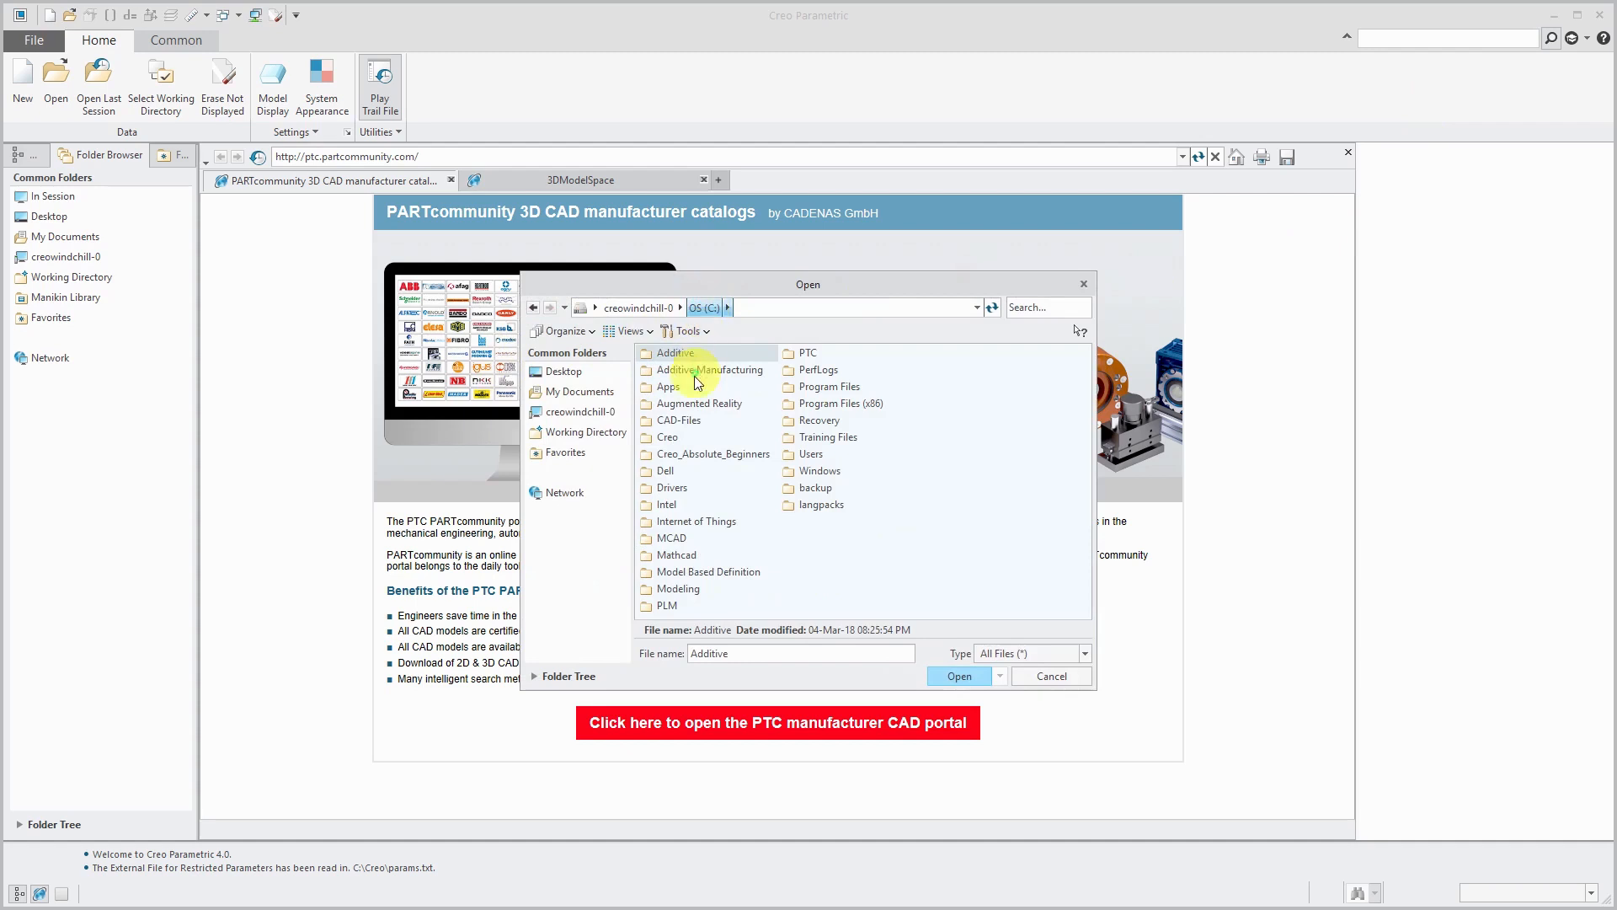
{"action": "double_click", "coordinate": [667, 436]}
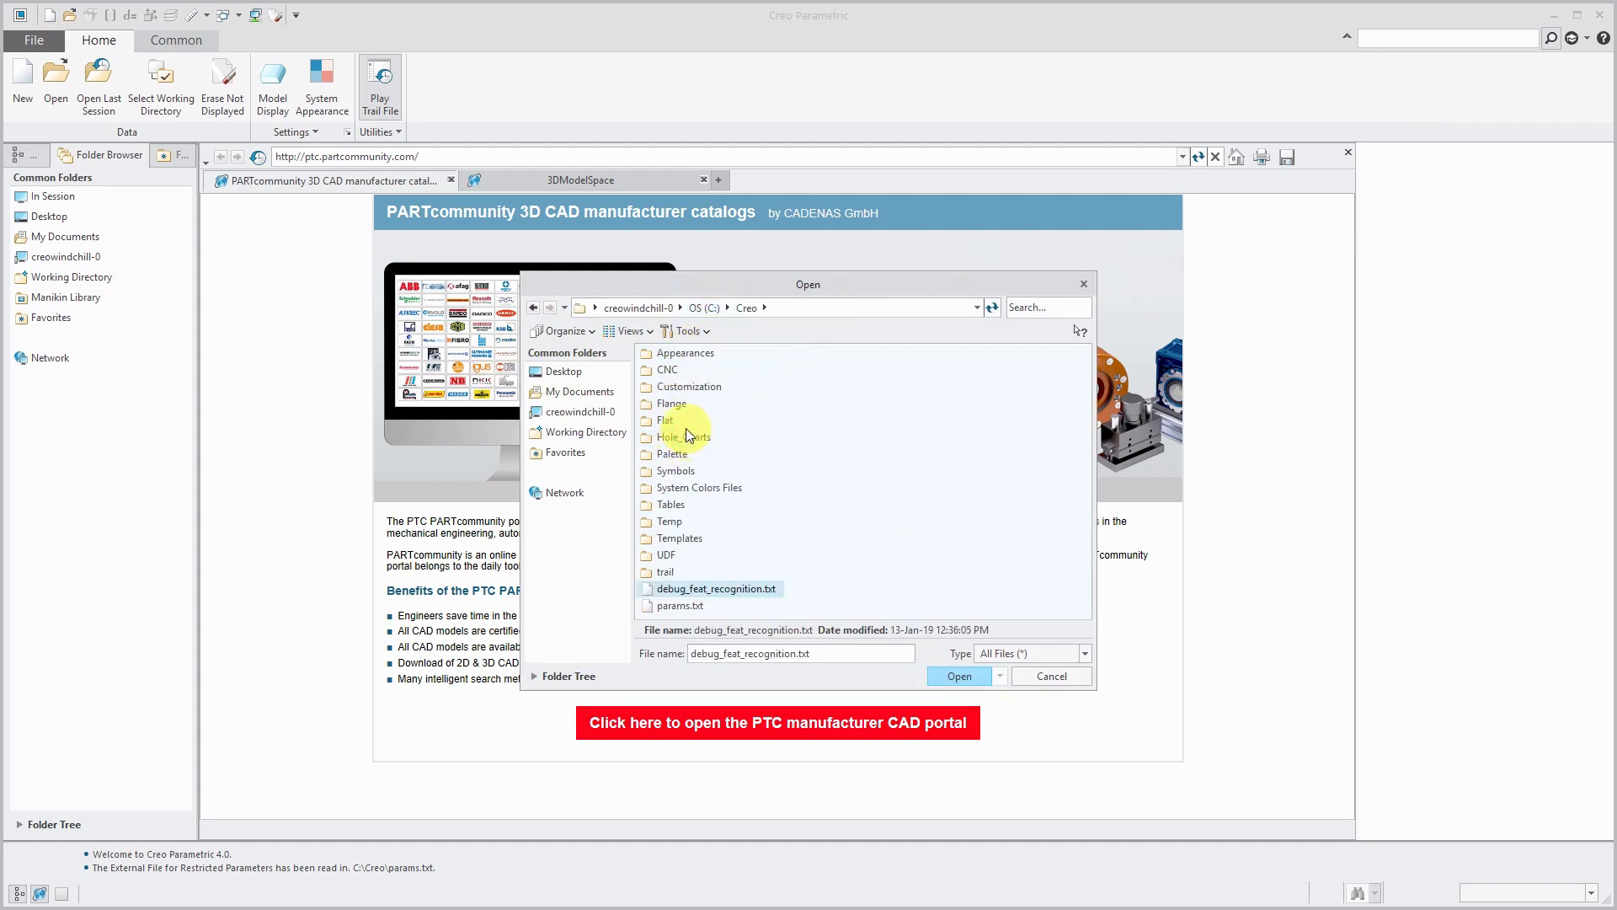
{"action": "double_click", "coordinate": [666, 554]}
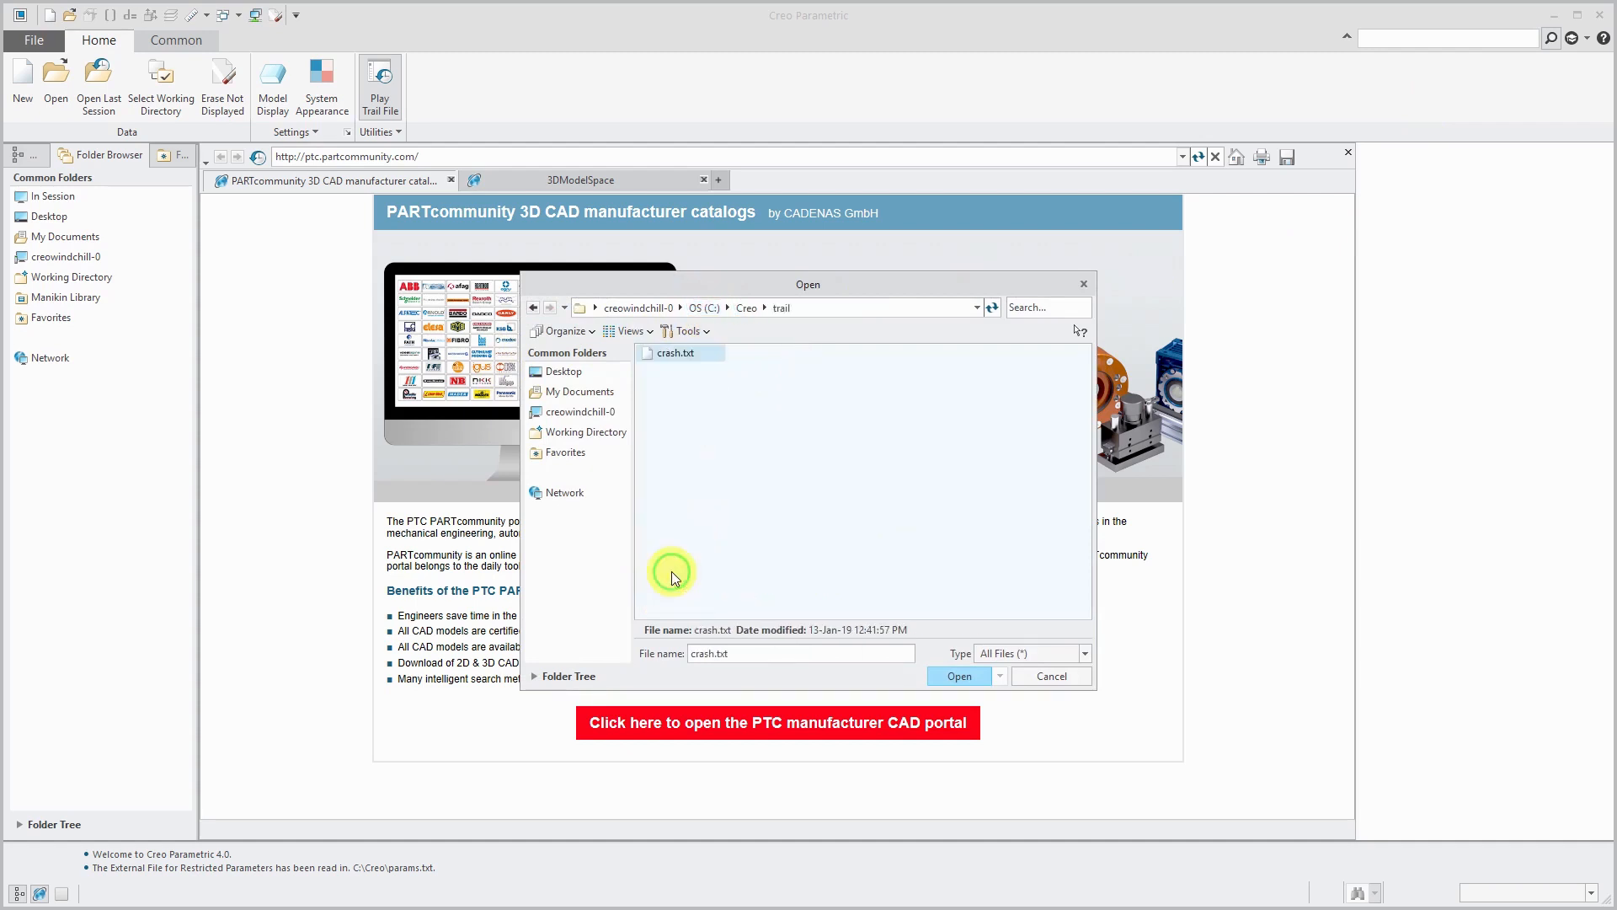
{"action": "mouse_move", "coordinate": [696, 409]}
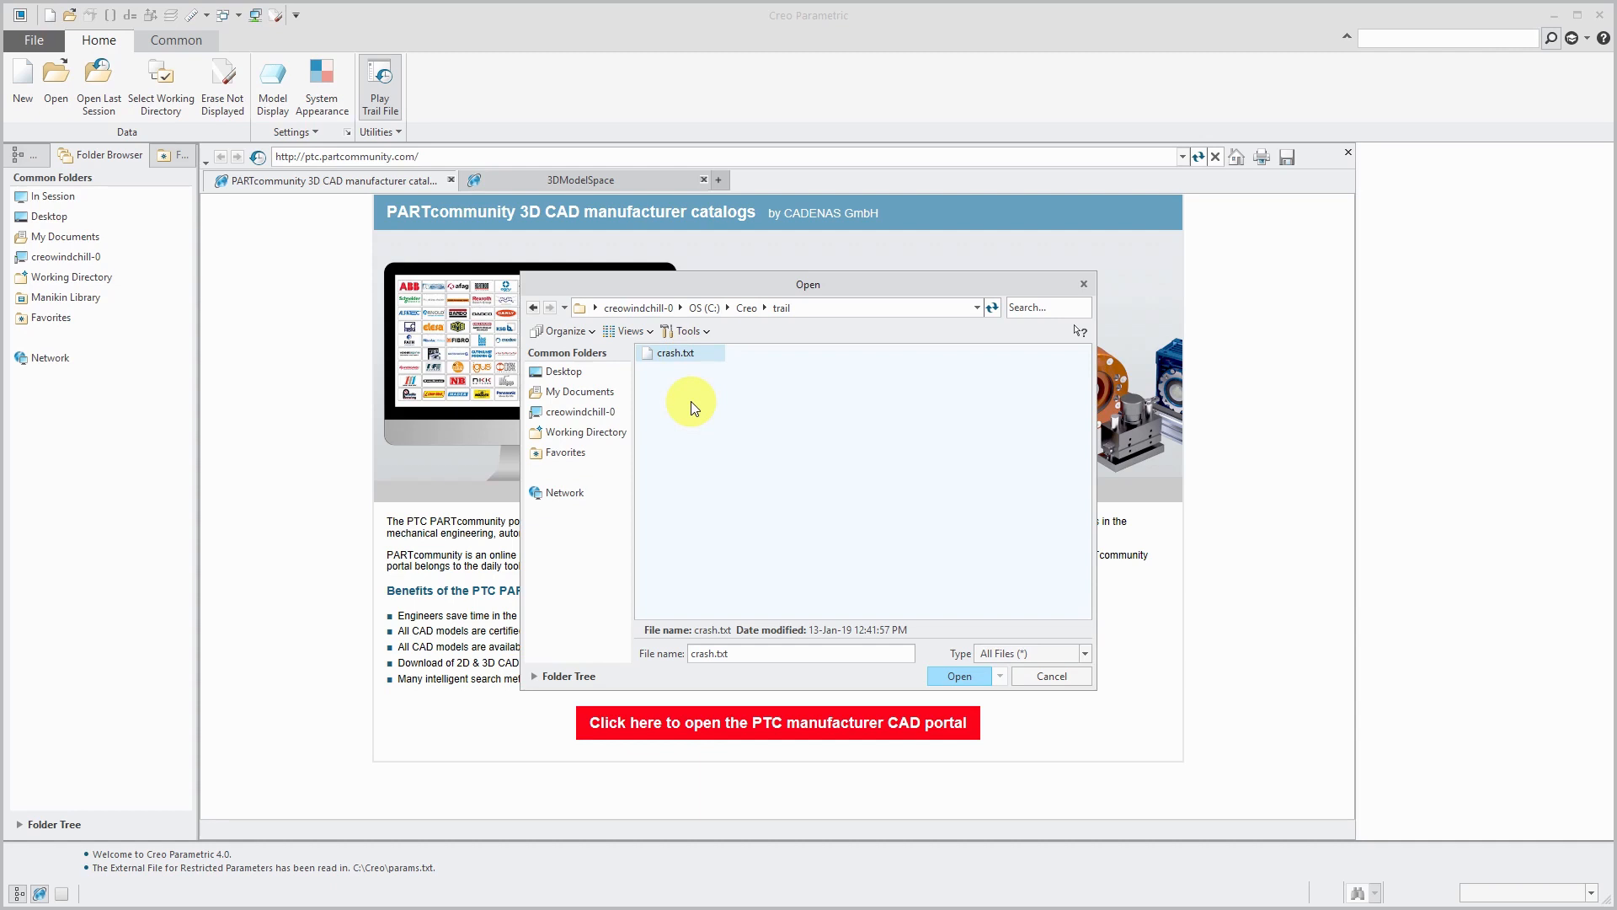
{"action": "mouse_move", "coordinate": [932, 586]}
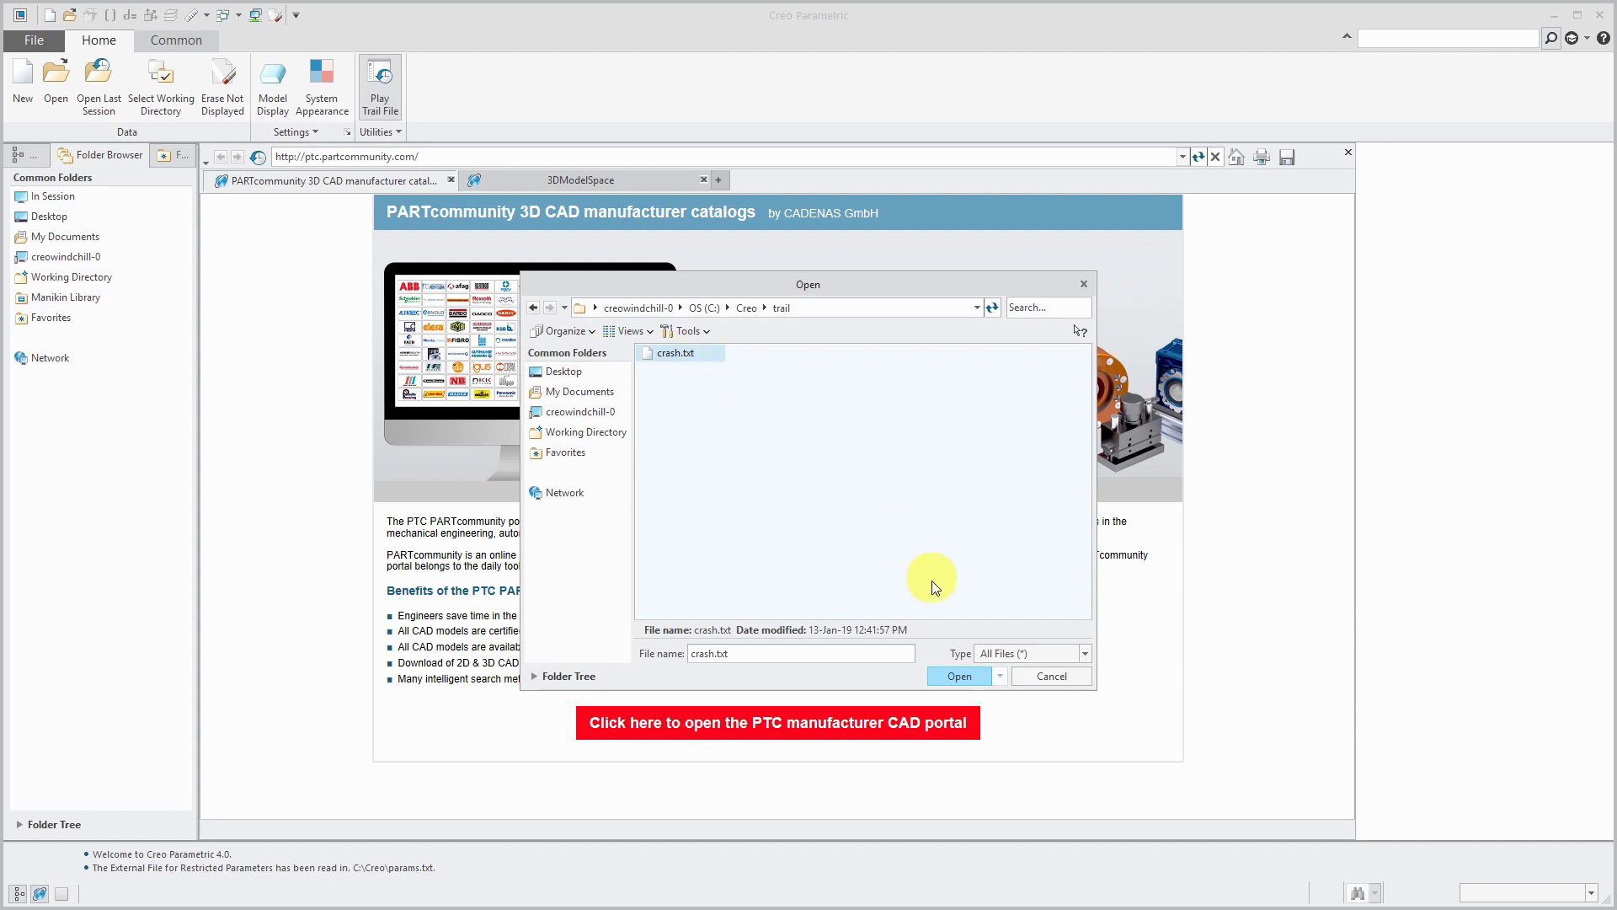
{"action": "mouse_move", "coordinate": [959, 675]}
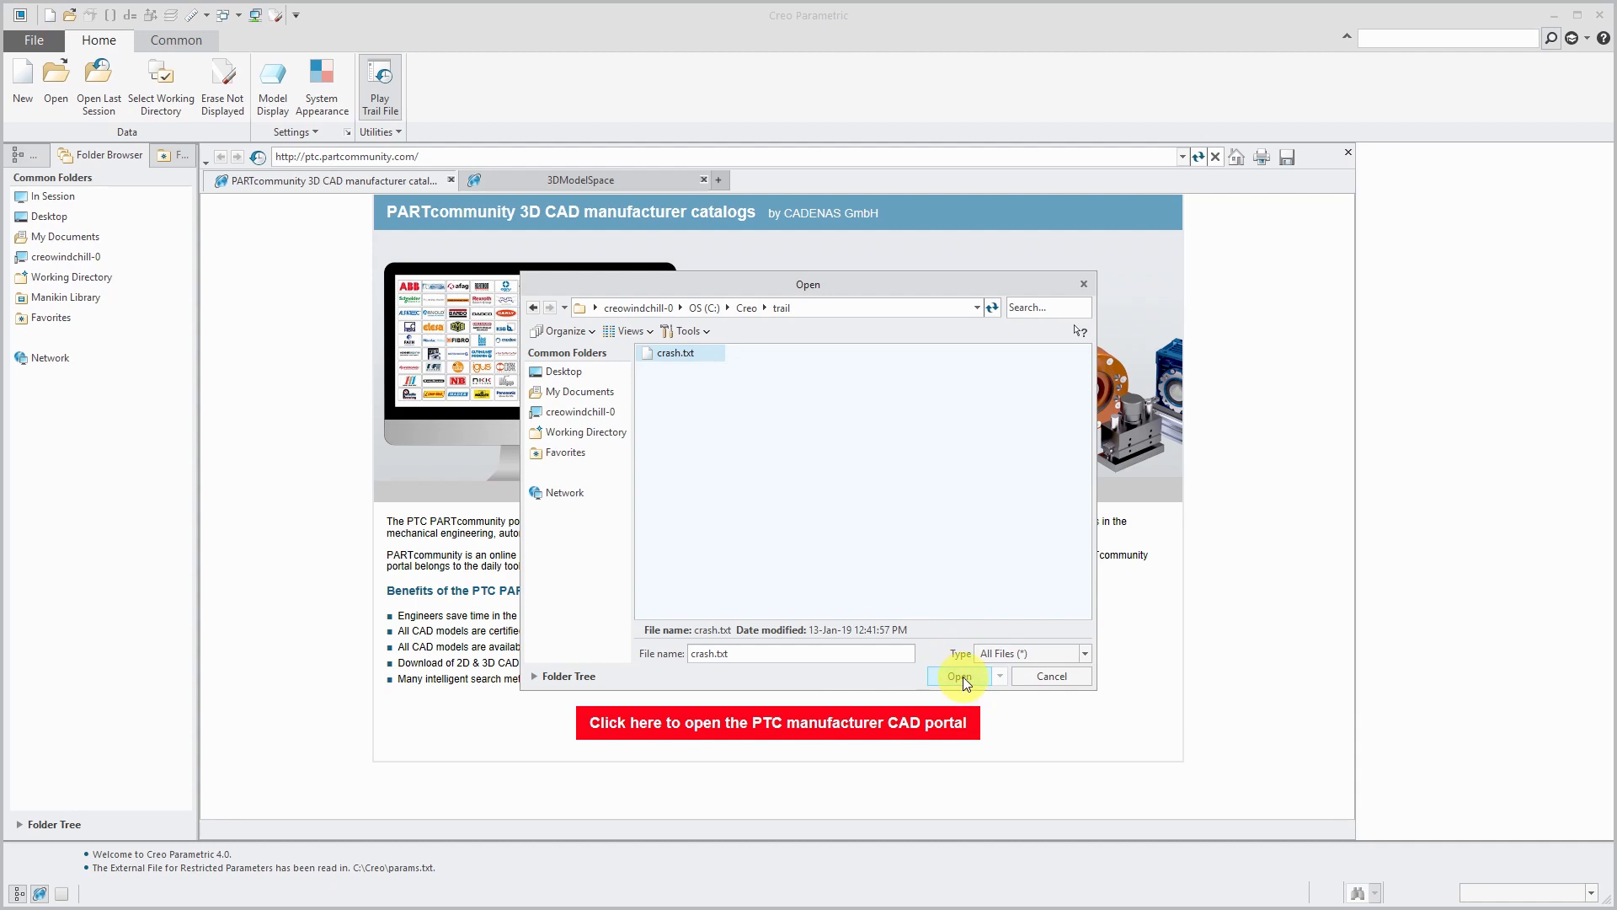
Run crash.txt so playback rebuilds the HOLES-TYPES threaded holes and begins PROFILE-RIB's hole
{"action": "left_click", "coordinate": [957, 675]}
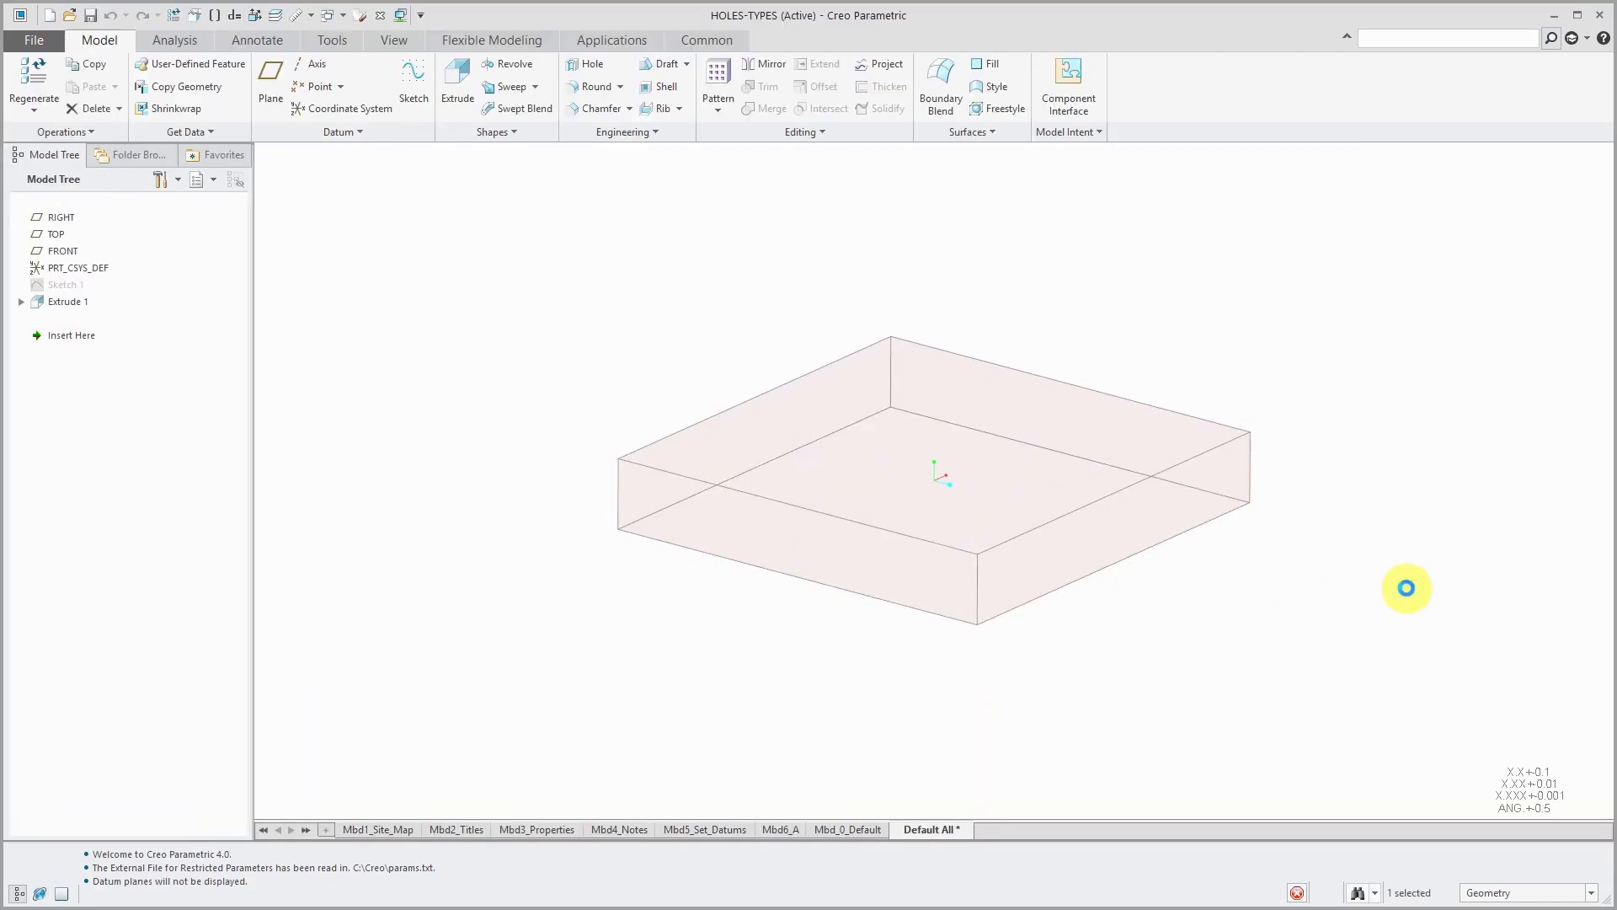
{"action": "left_click", "coordinate": [588, 62]}
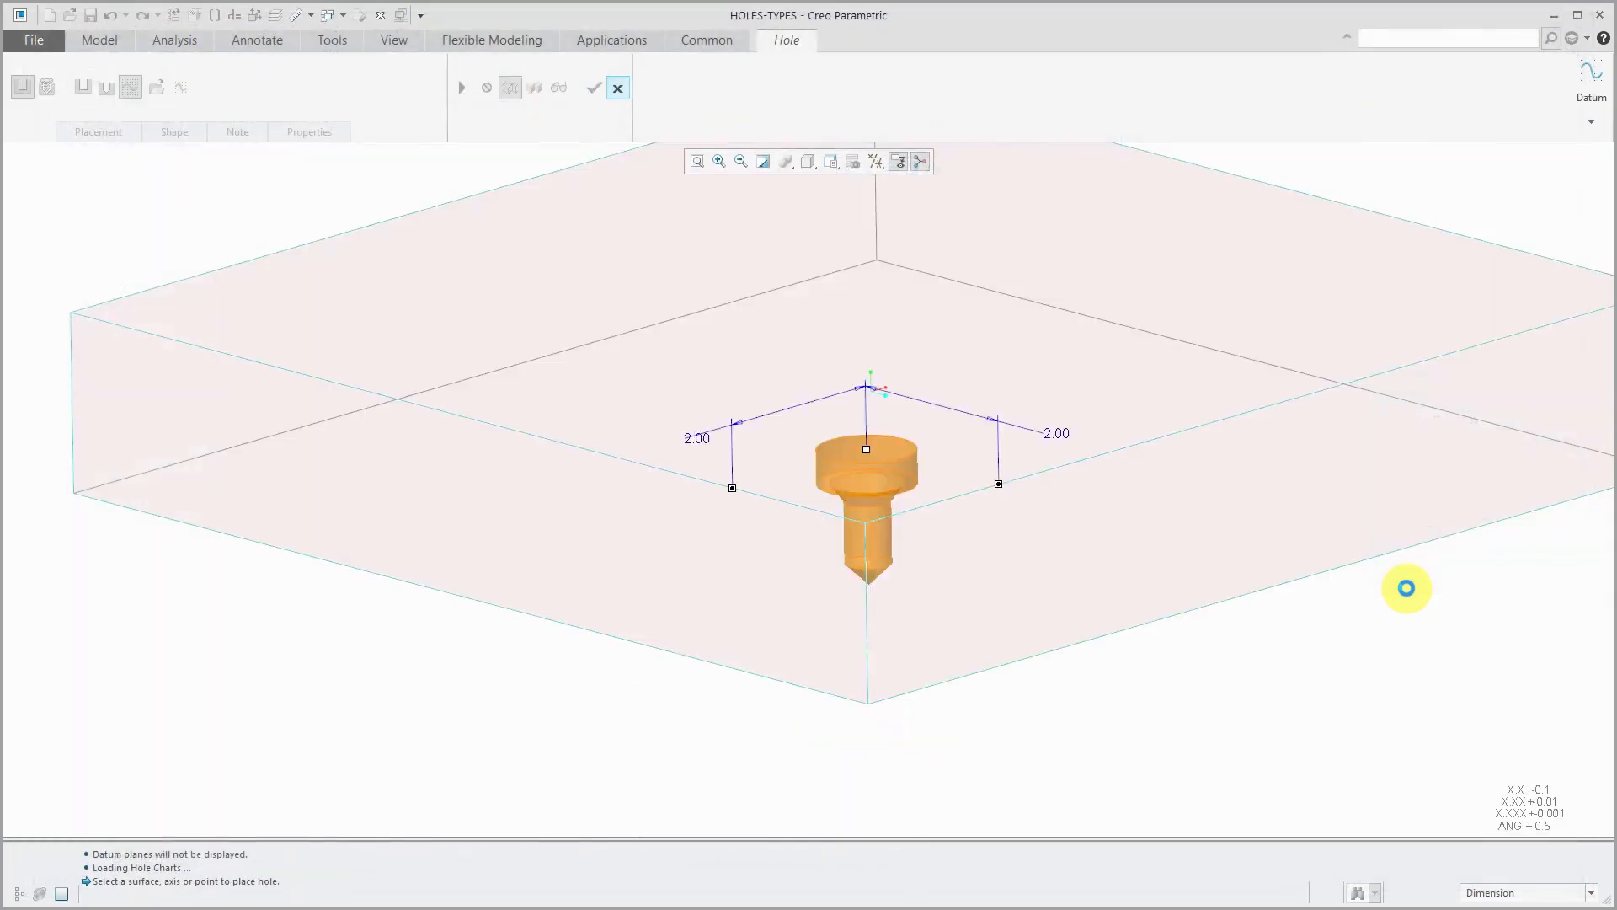
{"action": "left_click", "coordinate": [173, 132]}
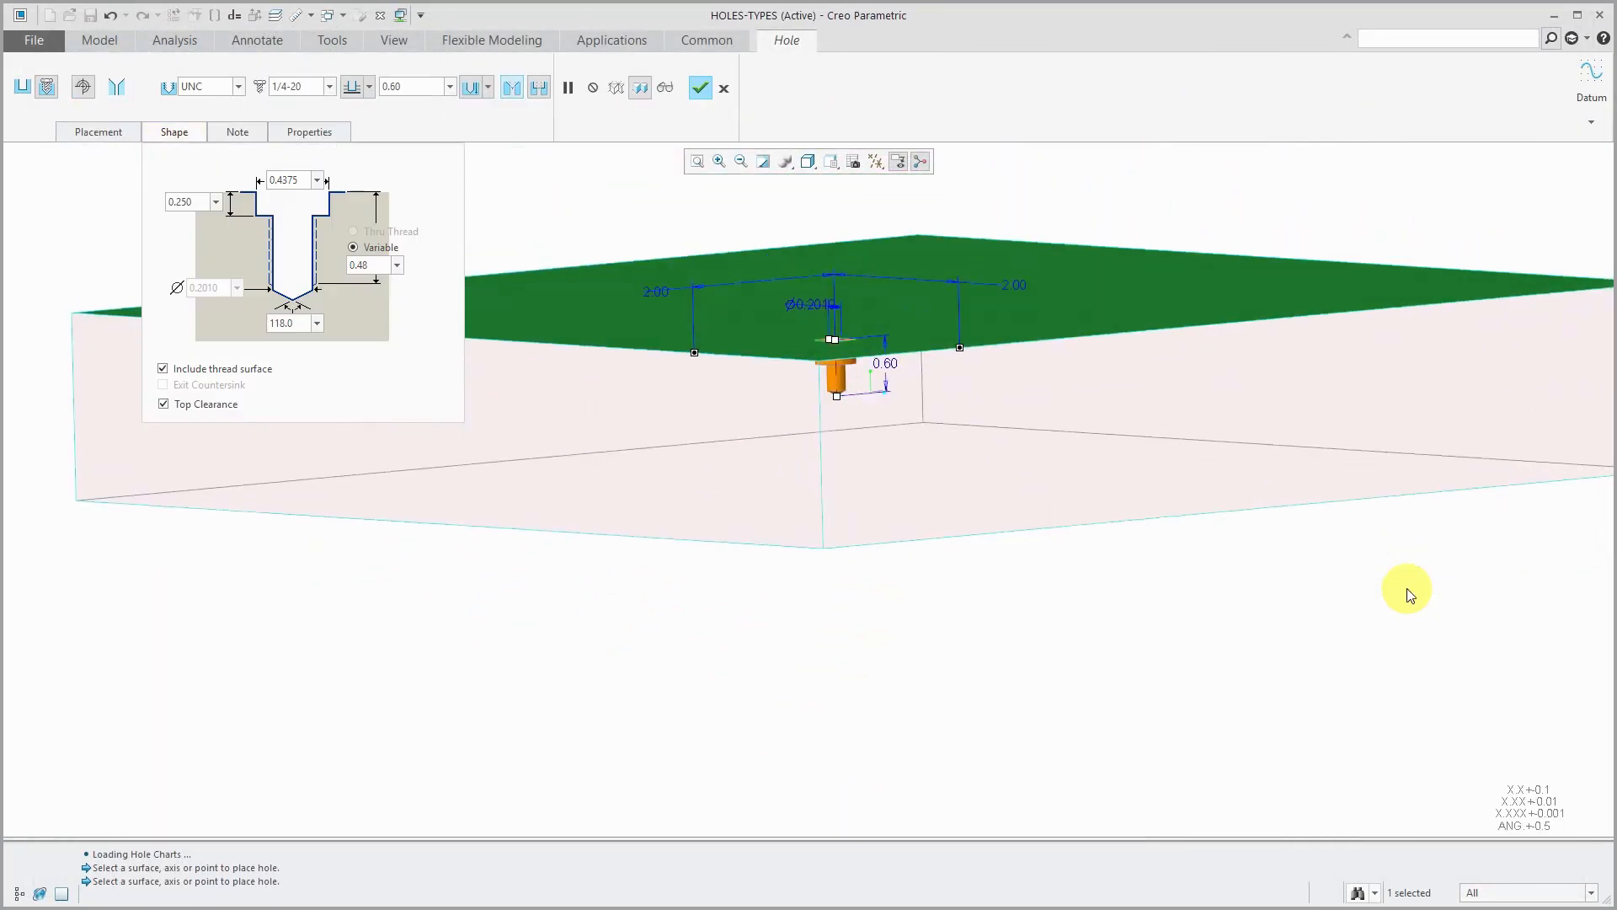
{"action": "left_click", "coordinate": [701, 86]}
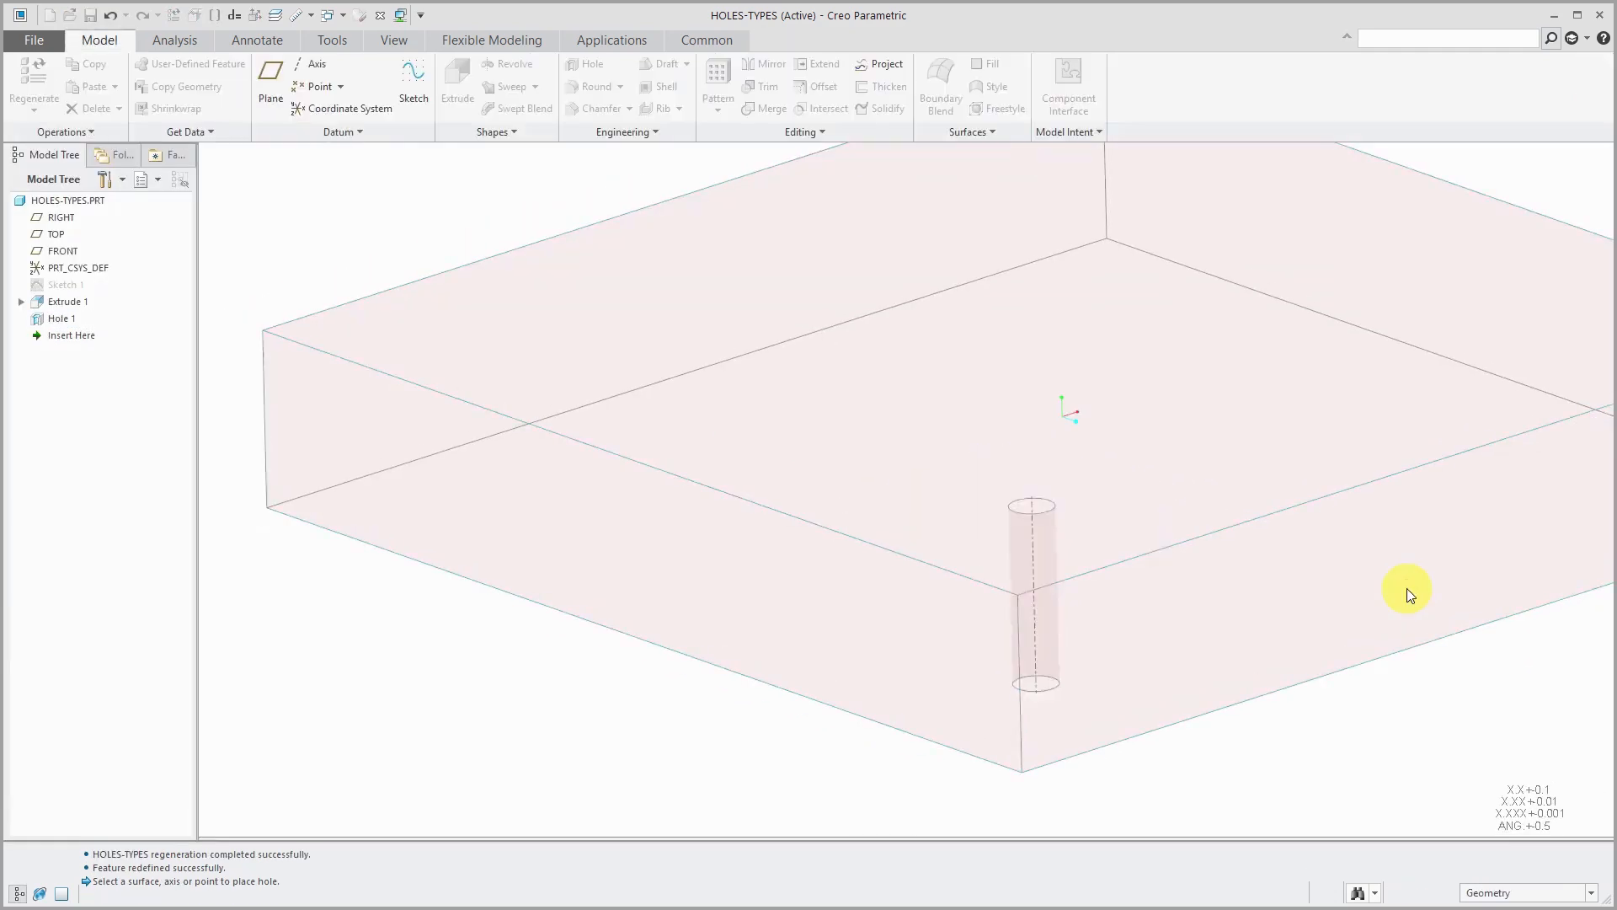
{"action": "left_click", "coordinate": [62, 319]}
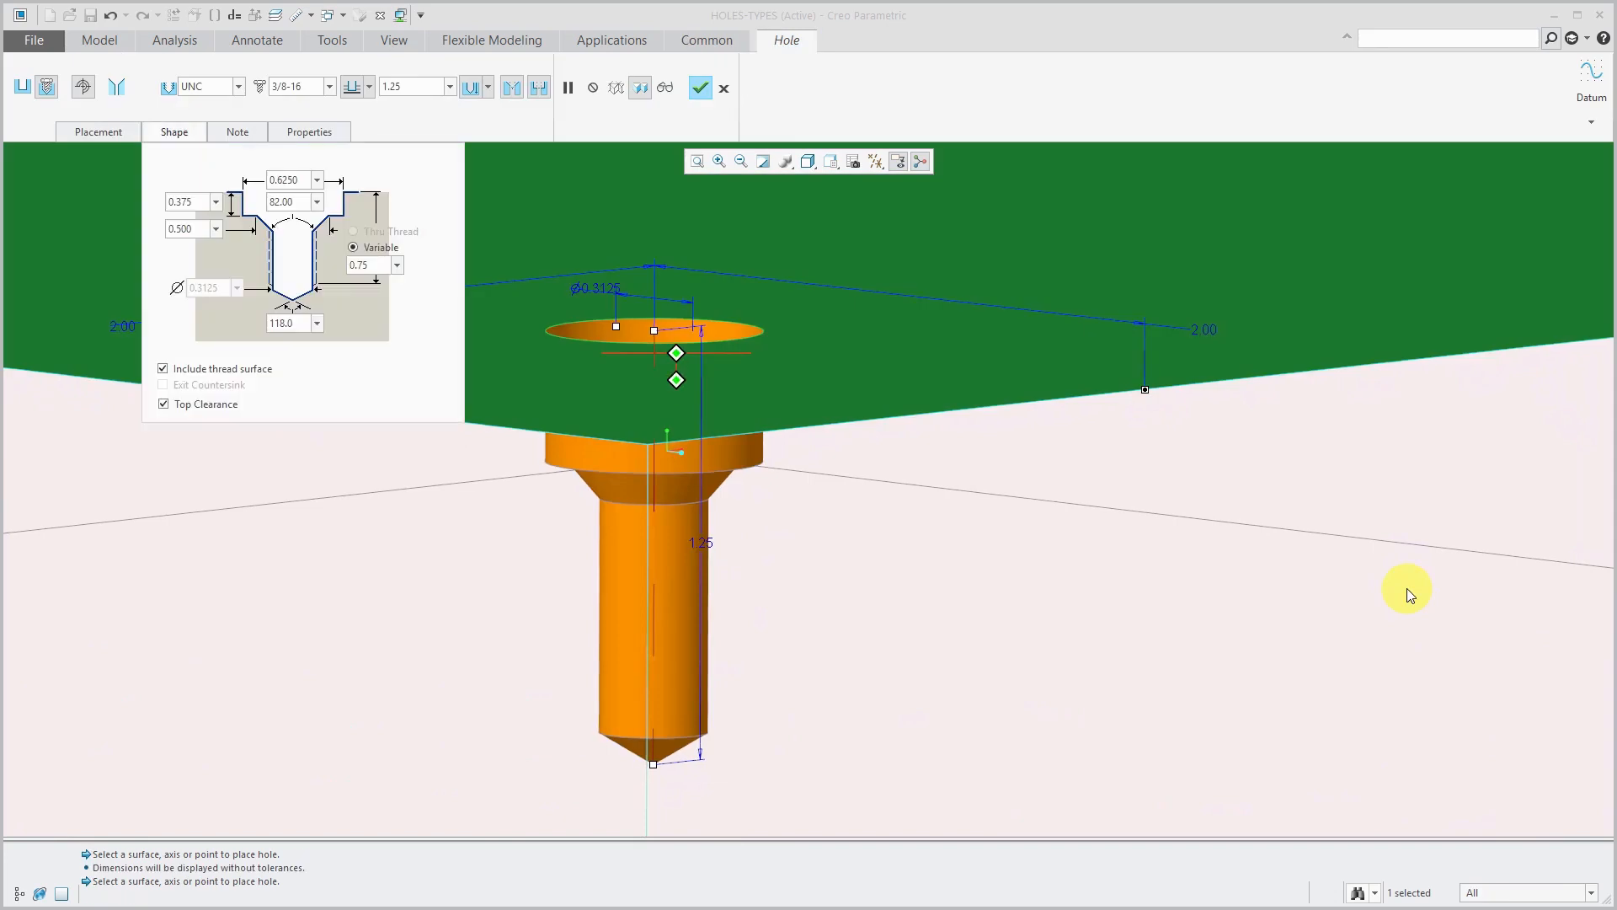
{"action": "left_click", "coordinate": [699, 86]}
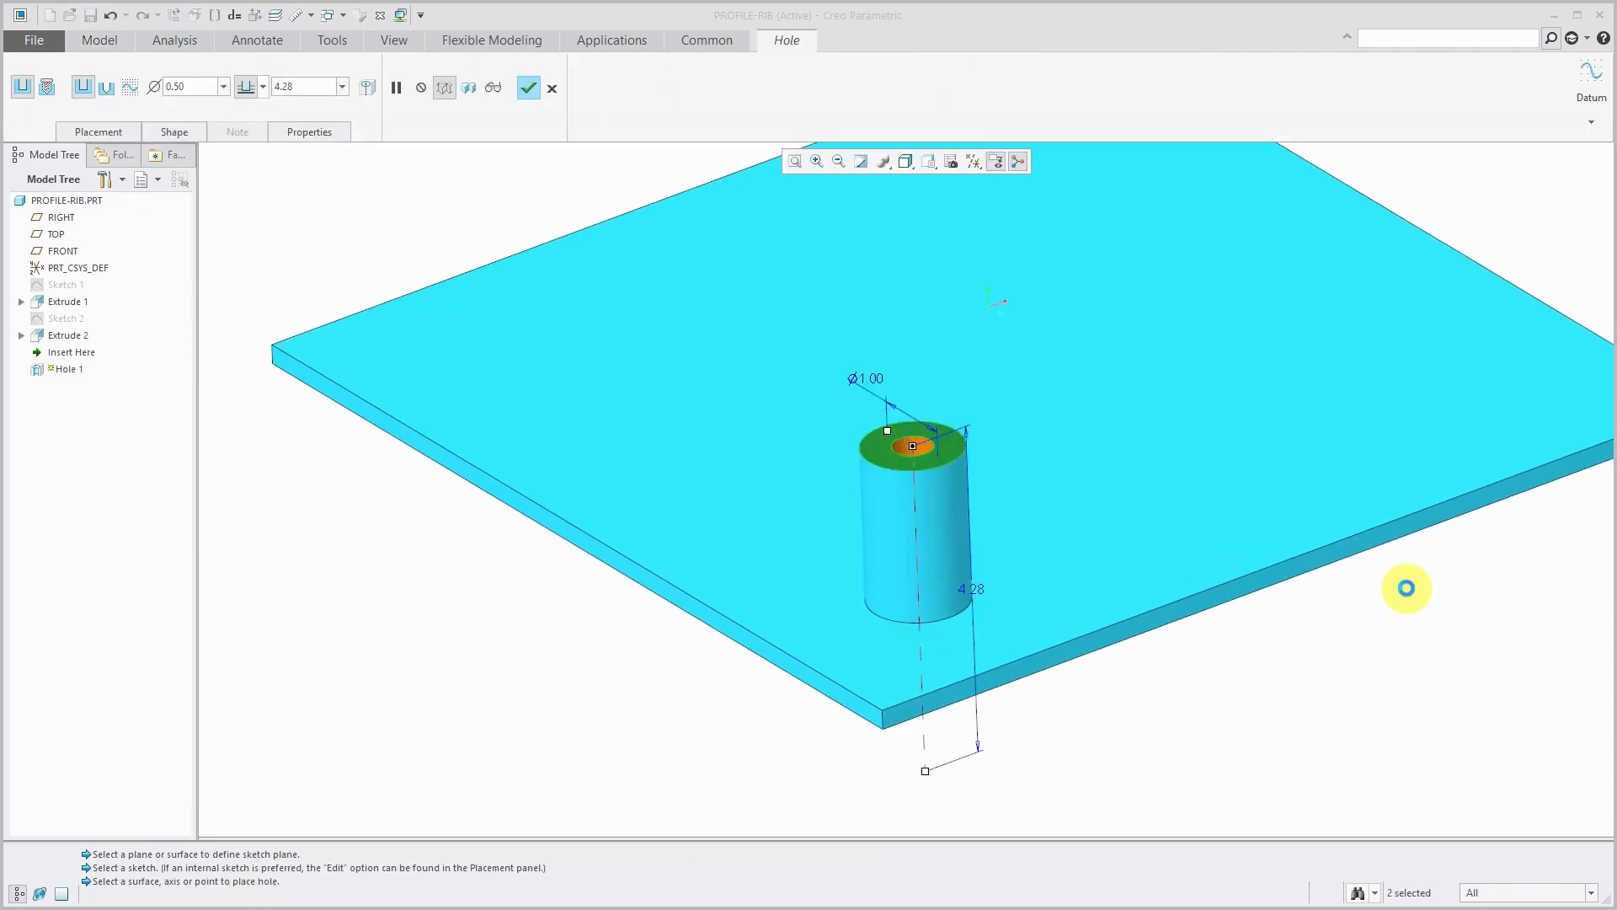
Let playback finish PROFILE-RIB's hole, add datum plane DTM1 and sketch Profile Rib 1
{"action": "left_click", "coordinate": [529, 86]}
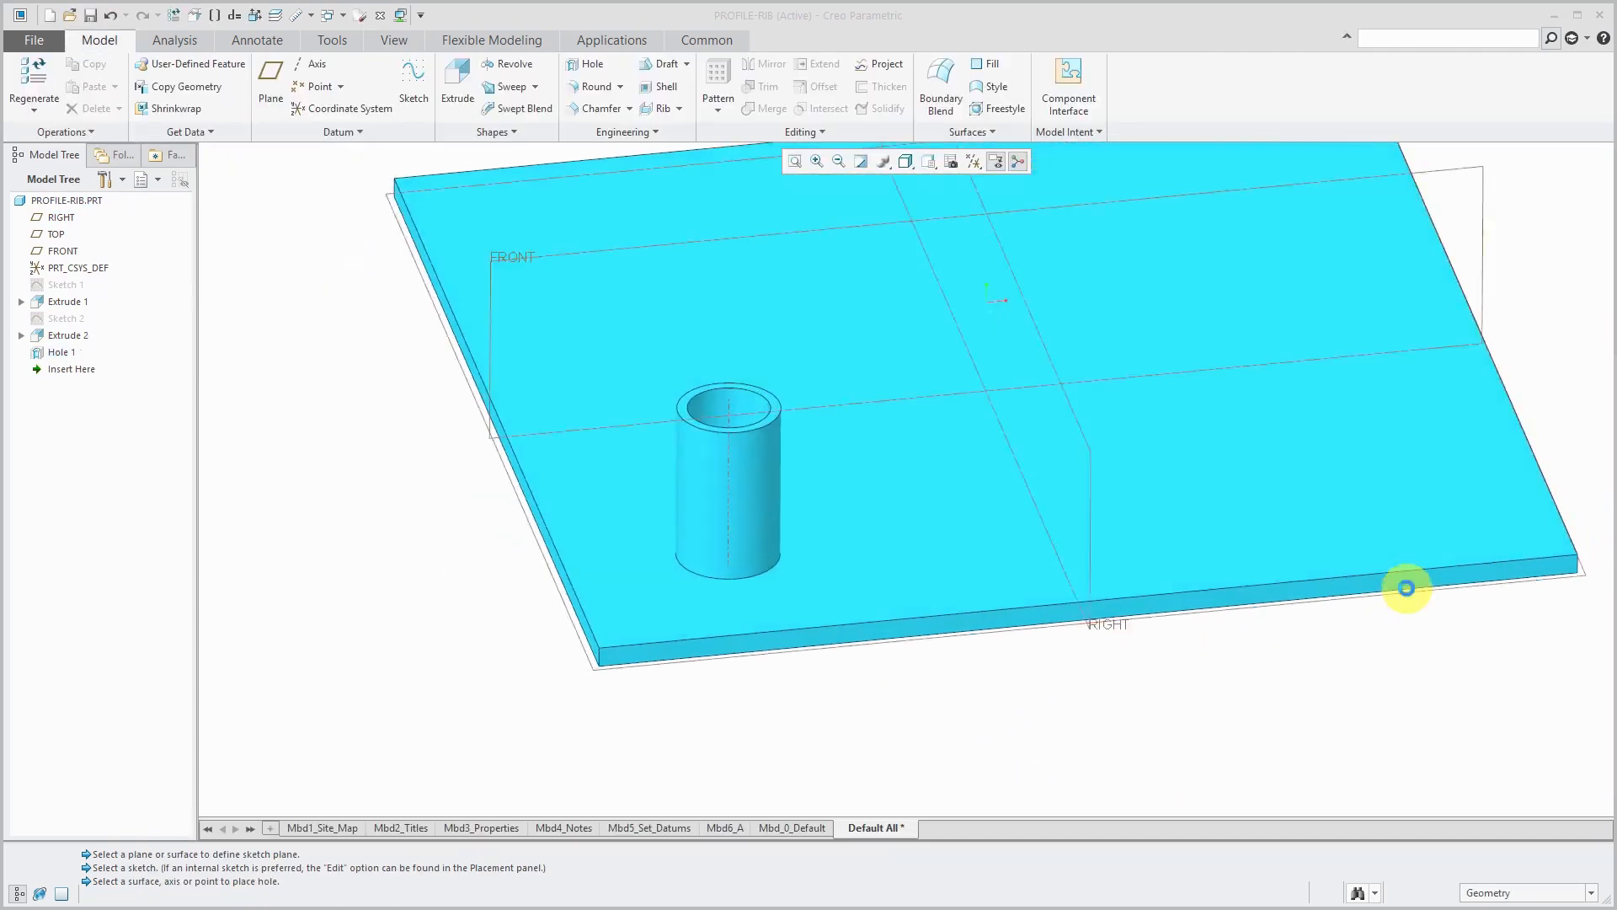
{"action": "left_click", "coordinate": [269, 78]}
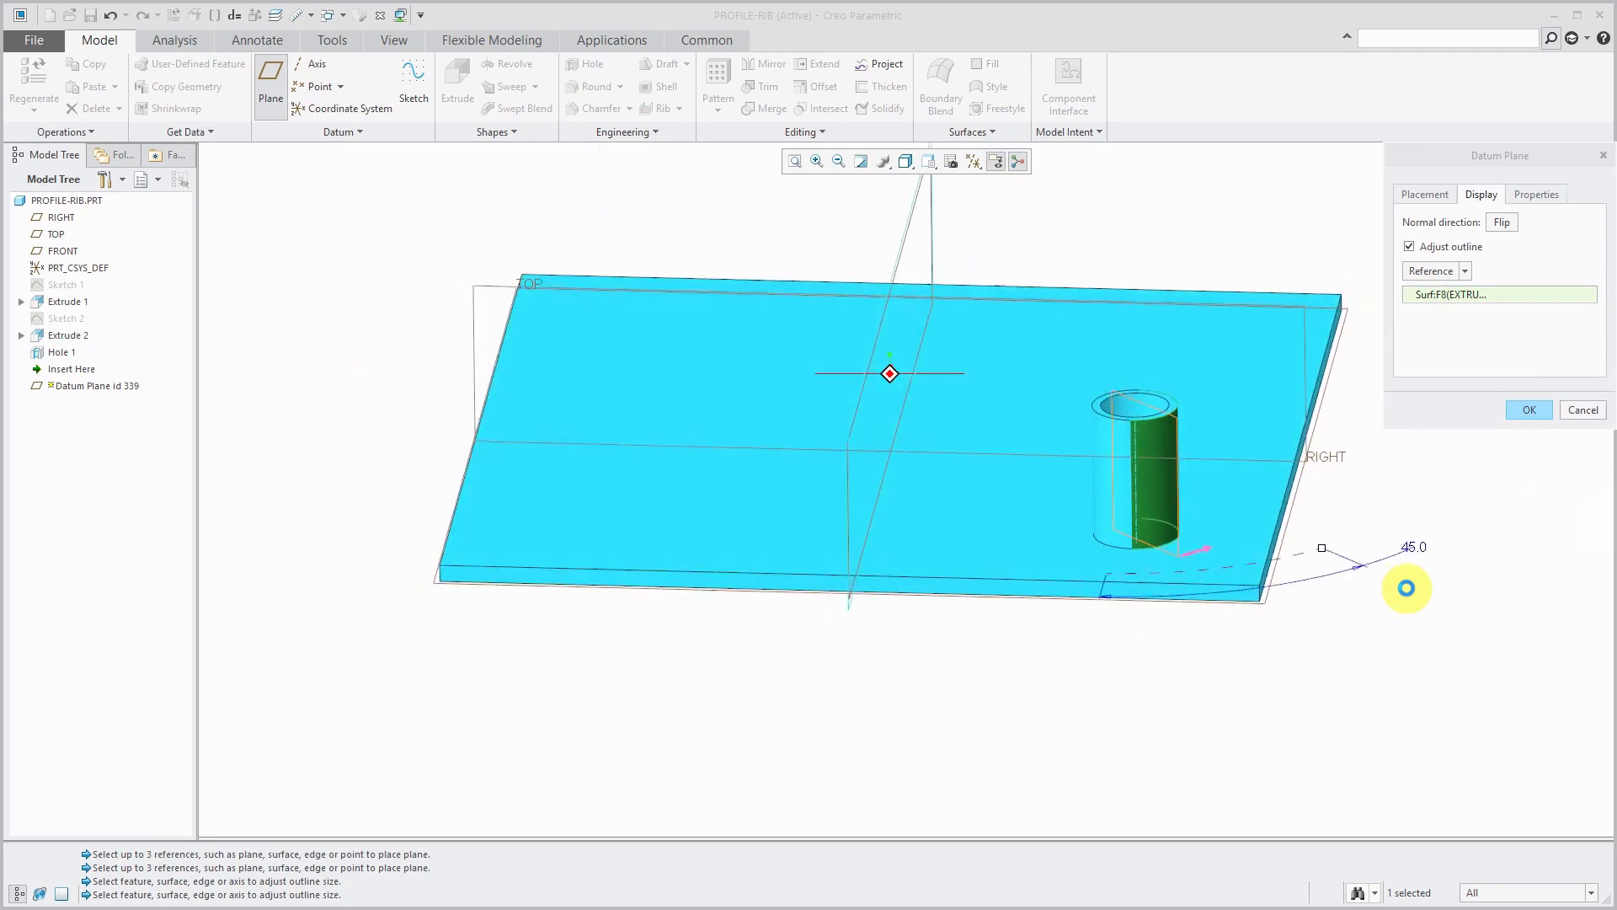
{"action": "left_click", "coordinate": [1528, 409]}
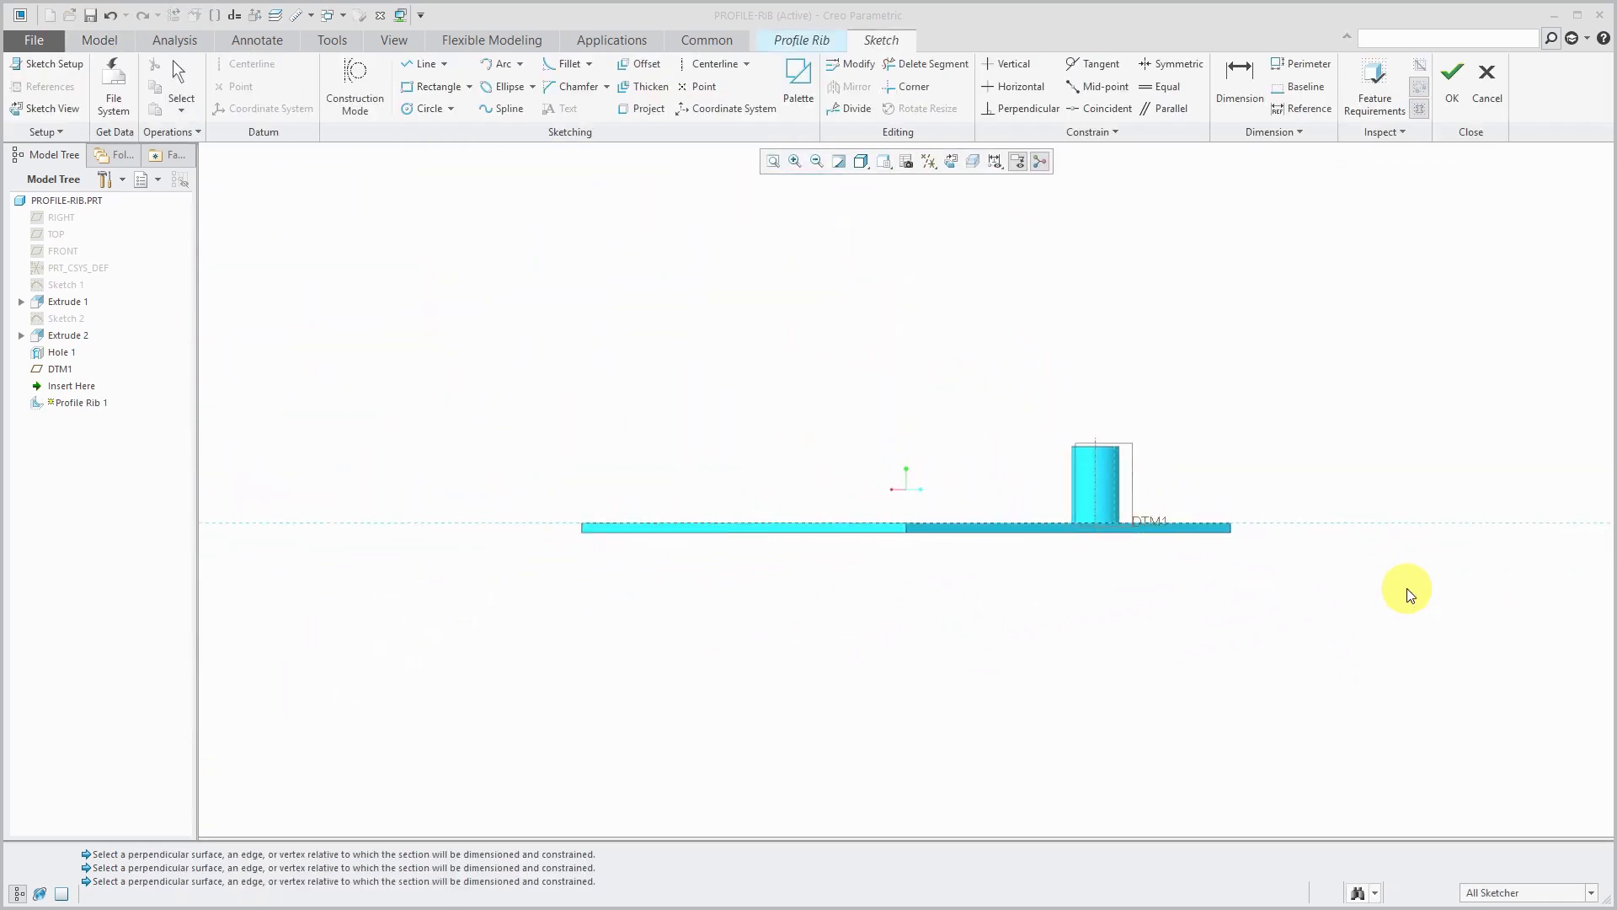
{"action": "left_click", "coordinate": [425, 64]}
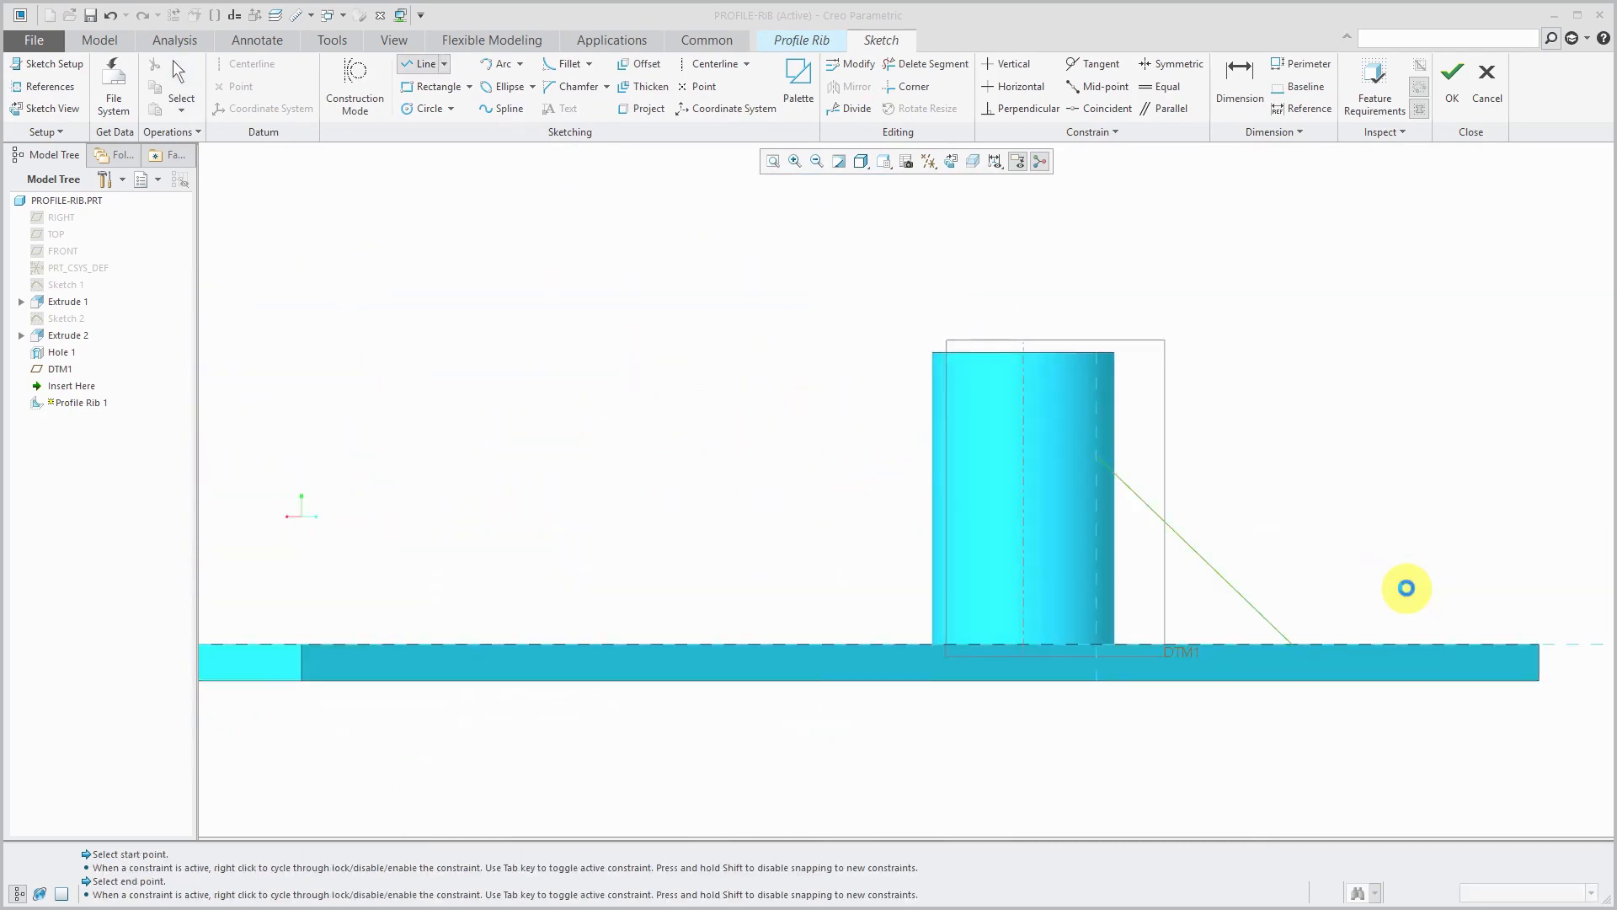
{"action": "left_click", "coordinate": [1451, 73]}
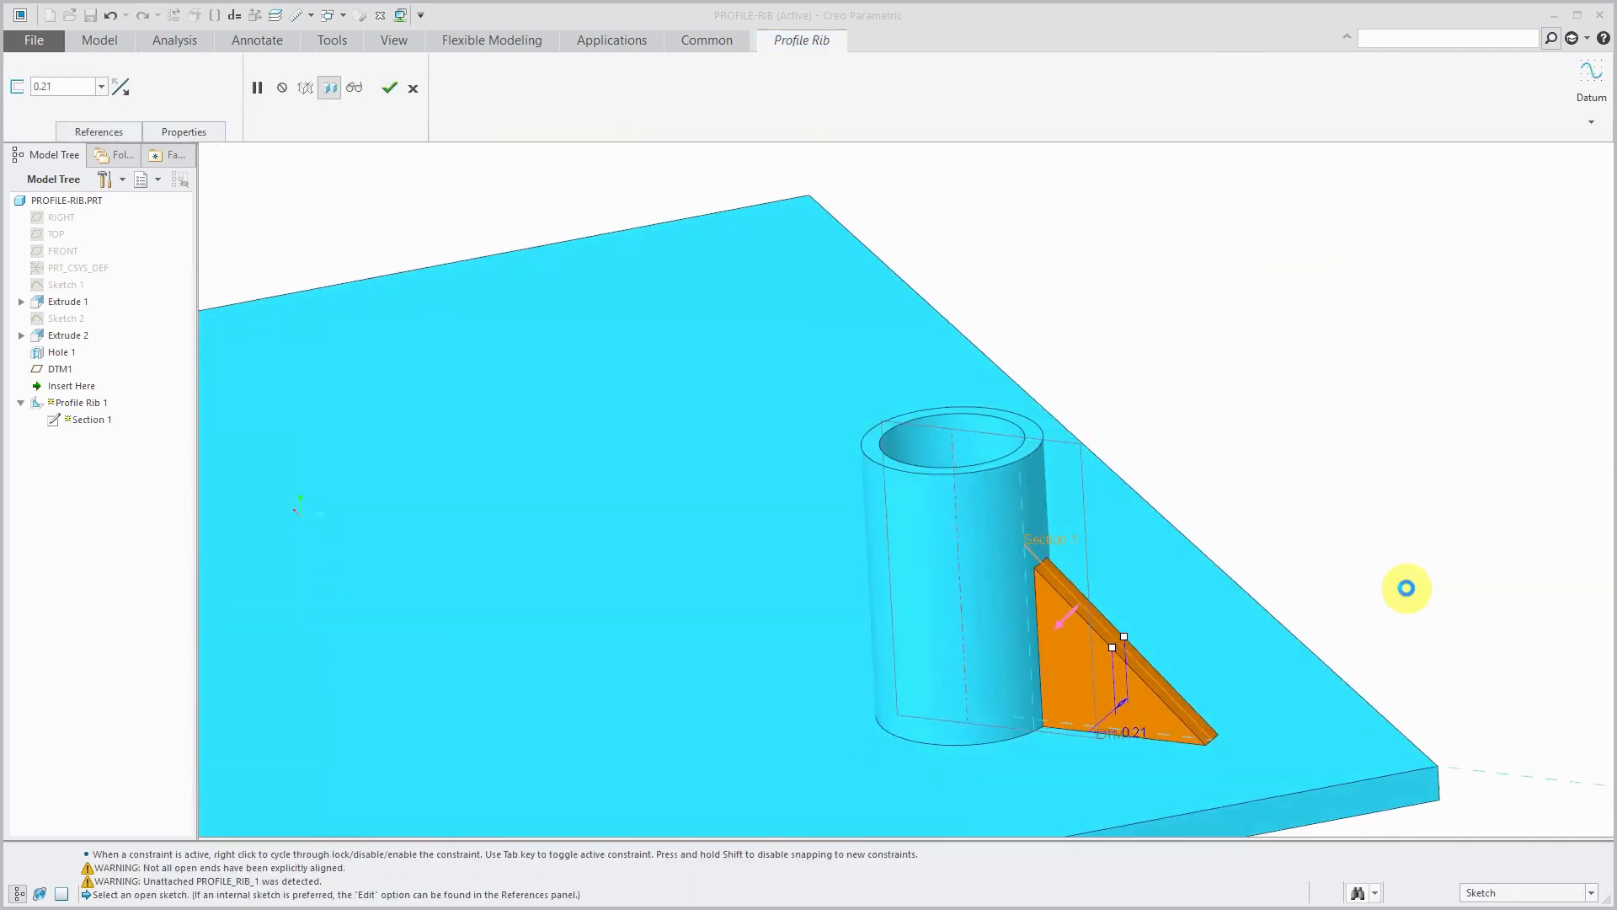
{"action": "left_click", "coordinate": [414, 85]}
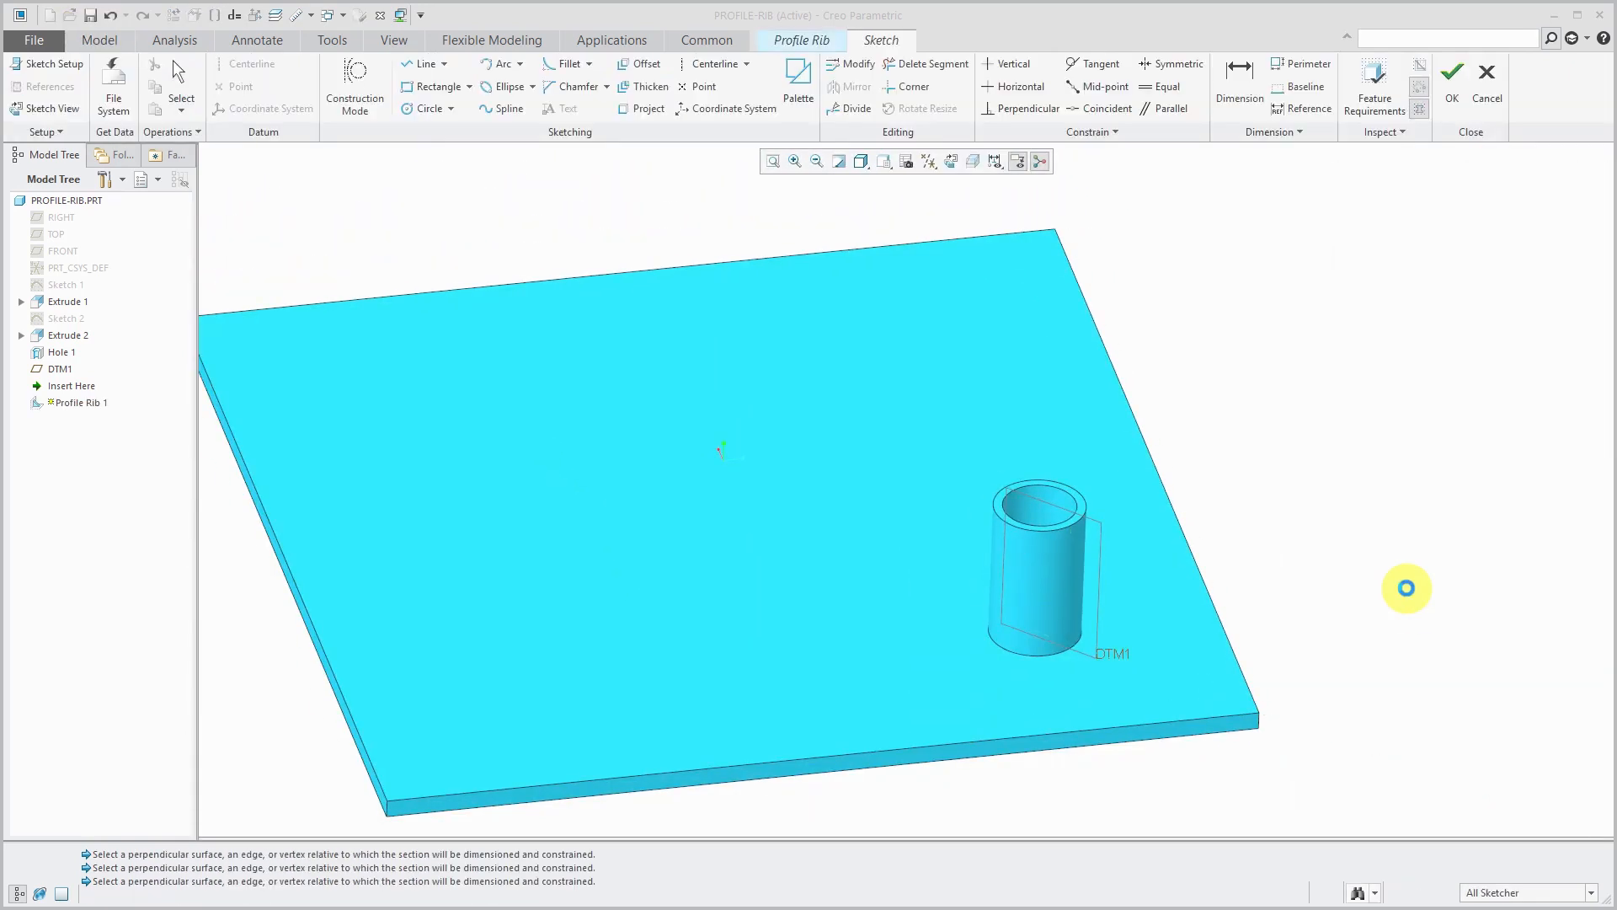
{"action": "left_click", "coordinate": [1450, 72]}
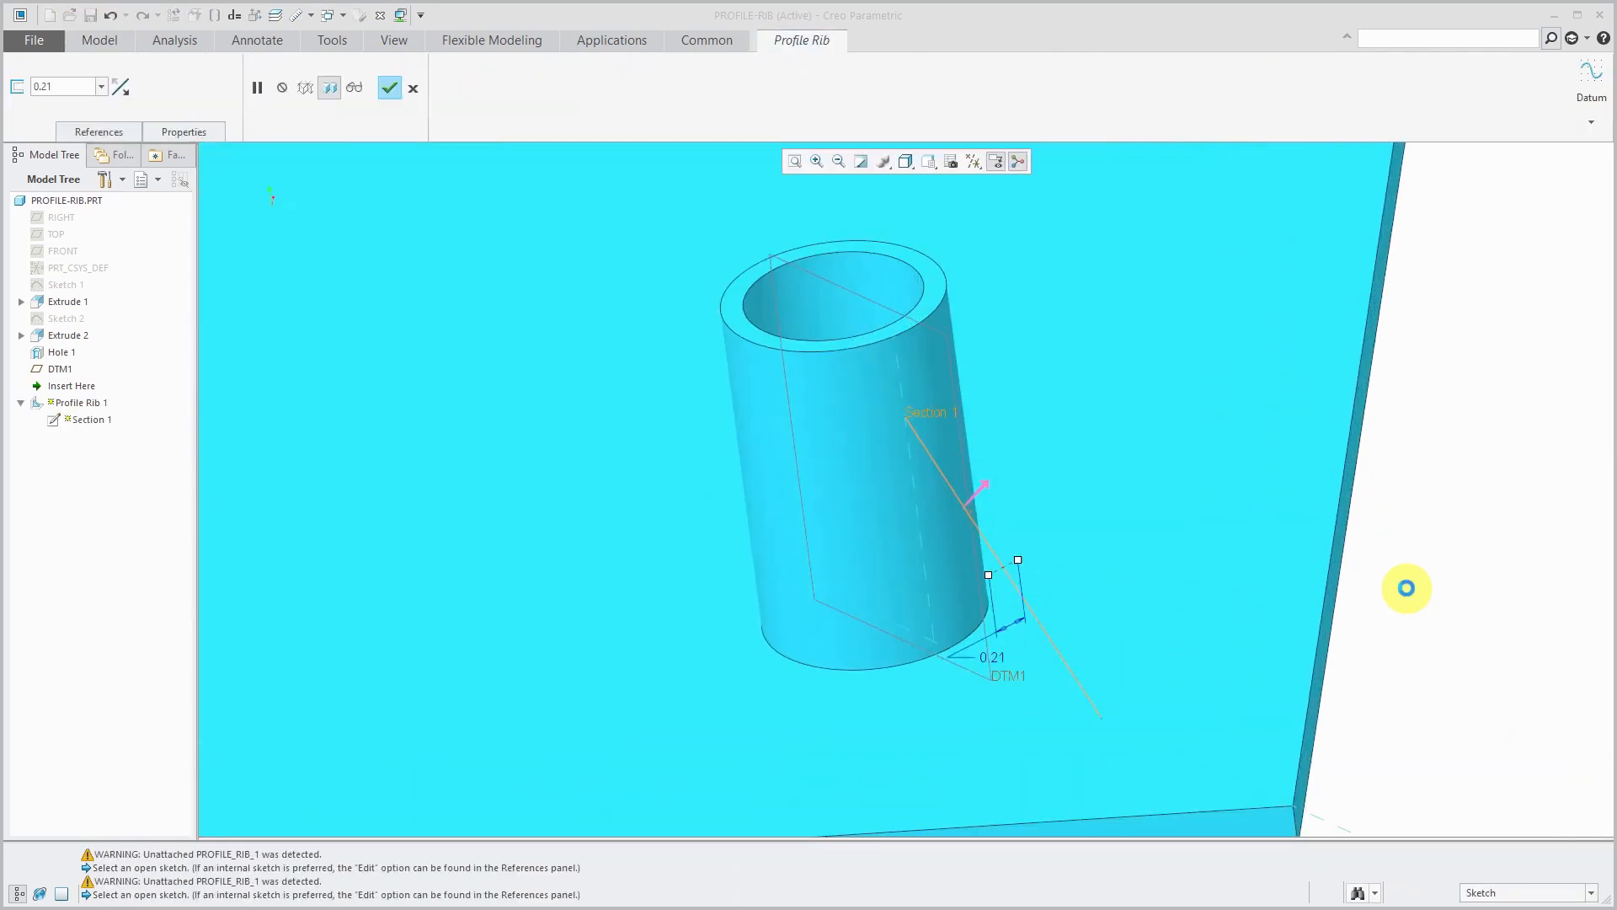